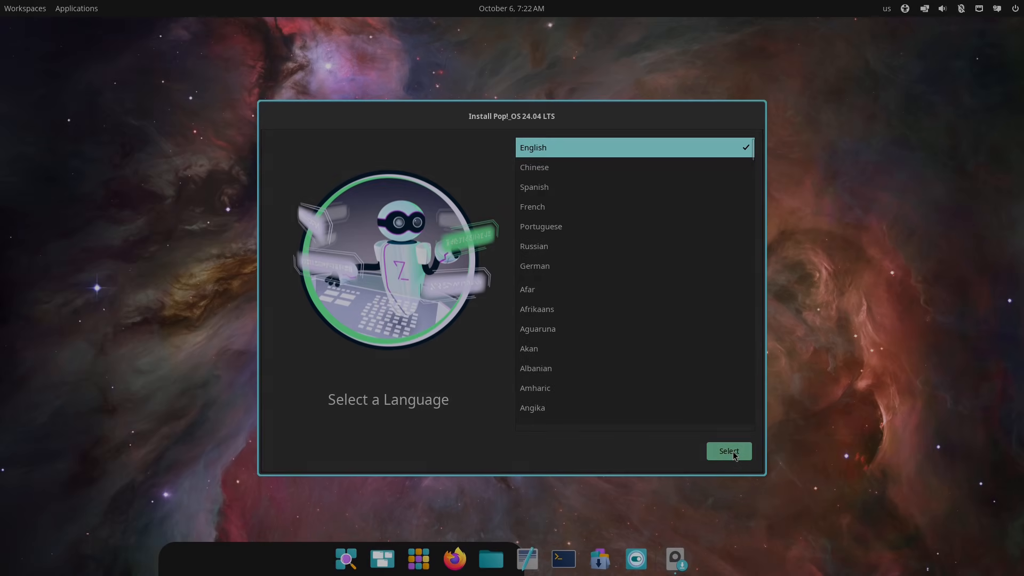
# Step: Keep English and the default keyboard layout, then reach Custom (Advanced) partitioning for the 85.9 GB disk
pyautogui.click(728, 450)
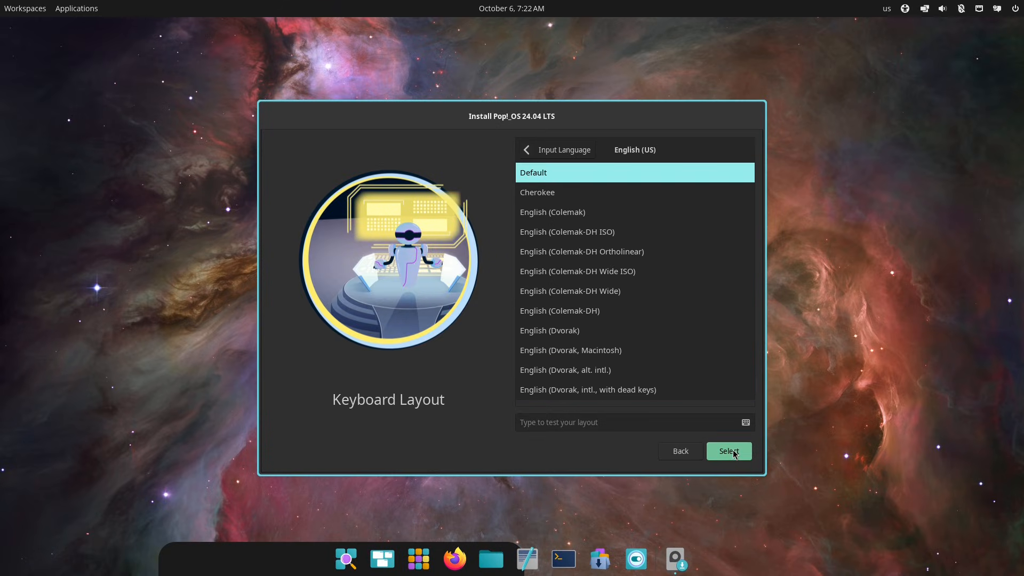
pyautogui.click(728, 451)
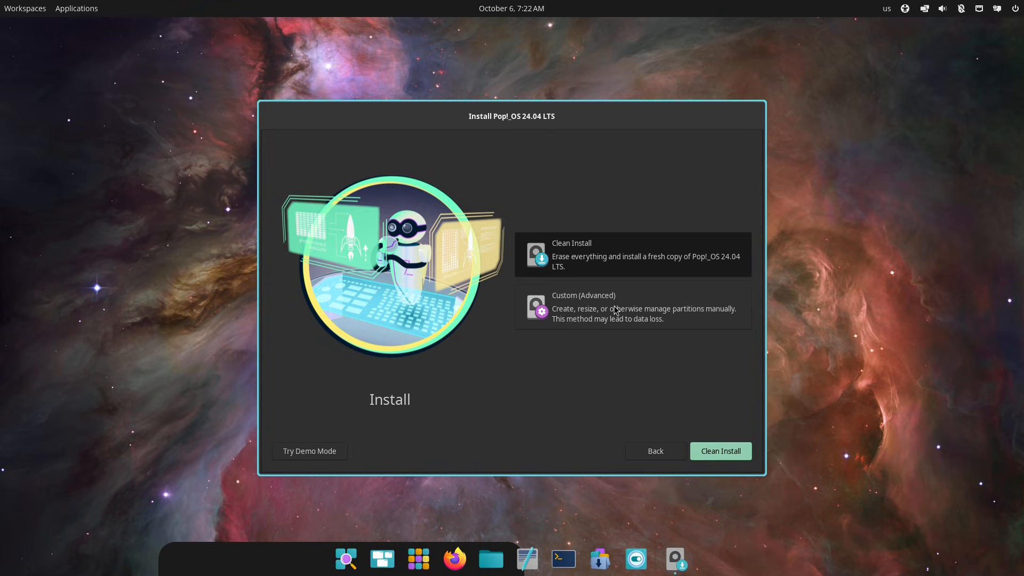
pyautogui.click(631, 307)
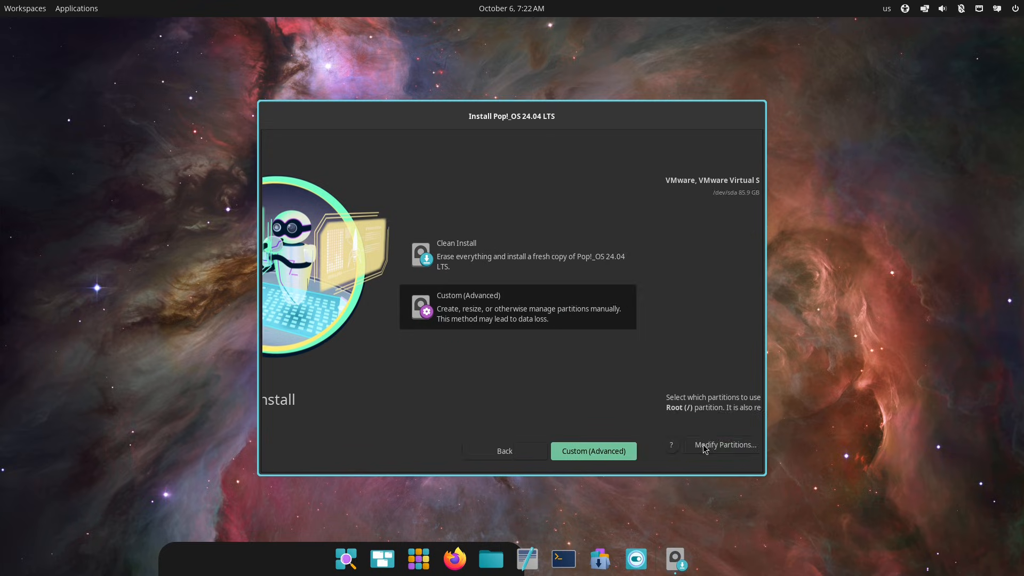
pyautogui.click(592, 451)
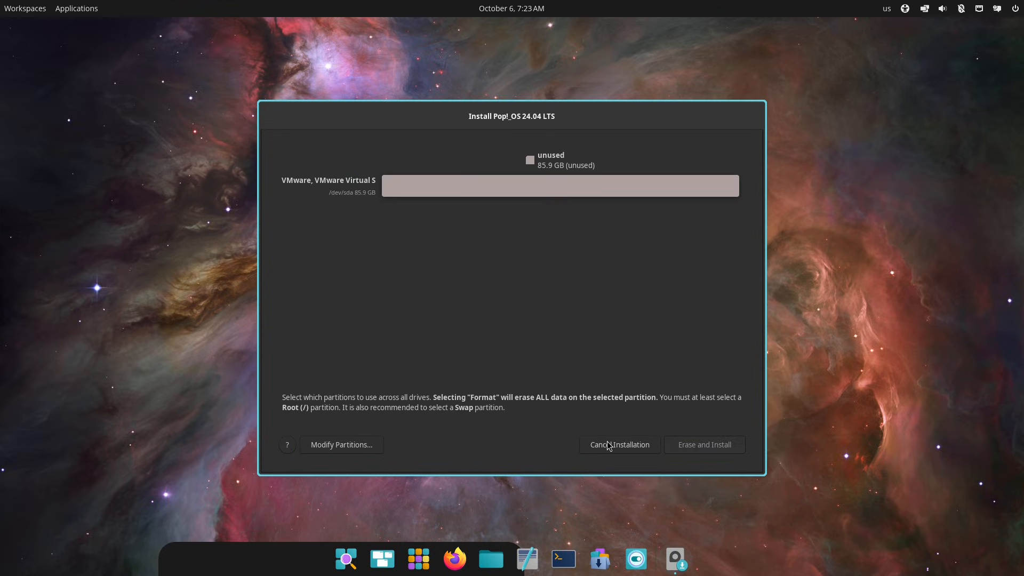
pyautogui.click(617, 444)
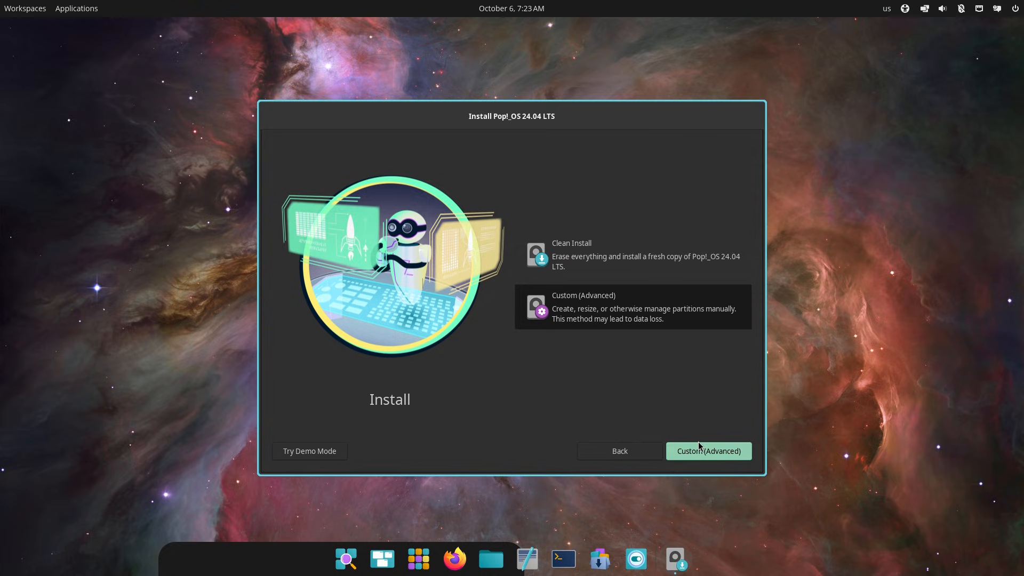
pyautogui.click(707, 451)
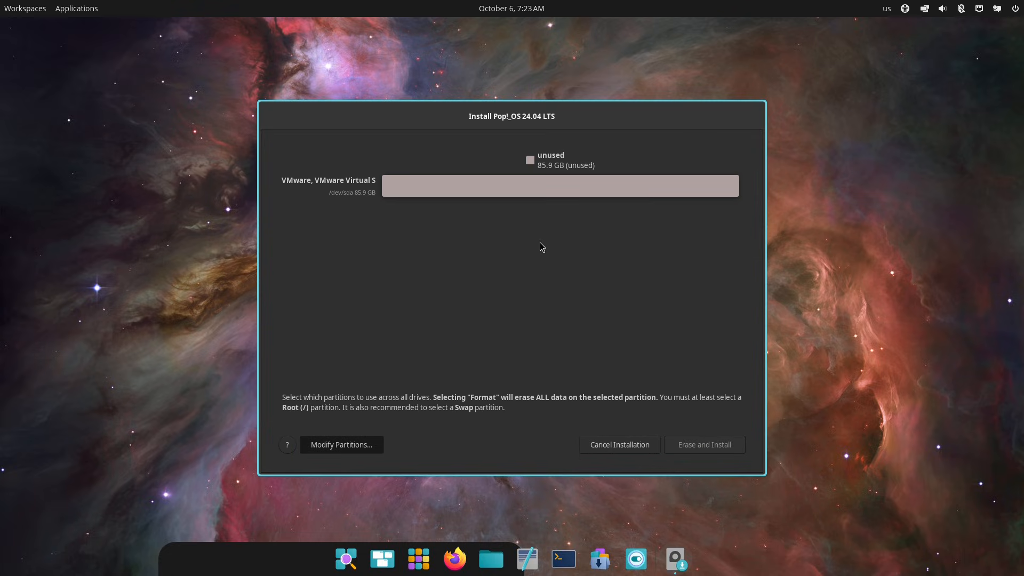
# Step: Launch GParted on the unallocated 80 GiB disk and check its version 1.5.0 About dialog
pyautogui.click(341, 444)
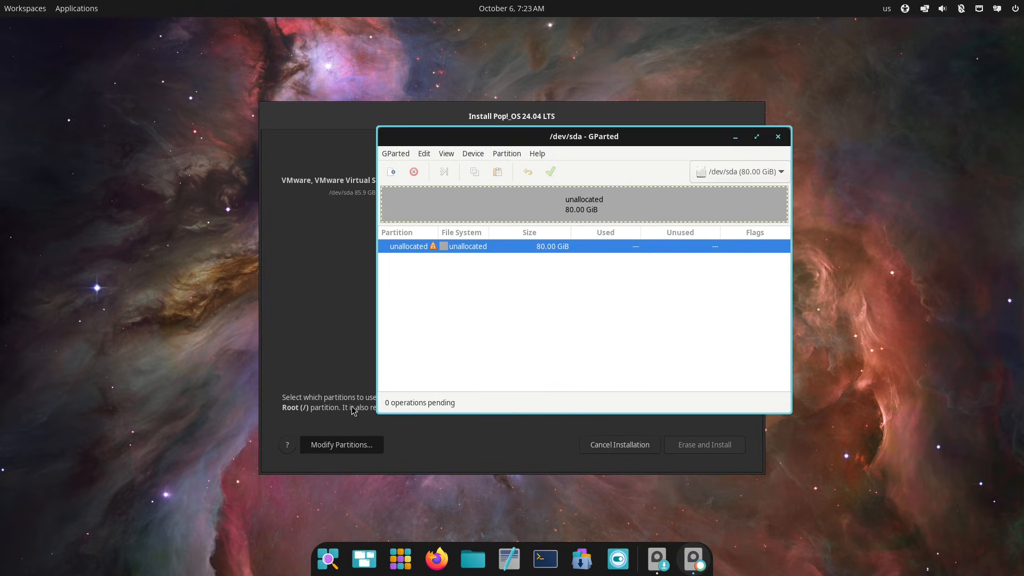
pyautogui.click(536, 153)
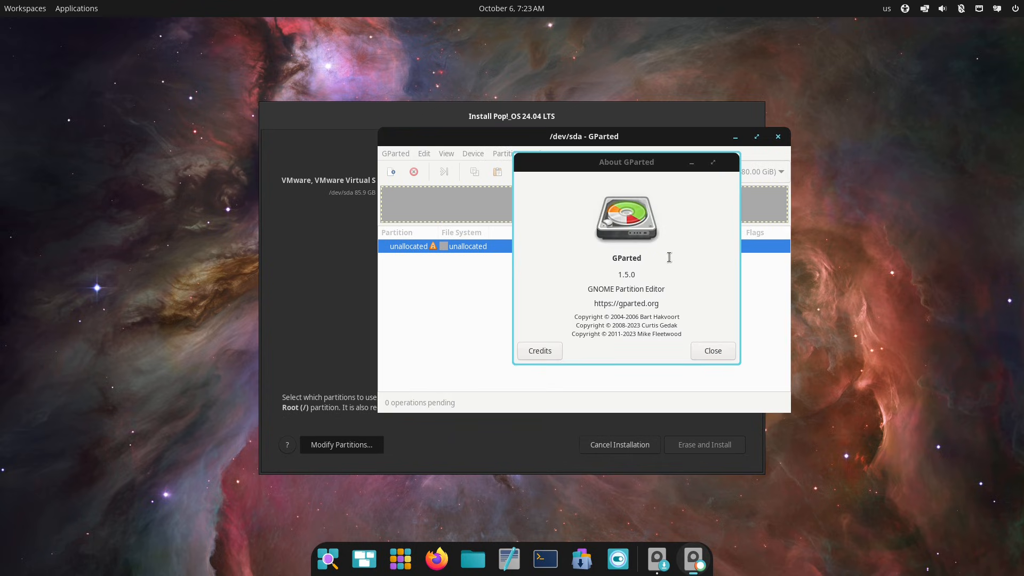
pyautogui.click(712, 351)
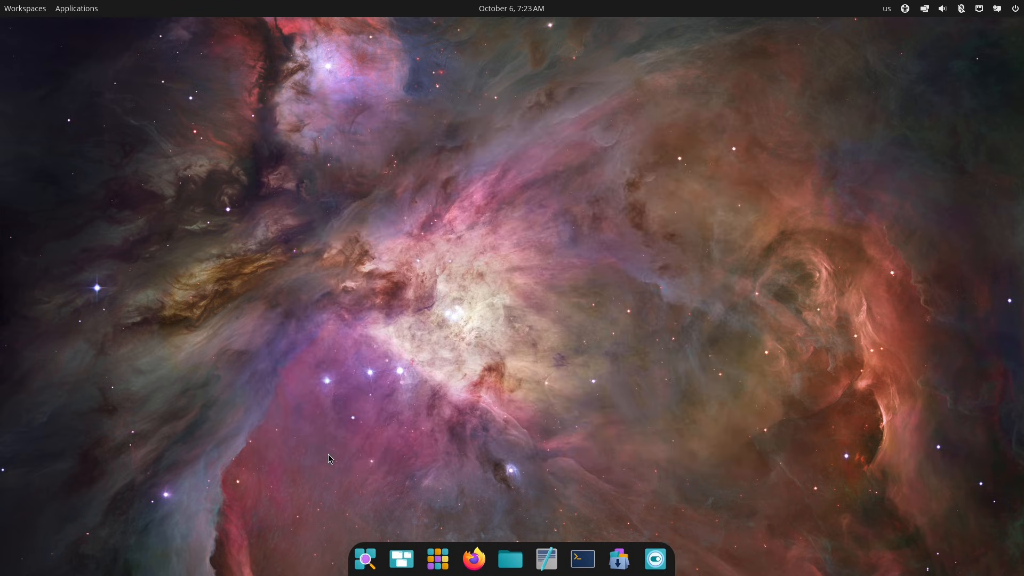
pyautogui.moveTo(655, 559)
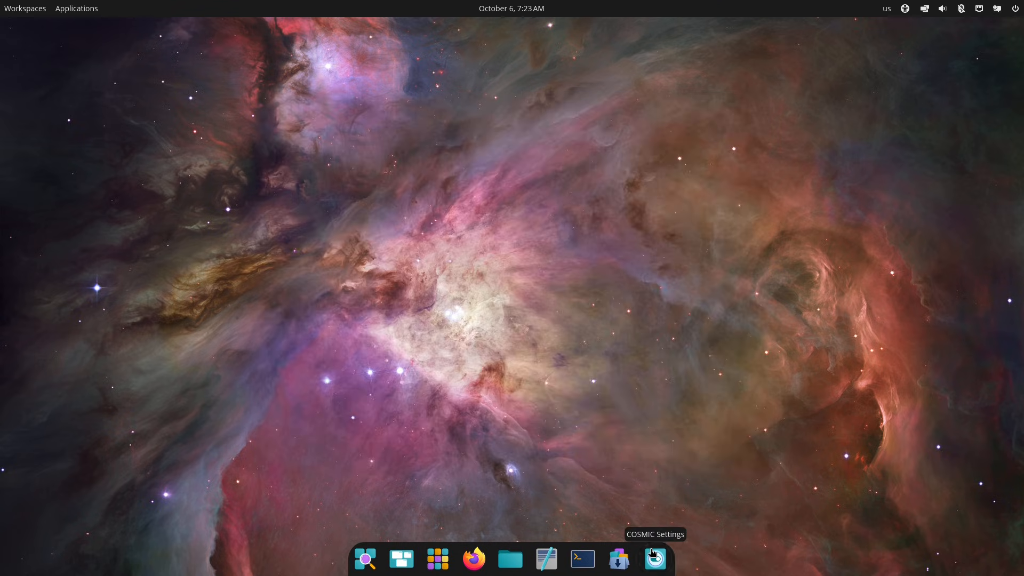
# Step: Open COSMIC Settings and view the About and Firmware pages under System & Accounts
pyautogui.click(654, 559)
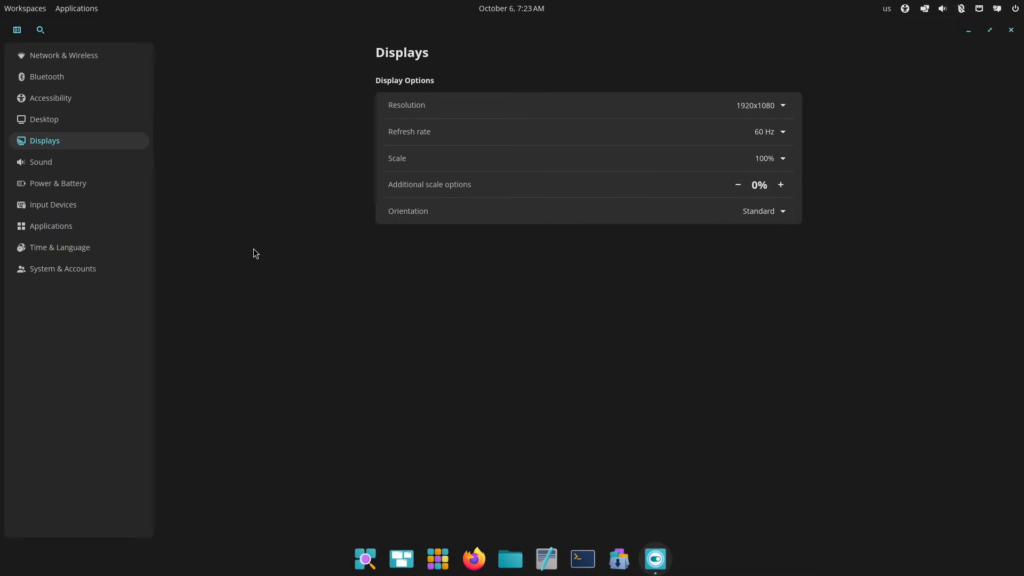
pyautogui.click(63, 268)
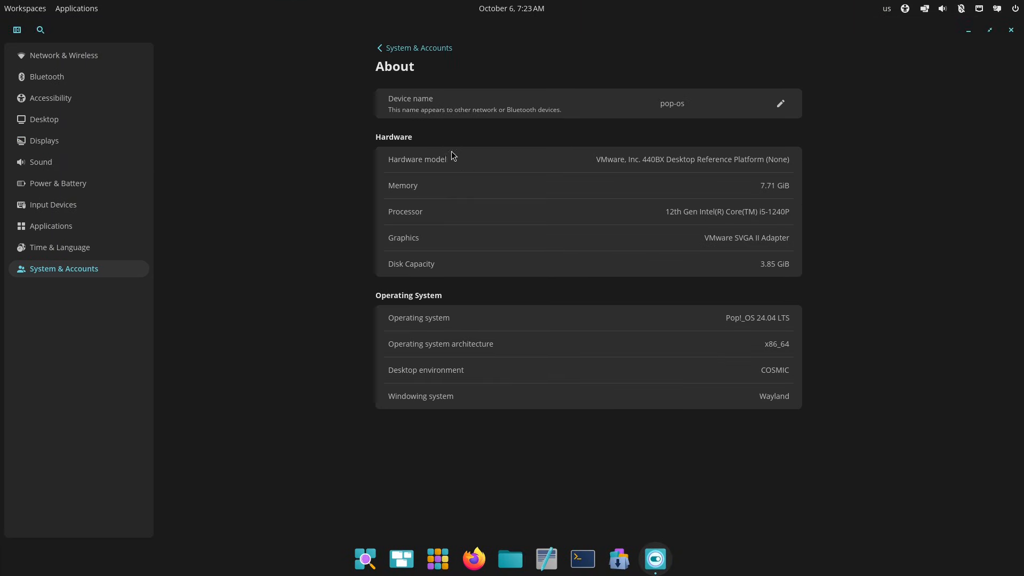
pyautogui.moveTo(729, 325)
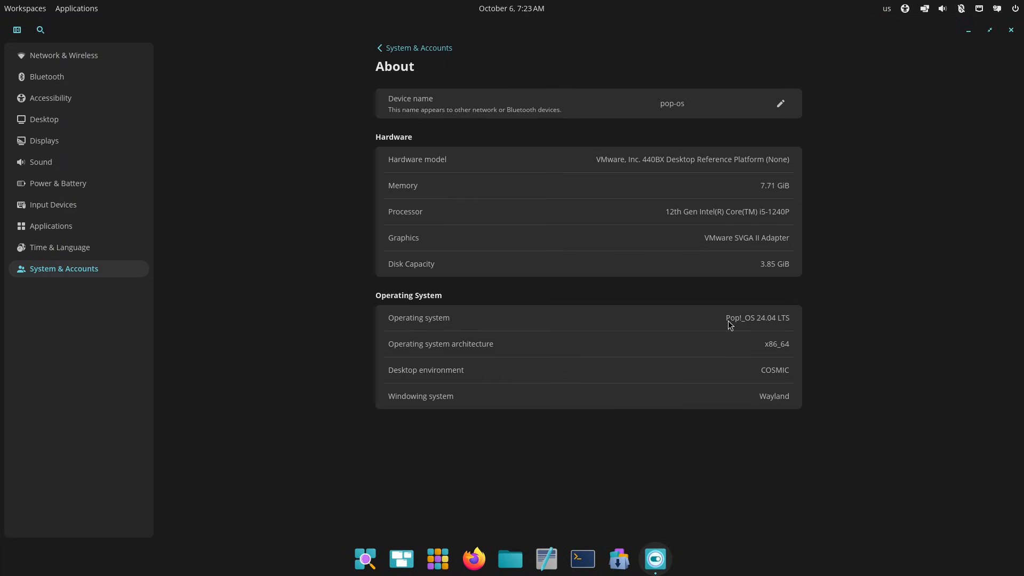
pyautogui.moveTo(740, 177)
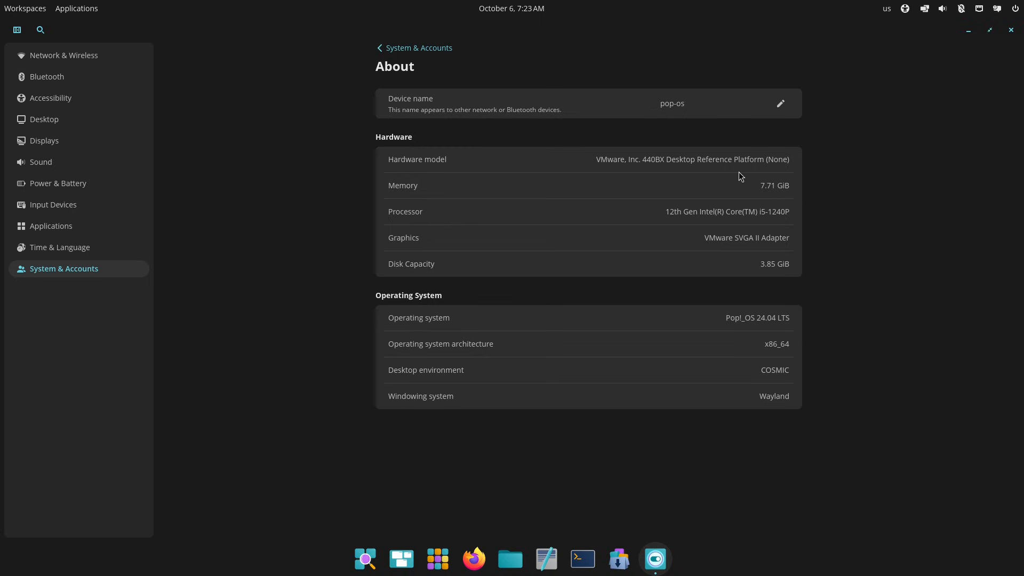
pyautogui.click(413, 48)
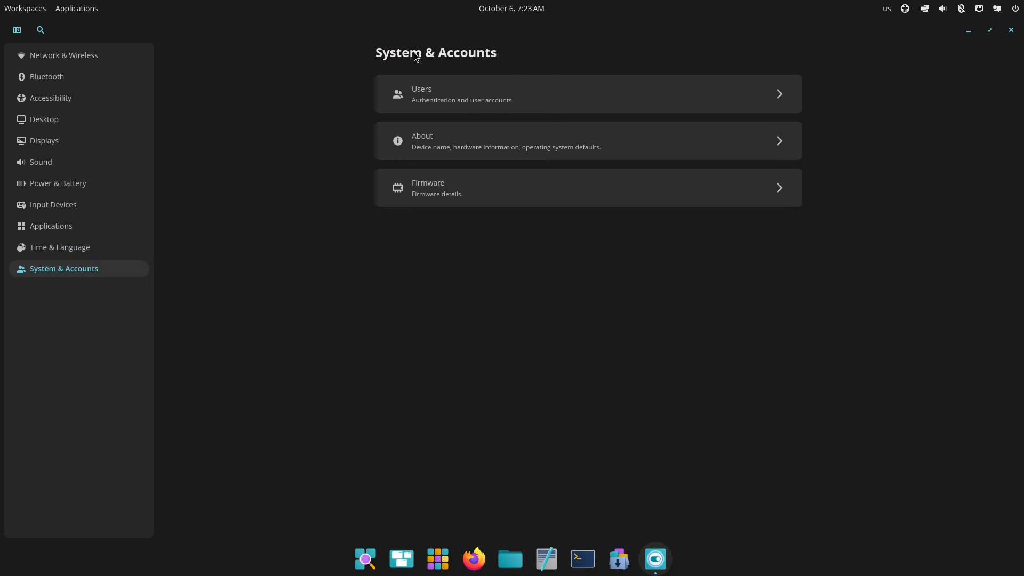
pyautogui.click(587, 187)
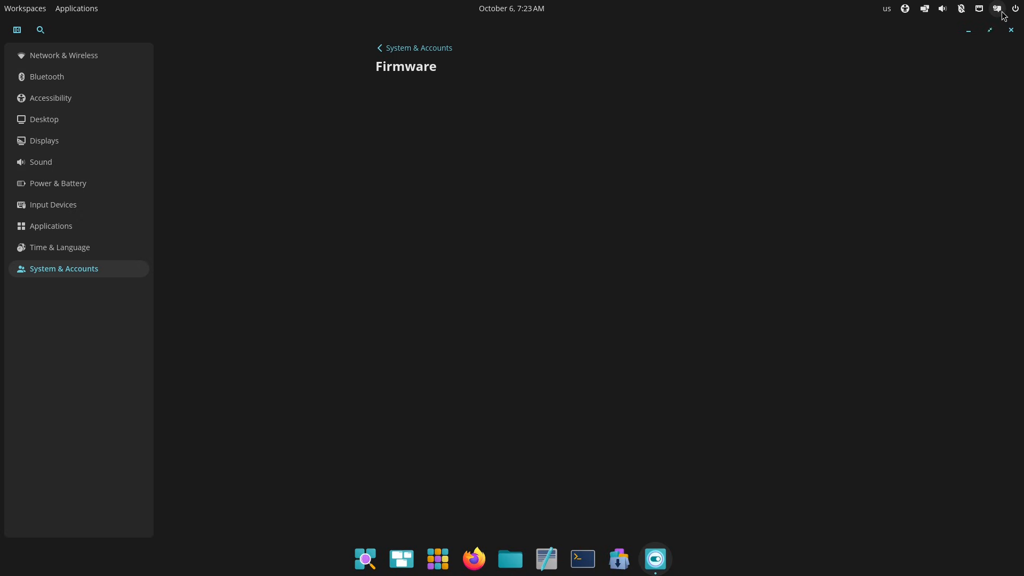
# Step: Check the notification and tiling panel applets, then open and cancel the Add user form
pyautogui.click(997, 8)
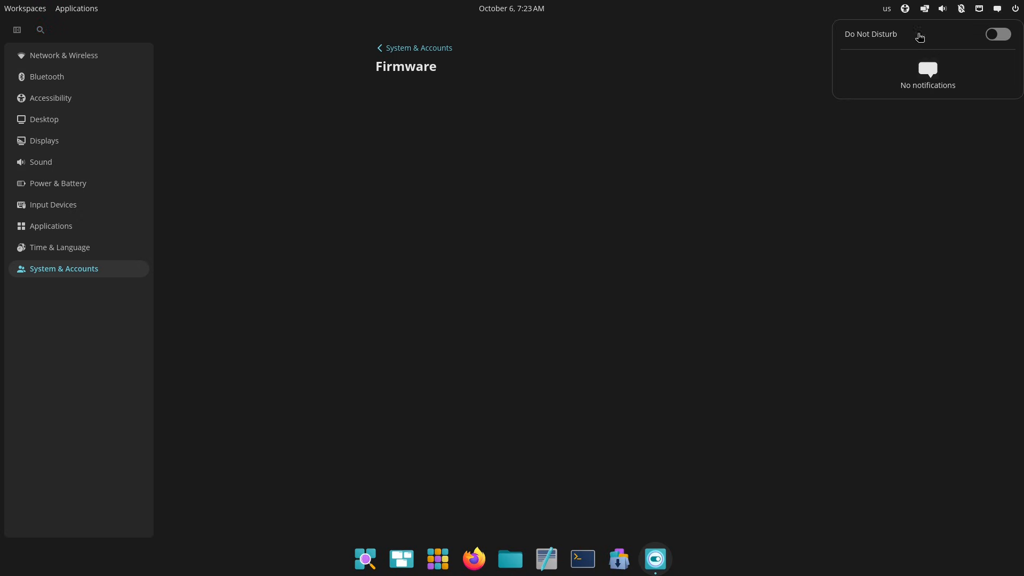
pyautogui.click(923, 8)
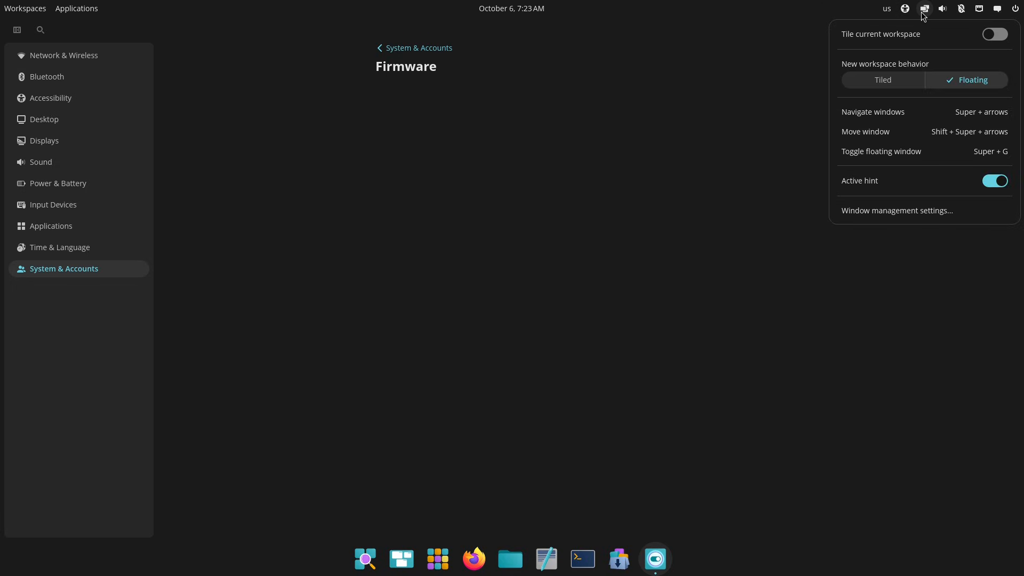
pyautogui.click(960, 8)
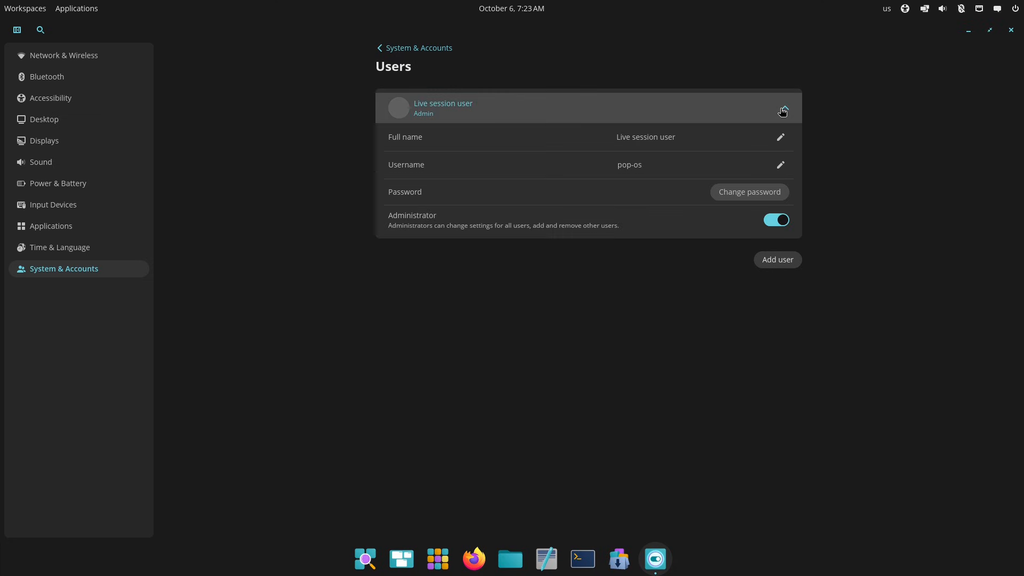
pyautogui.click(776, 259)
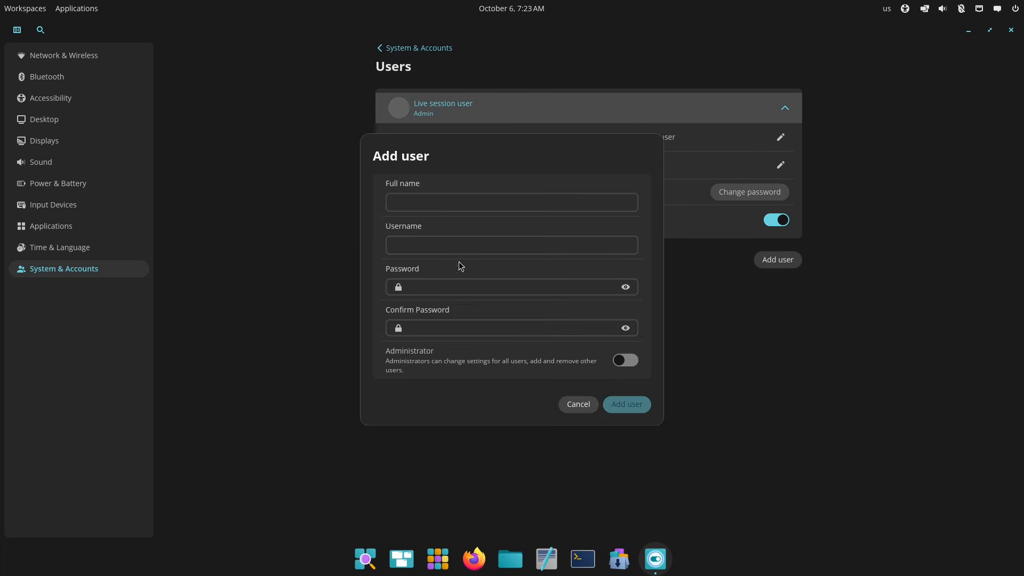
pyautogui.click(577, 404)
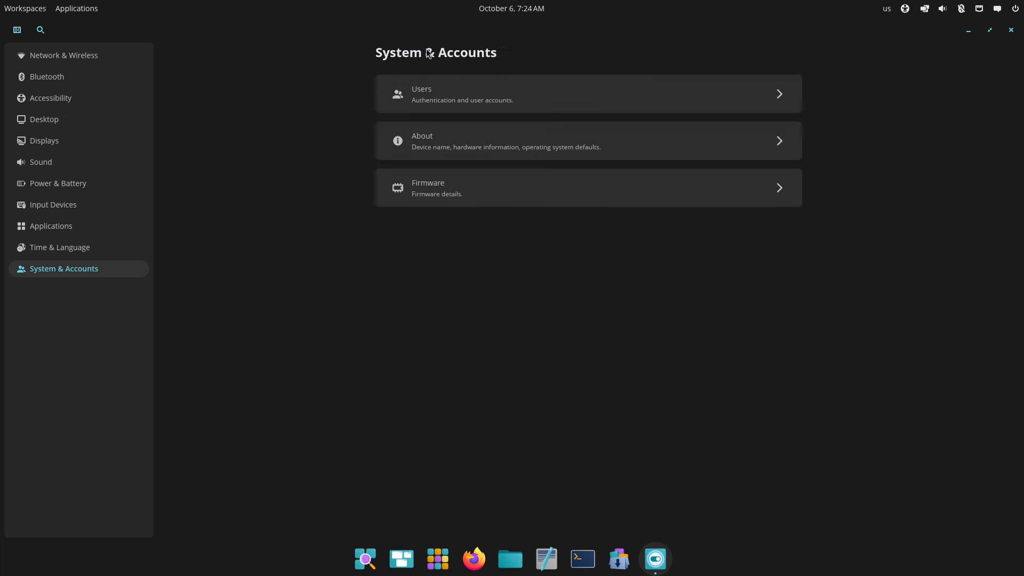
# Step: Browse the Time & Language, Region & Language, Applications and X11 compatibility pages
pyautogui.click(60, 247)
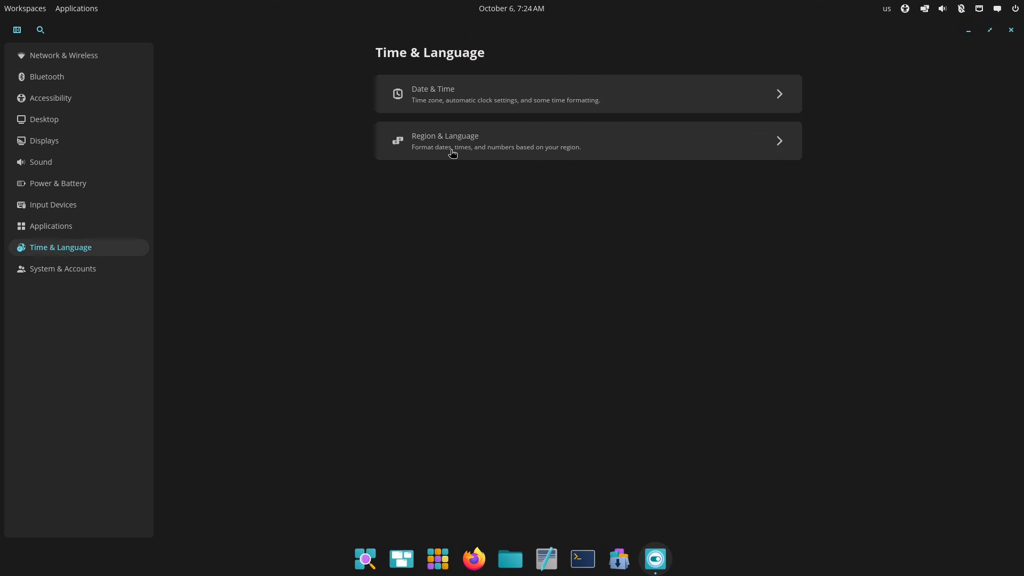
pyautogui.click(496, 141)
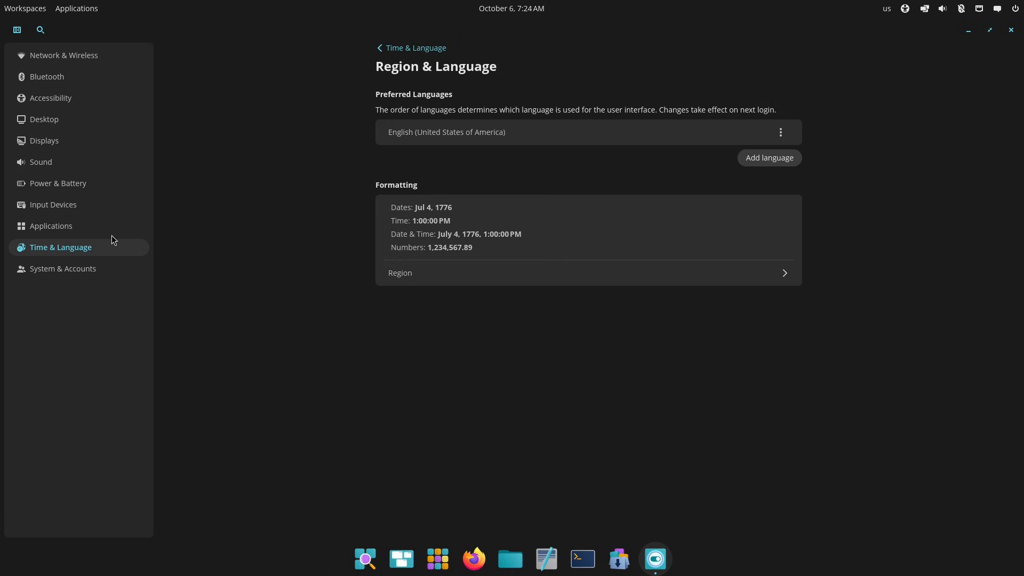
pyautogui.click(51, 225)
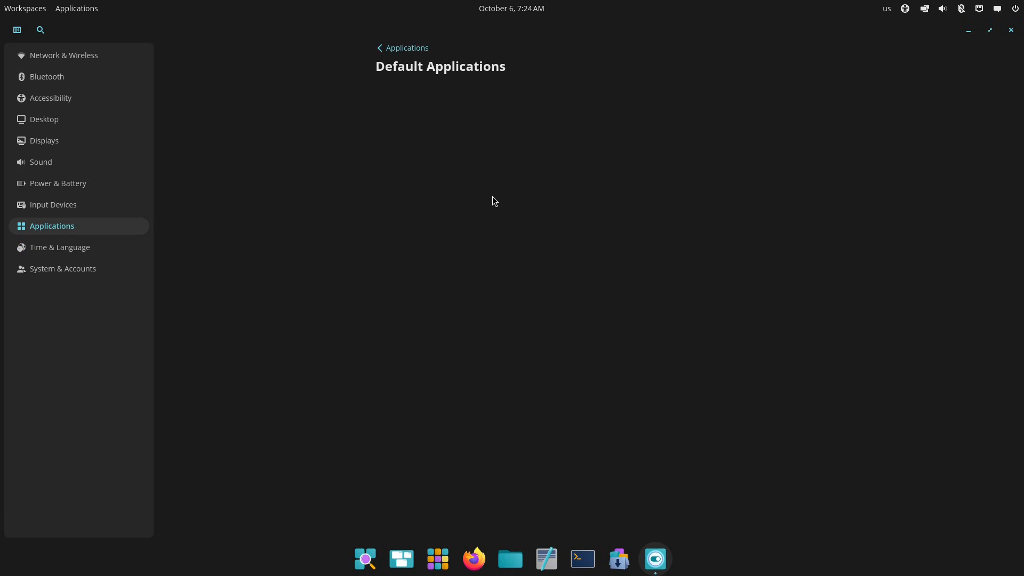
pyautogui.click(402, 47)
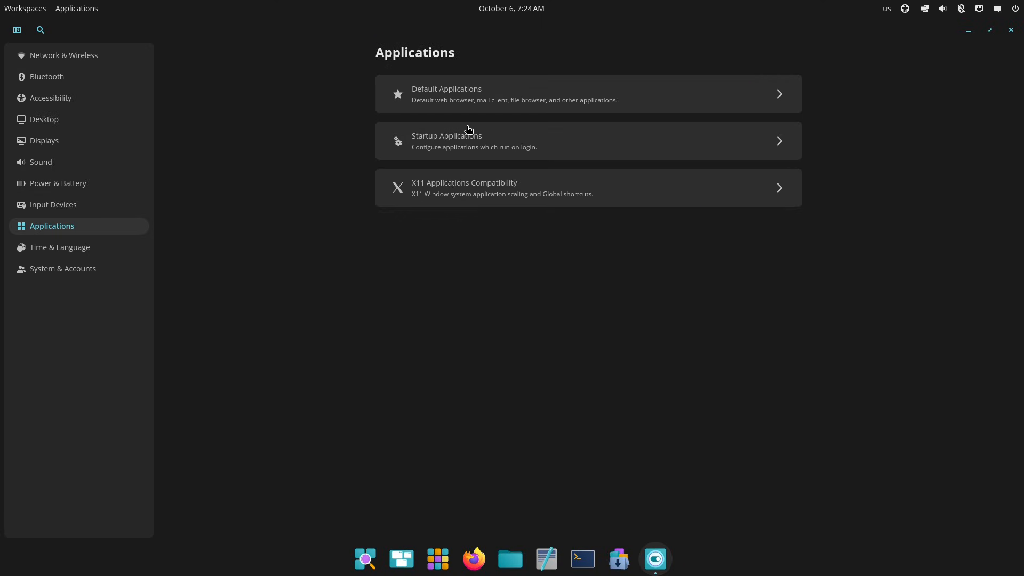
pyautogui.click(586, 141)
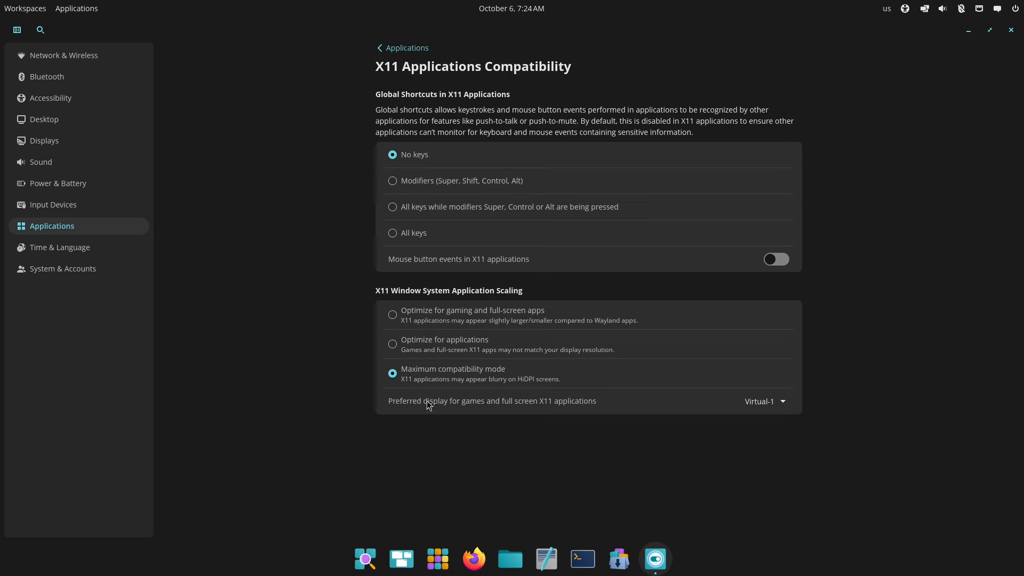
pyautogui.moveTo(451, 177)
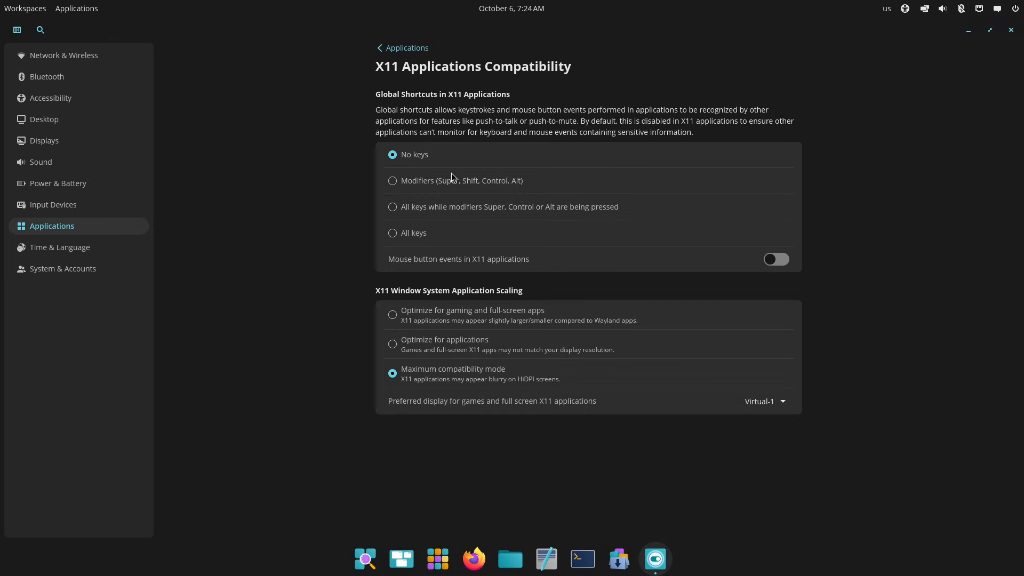
# Step: View Input Devices, Power & Battery, Sound and Displays, keeping 1920x1080, then open Desktop
pyautogui.click(53, 204)
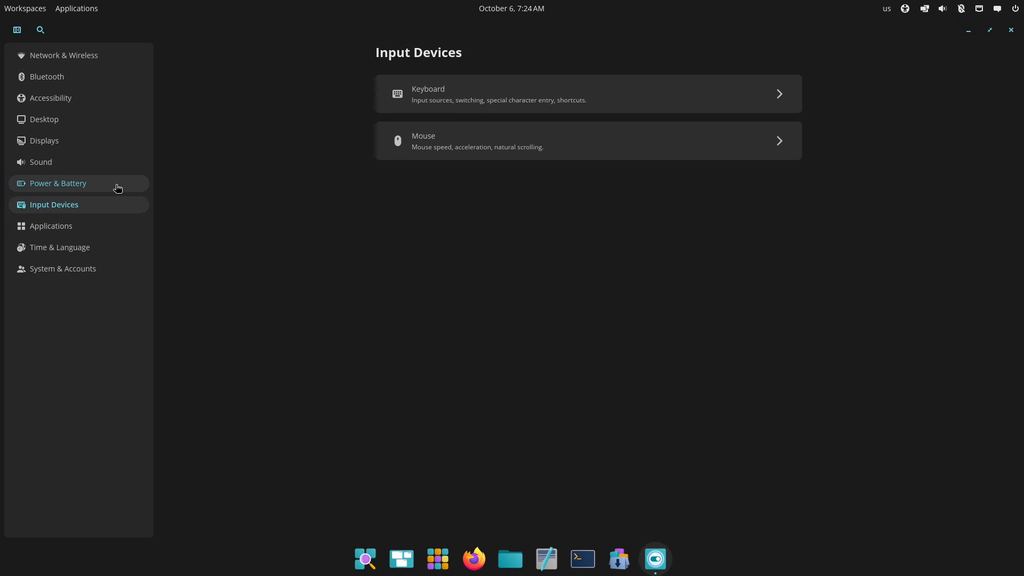
pyautogui.click(57, 184)
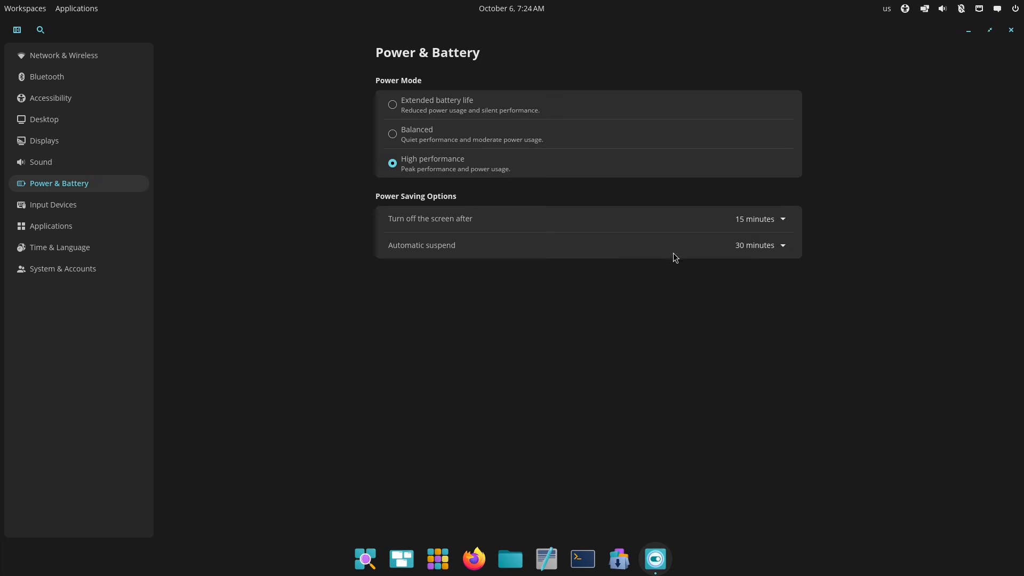
pyautogui.click(40, 162)
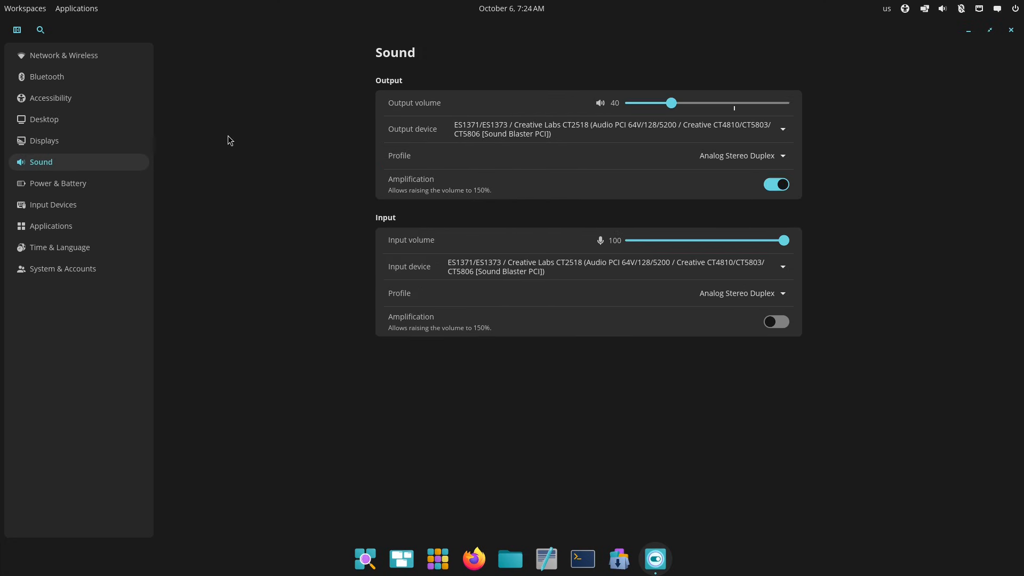
pyautogui.moveTo(84, 158)
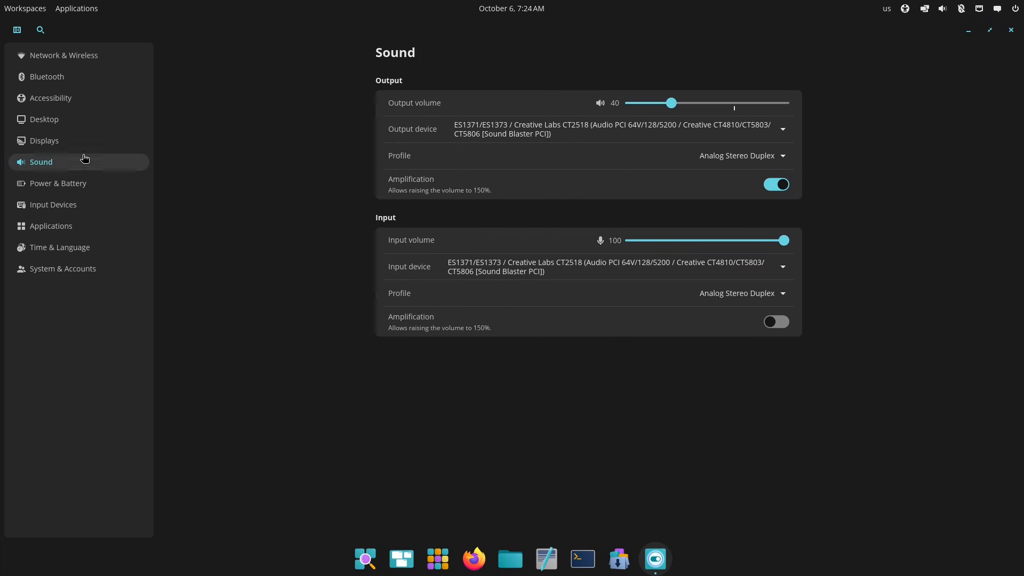
pyautogui.click(44, 141)
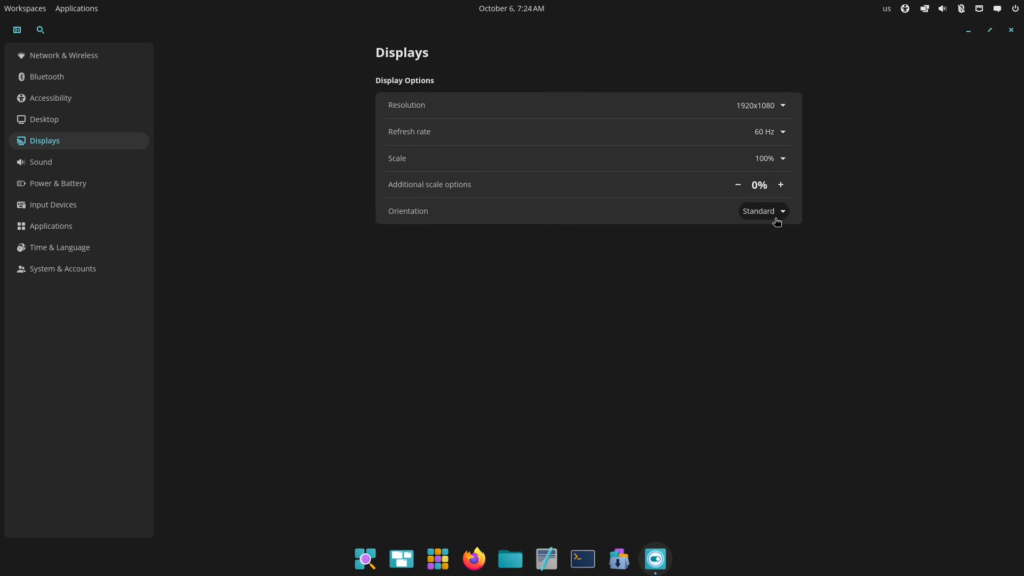
pyautogui.click(760, 105)
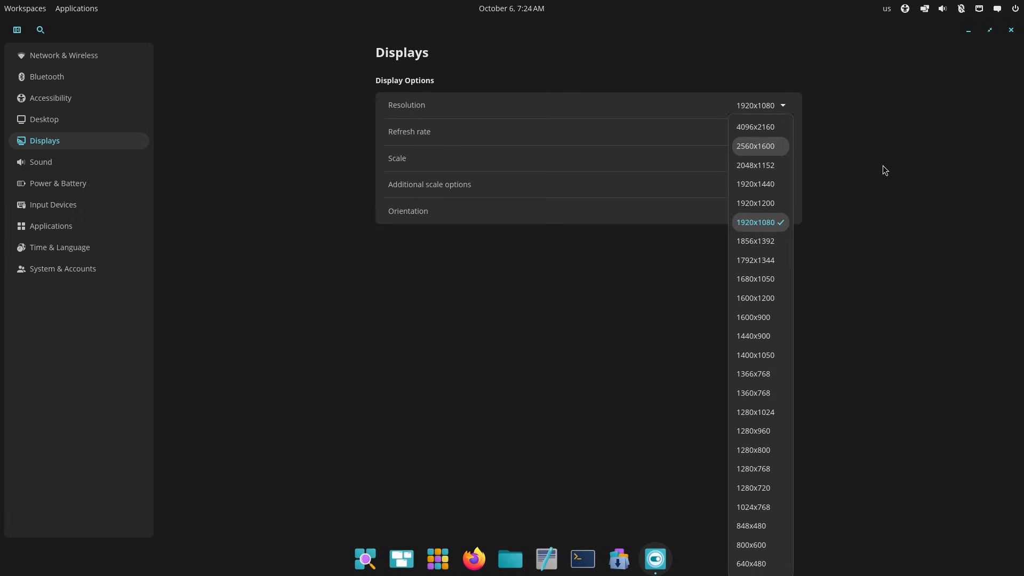
pyautogui.click(764, 211)
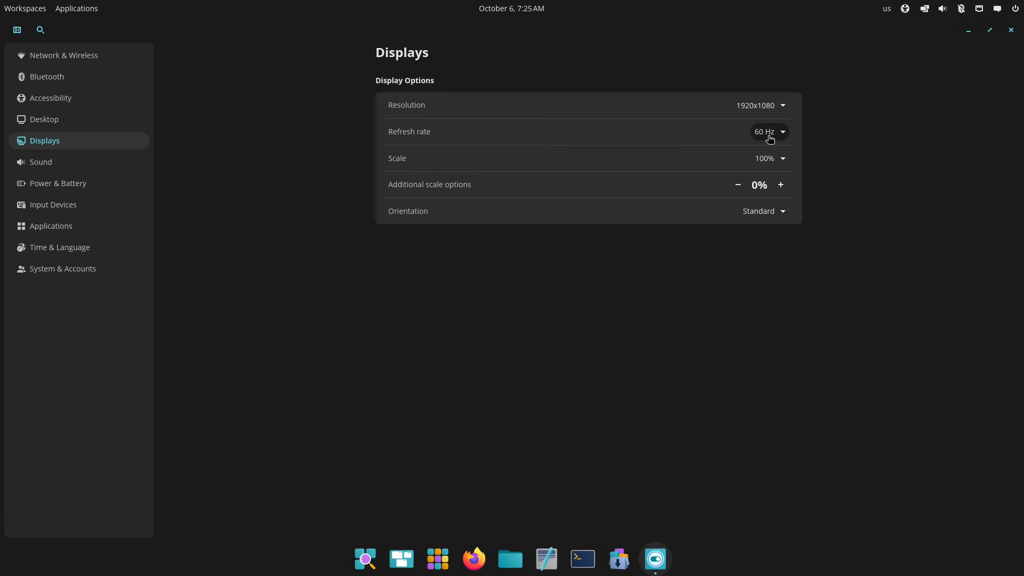
pyautogui.click(44, 119)
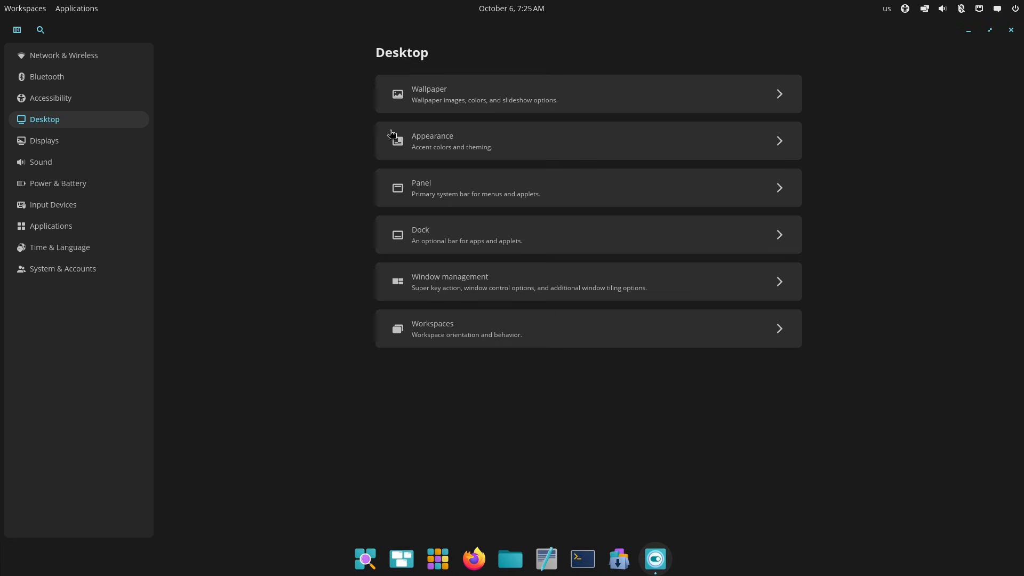
# Step: View Wallpaper and Appearance, try Compact density and revert to Comfortable, then show the workspaces overview
pyautogui.click(588, 93)
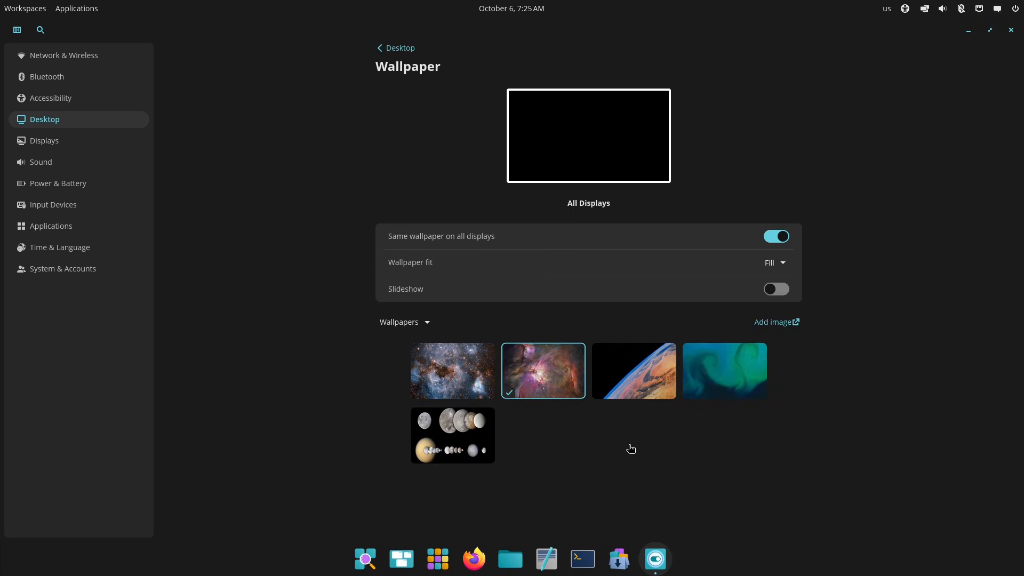
pyautogui.click(395, 48)
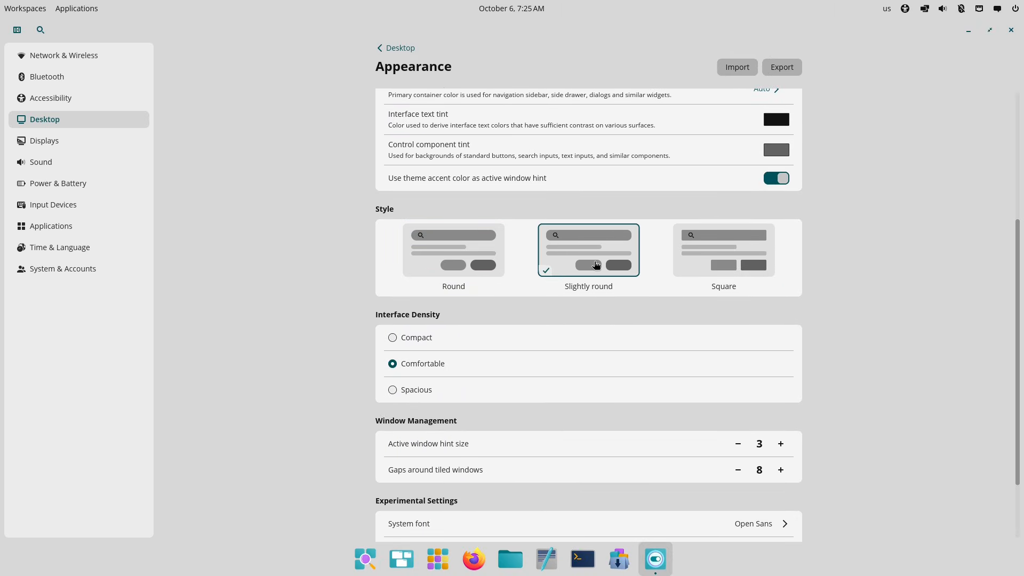
pyautogui.scroll(-3)
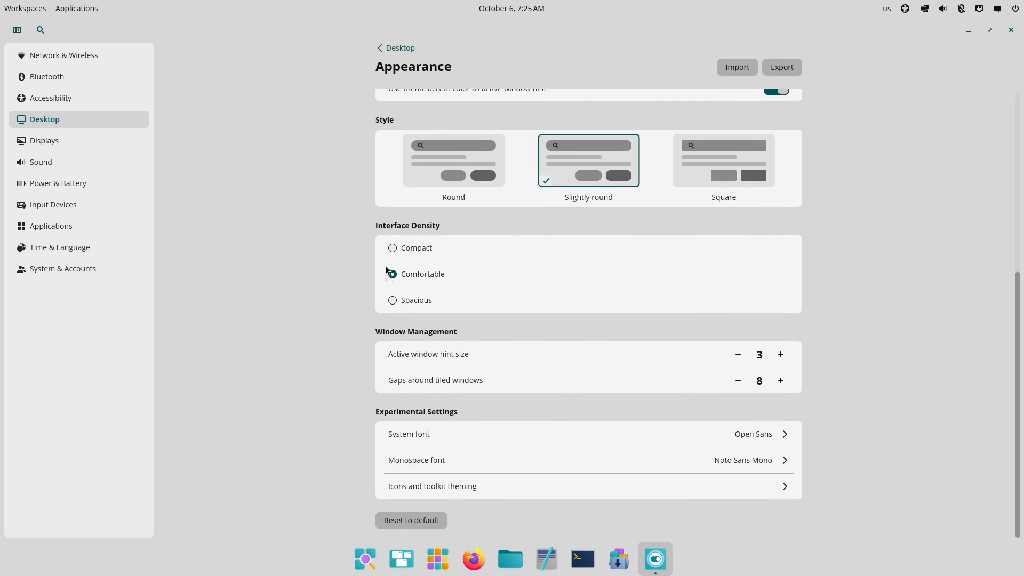
pyautogui.click(392, 247)
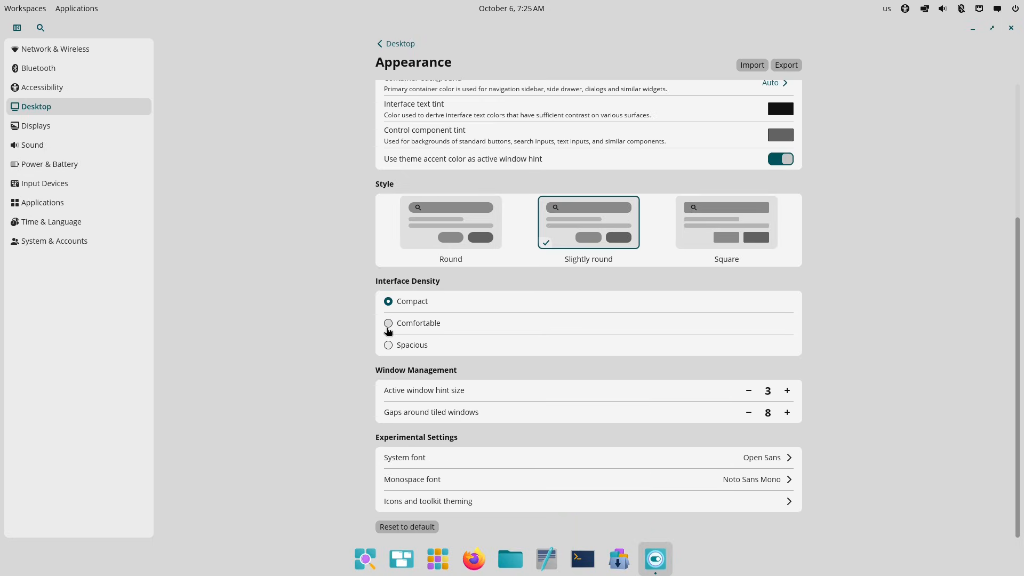
pyautogui.click(388, 323)
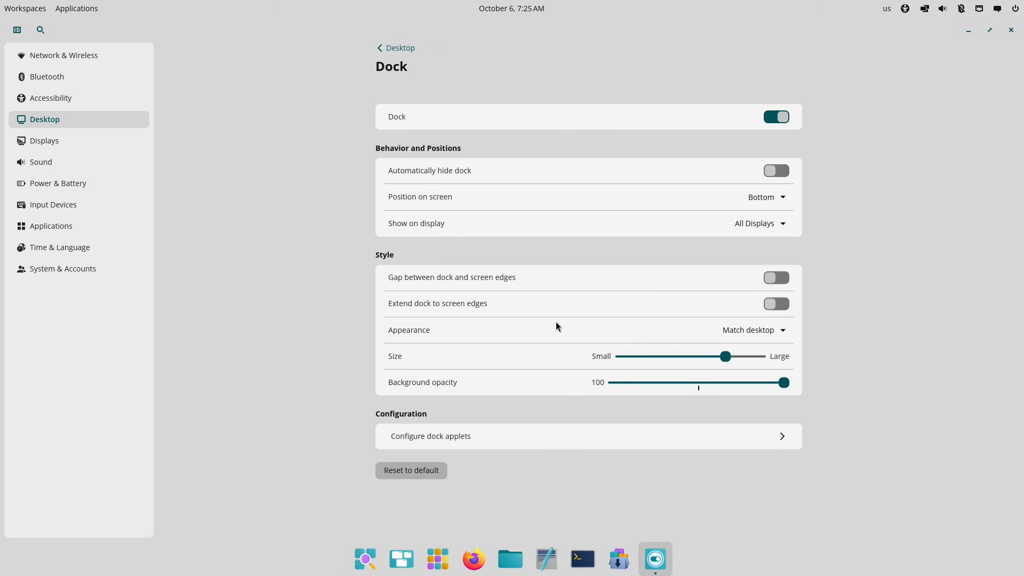
pyautogui.moveTo(567, 433)
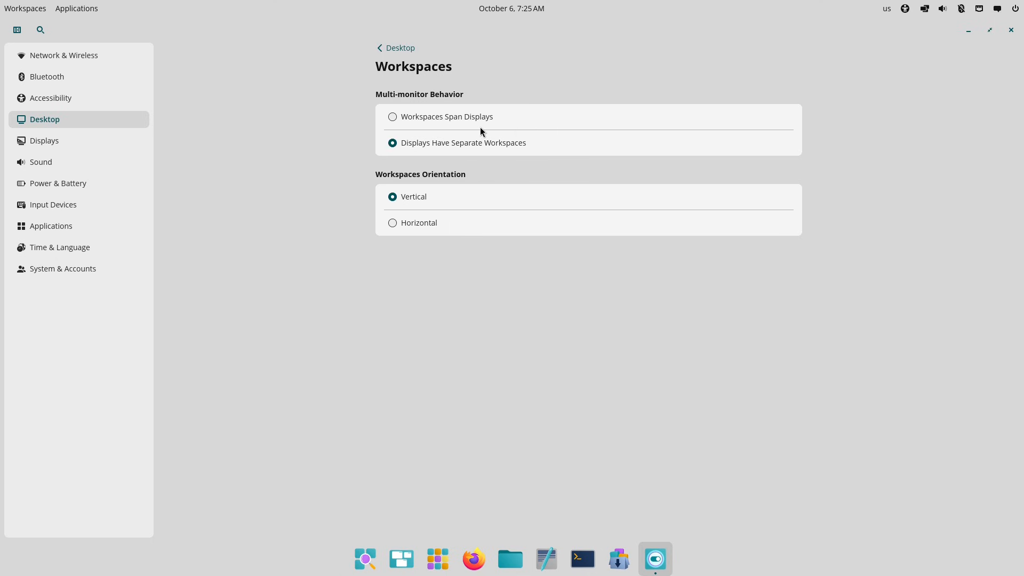
pyautogui.click(25, 8)
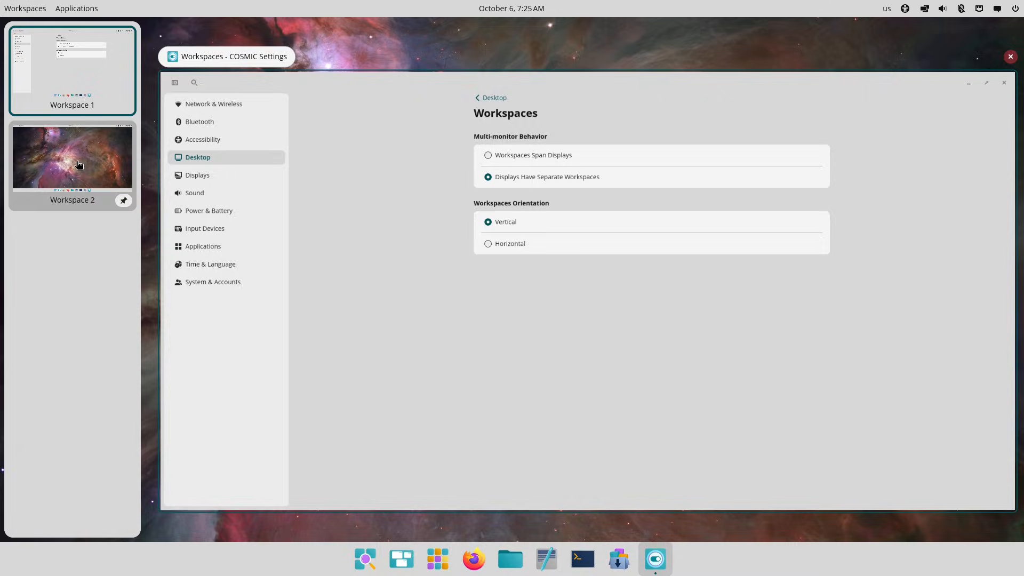
# Step: View the Accessibility and Network & Wireless pages, hide the sidebar, and close Settings
pyautogui.click(203, 139)
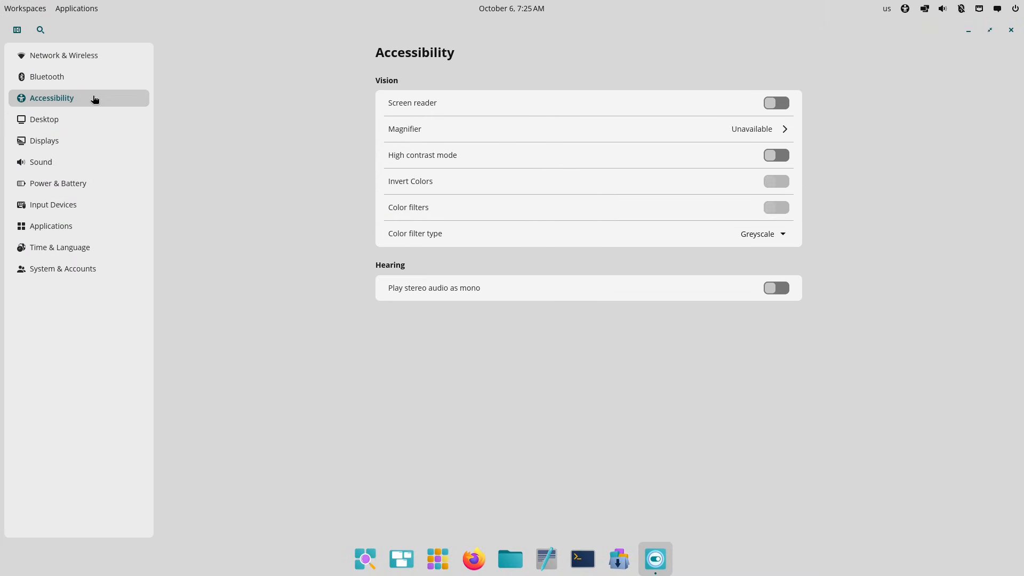
pyautogui.click(762, 234)
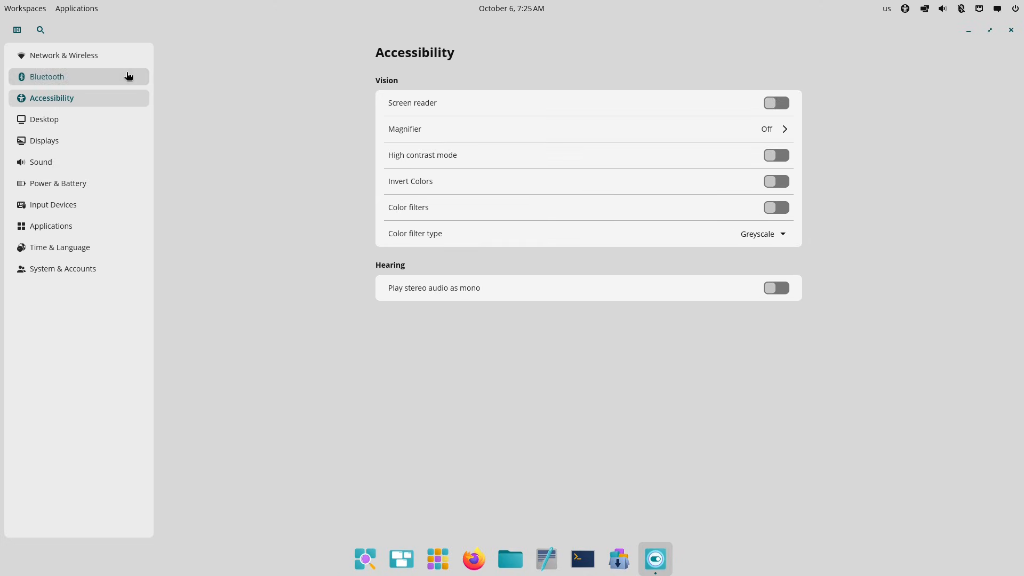
pyautogui.click(64, 55)
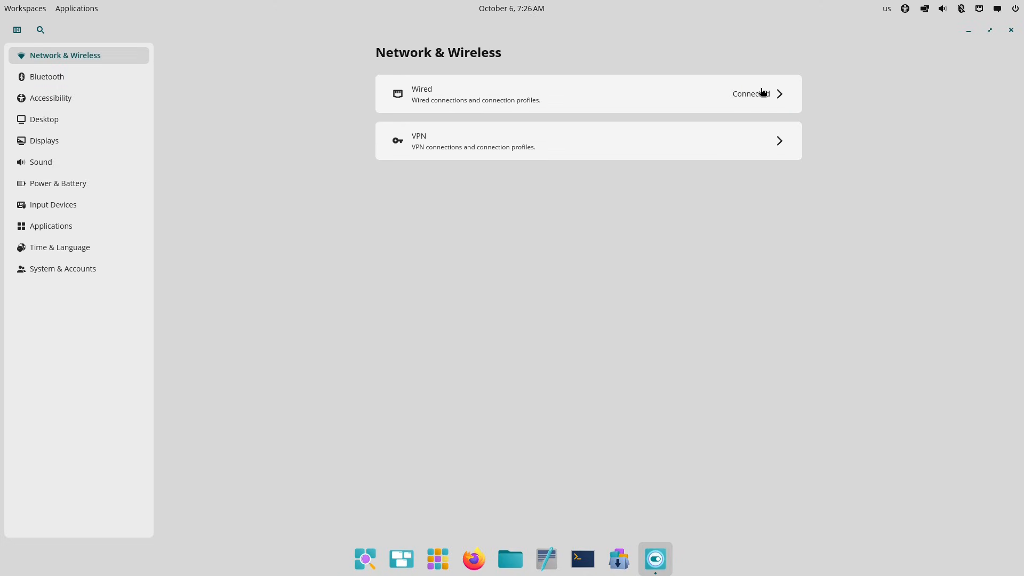
pyautogui.click(17, 30)
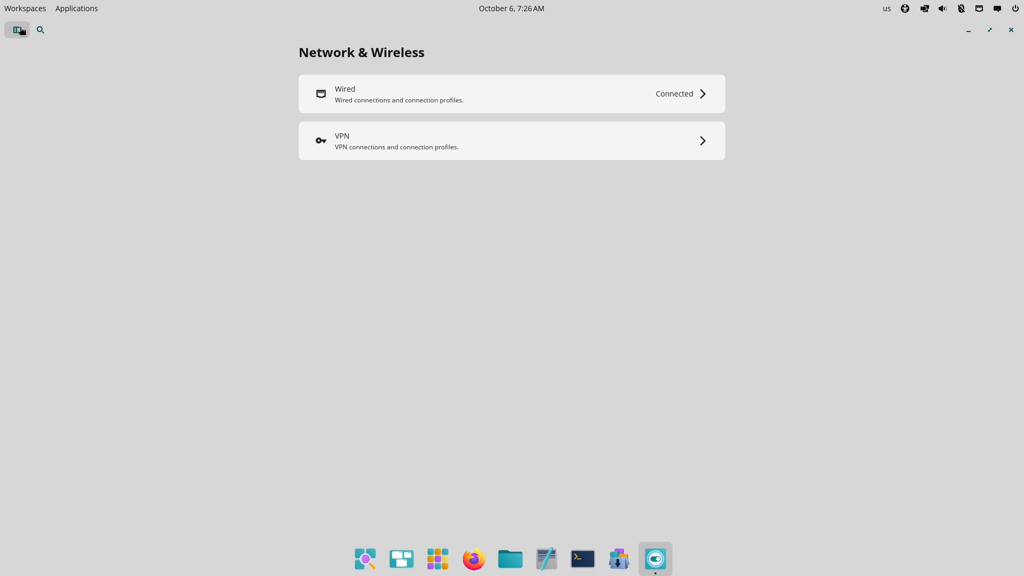
pyautogui.click(1011, 30)
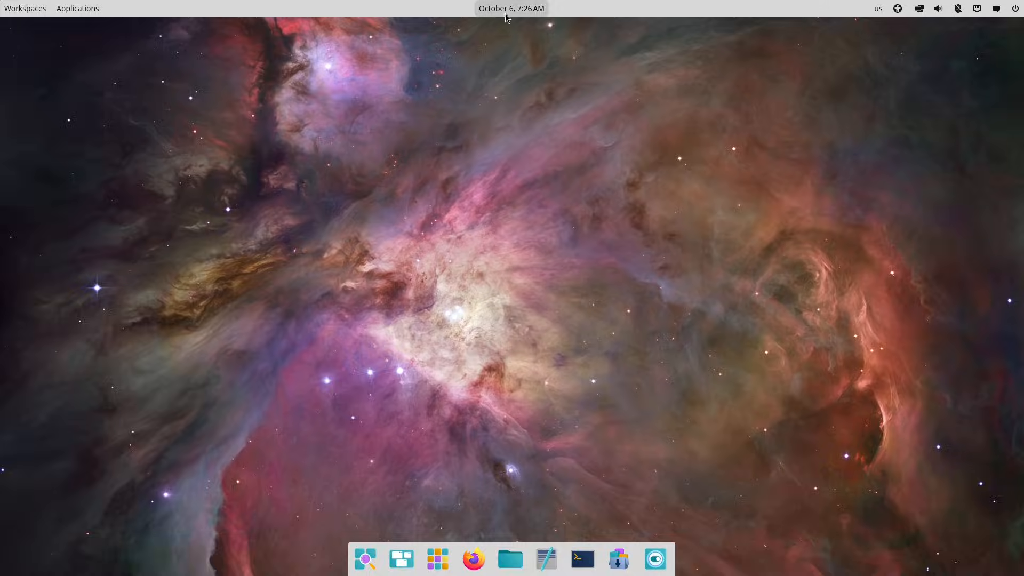
pyautogui.rightClick(483, 325)
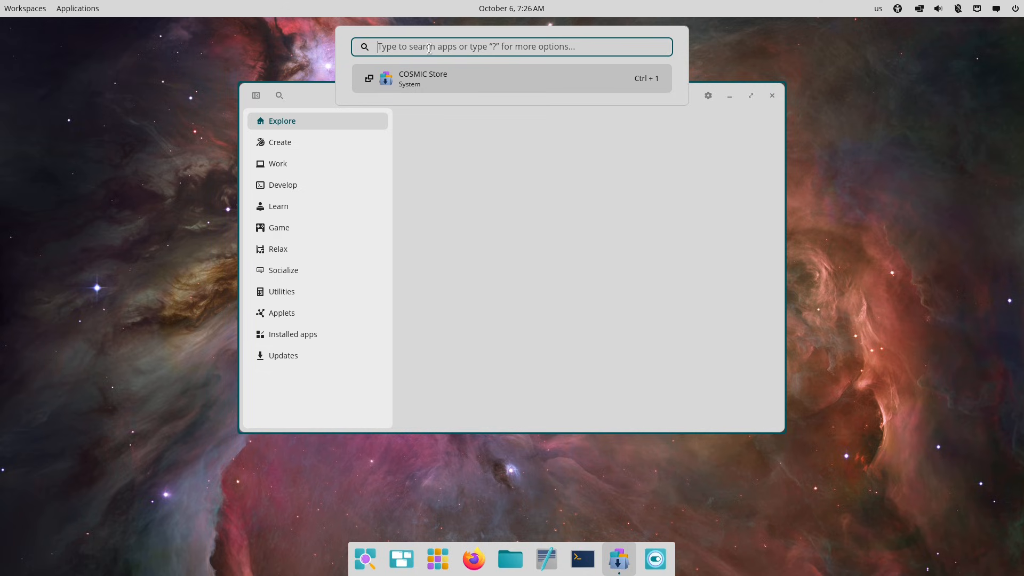
# Step: Search 'fire', browse the App Library's System and Utilities groups, and launch Repoman
pyautogui.write('fire')
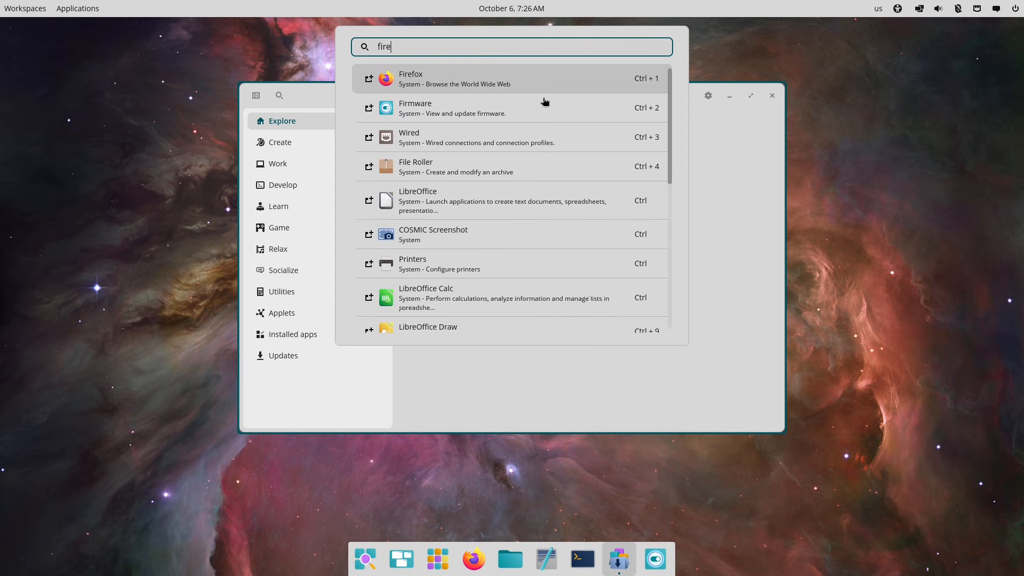
pyautogui.click(436, 559)
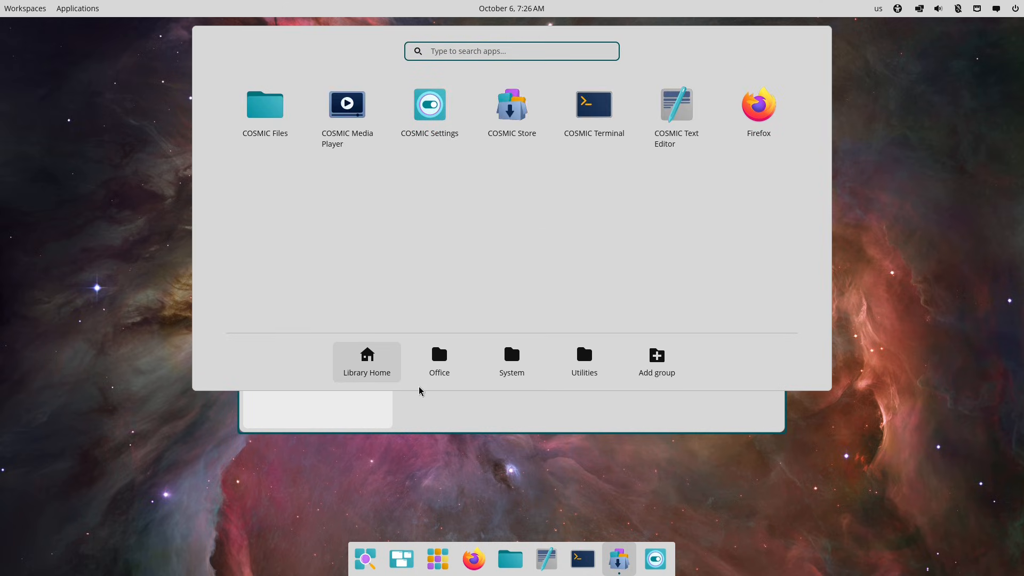
pyautogui.click(511, 362)
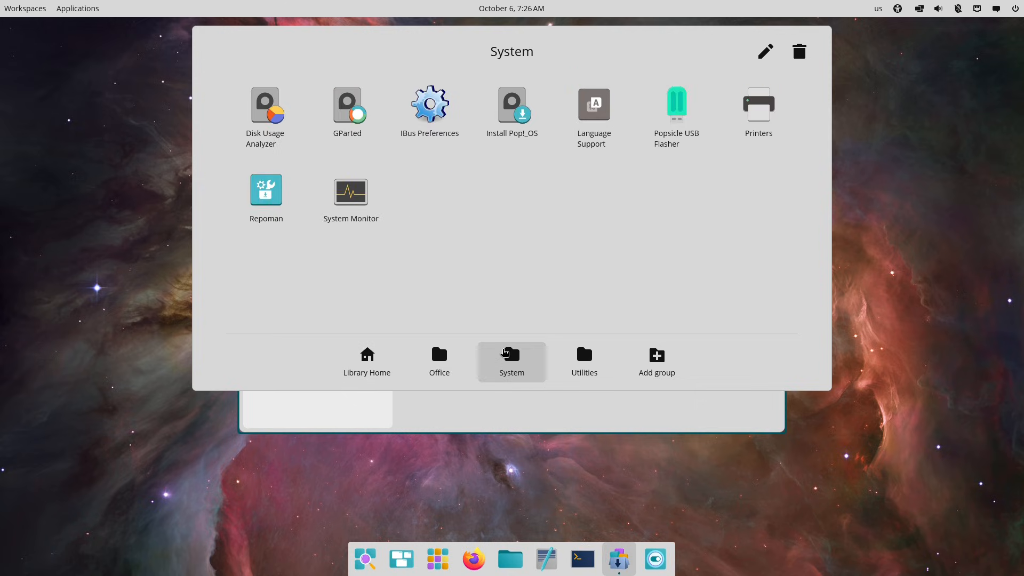
pyautogui.moveTo(266, 190)
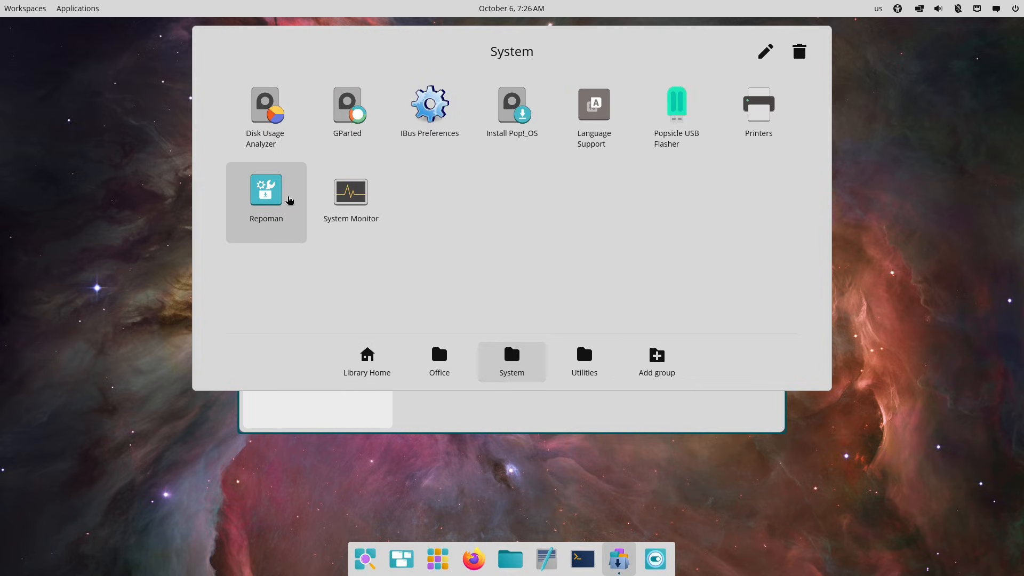
pyautogui.click(583, 361)
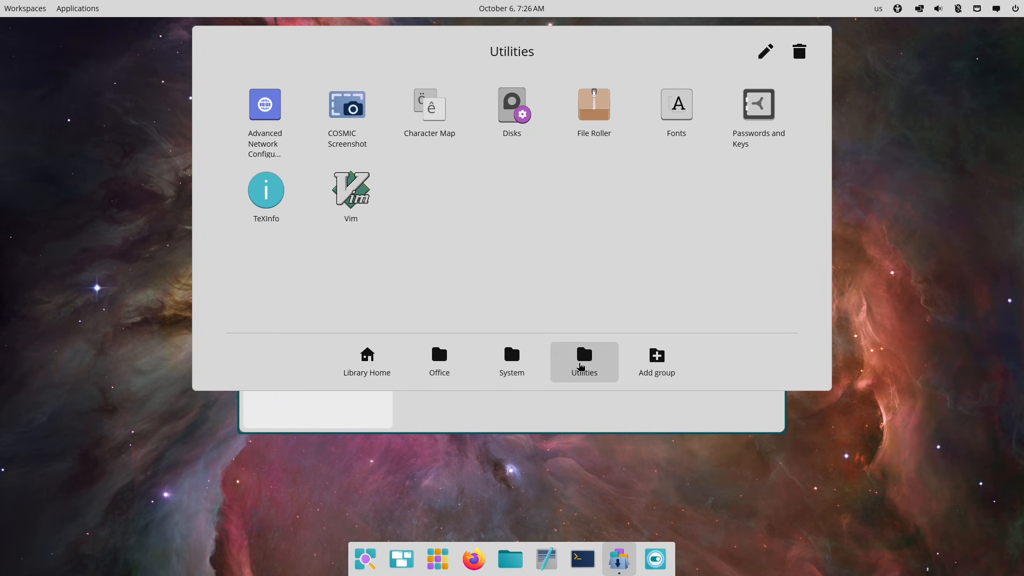
pyautogui.click(511, 361)
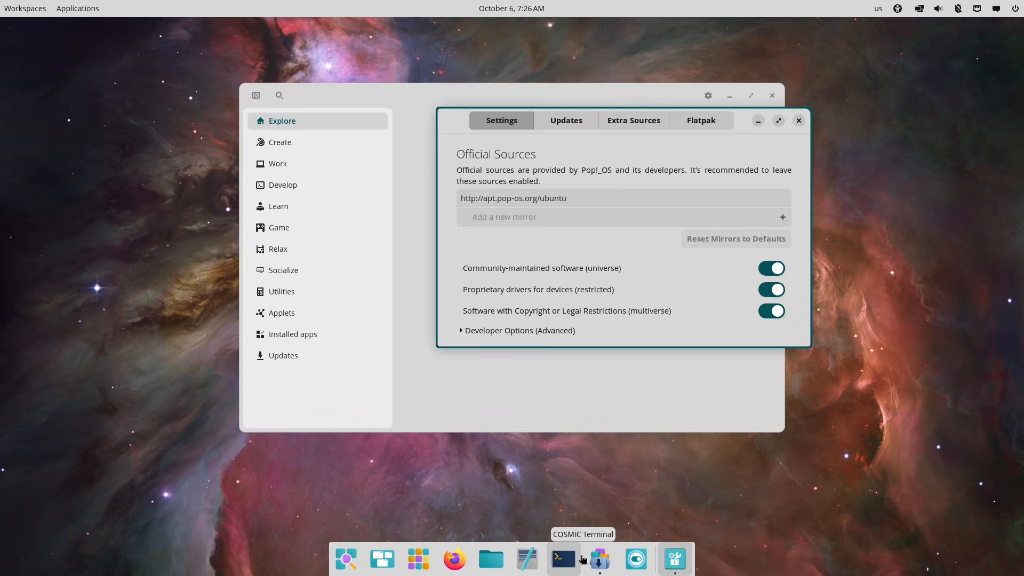
# Step: Maximize Repoman and review its developer options, Updates, Extra Sources and Flatpak sources
pyautogui.click(778, 120)
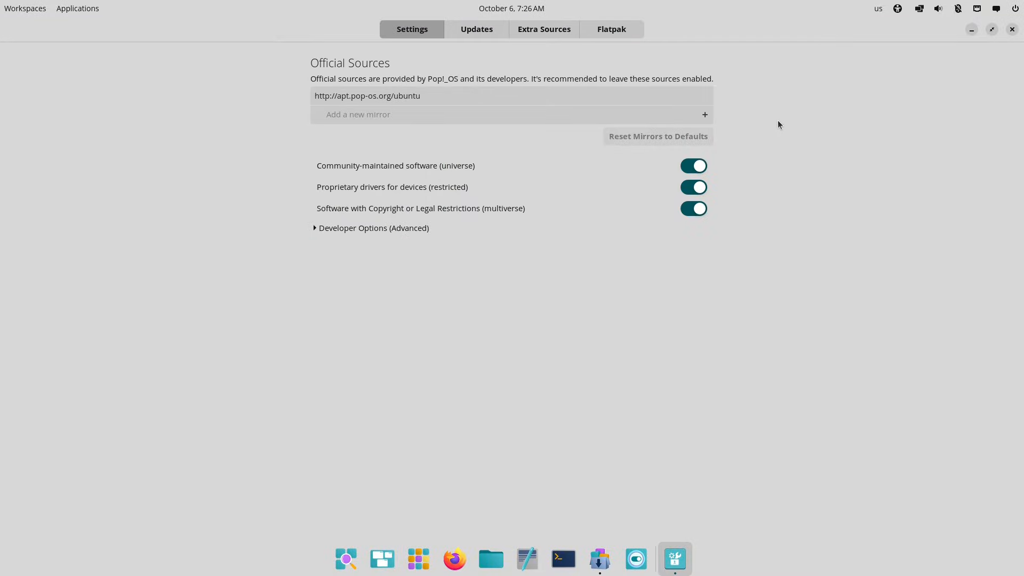
pyautogui.click(315, 228)
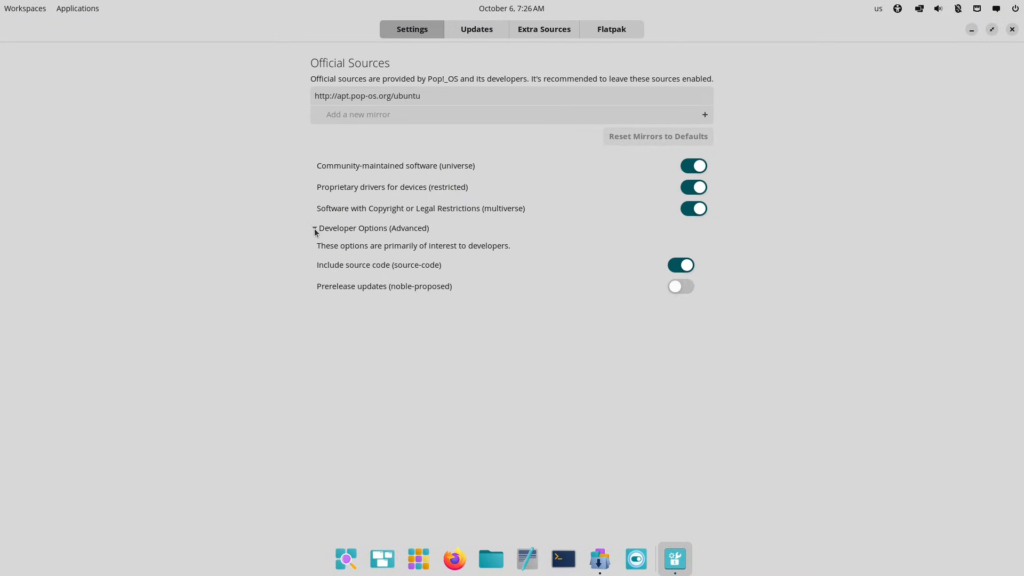
pyautogui.click(476, 29)
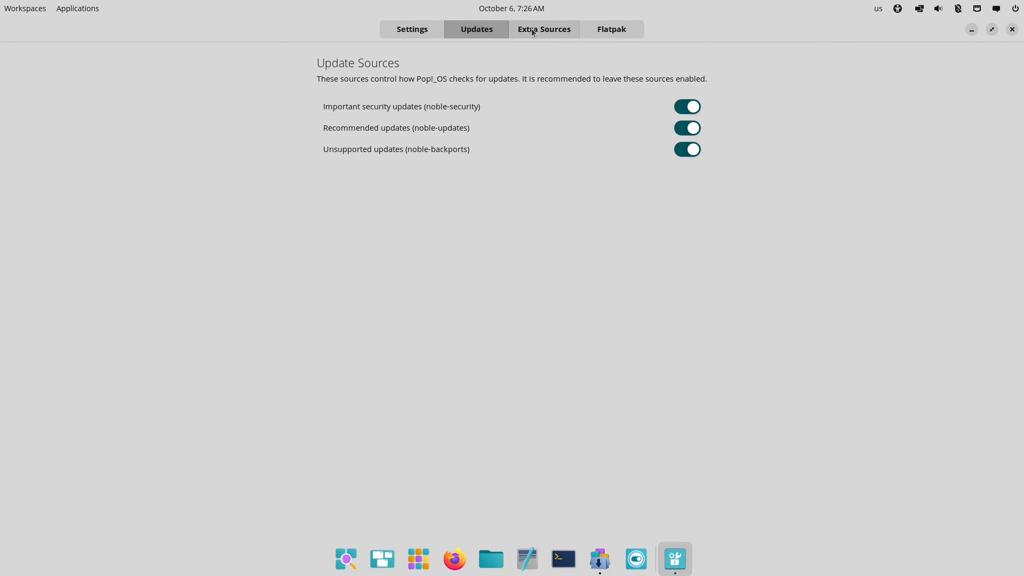
pyautogui.click(543, 28)
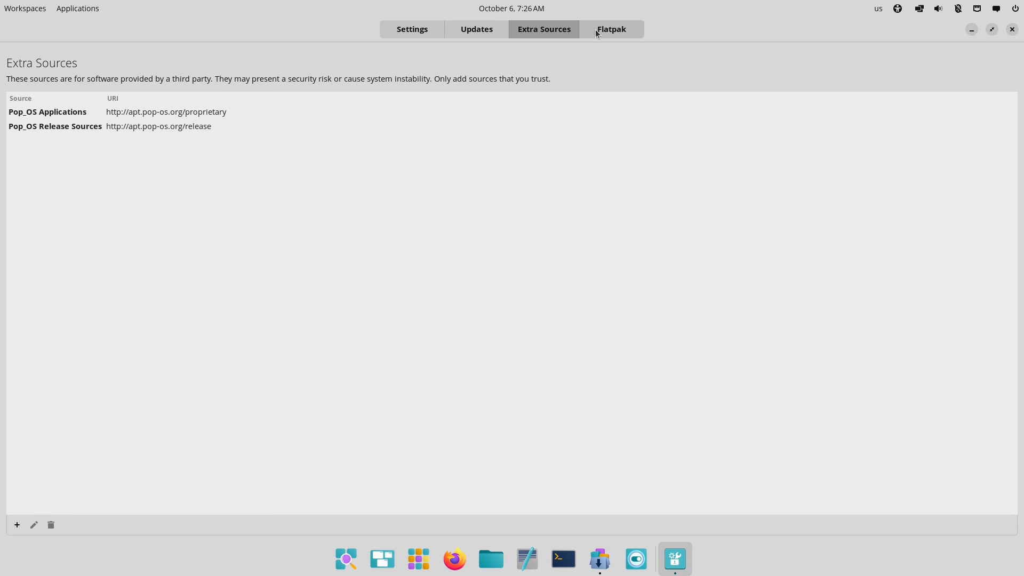
pyautogui.click(610, 29)
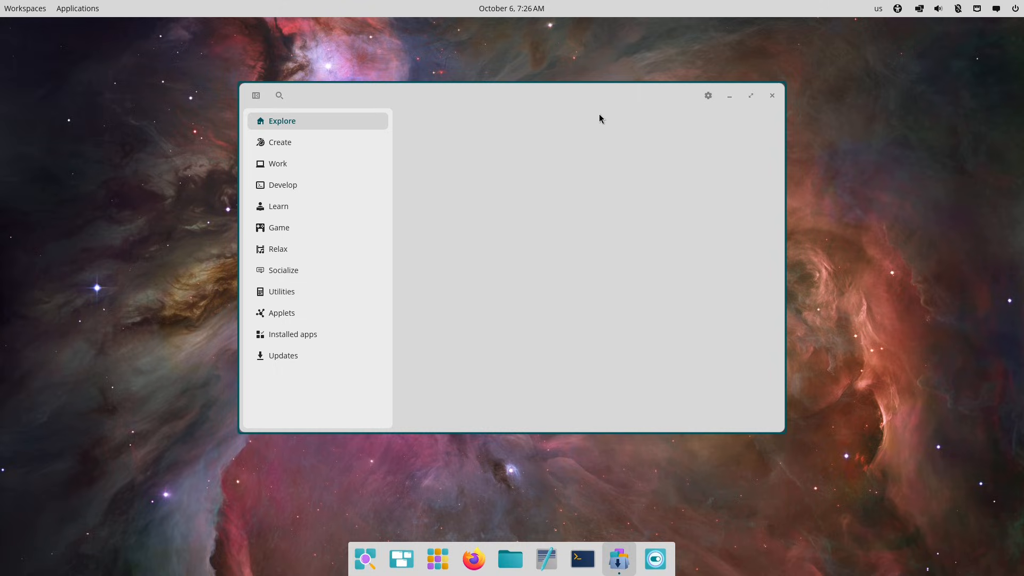
pyautogui.click(581, 559)
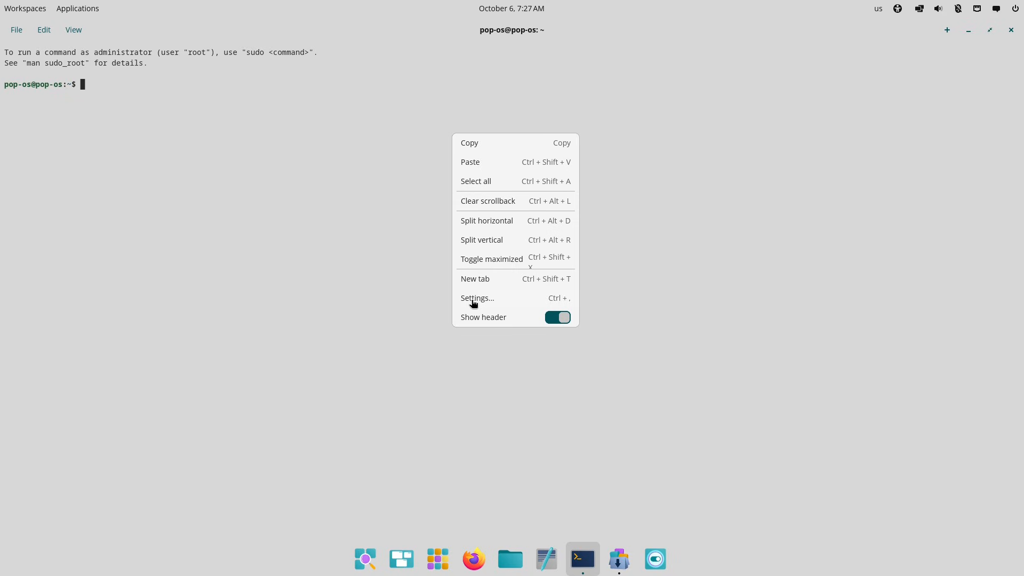
# Step: Raise the COSMIC Terminal font size from 14px to 18px in its Settings
pyautogui.click(476, 299)
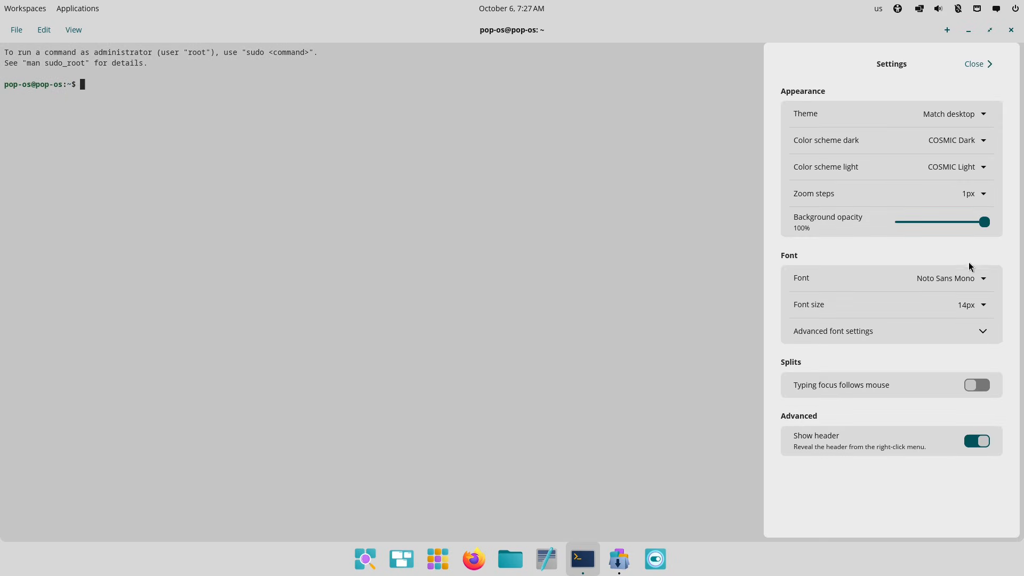
pyautogui.click(966, 304)
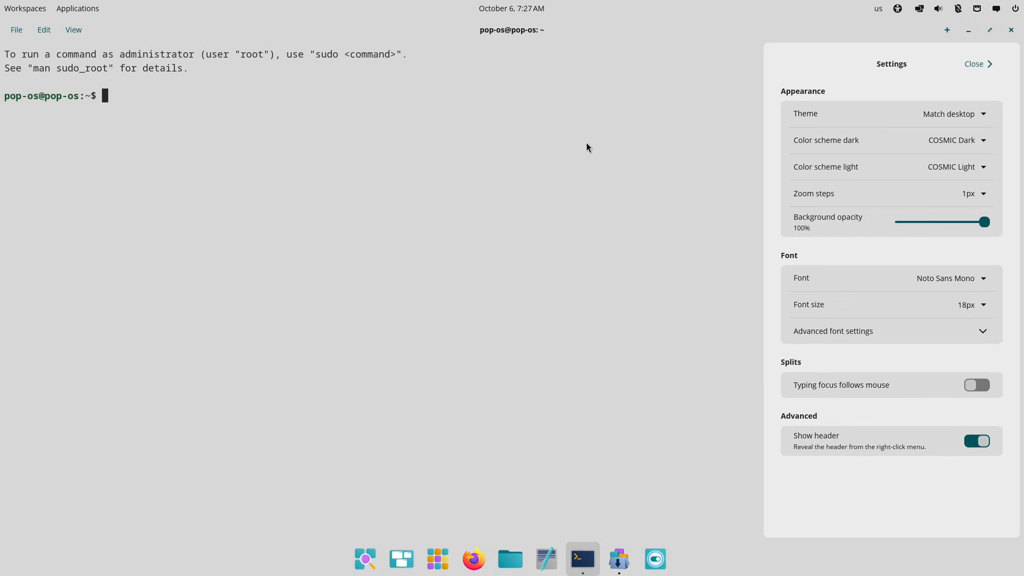
pyautogui.click(974, 64)
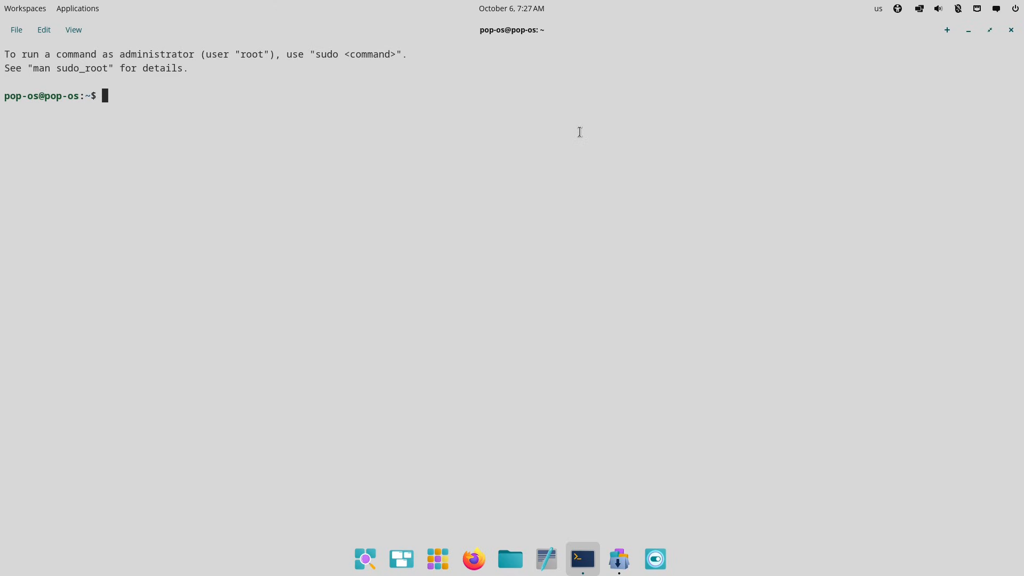
# Step: Run 'sudo apt install neofetch' in the terminal
pyautogui.write('sudo apt in')
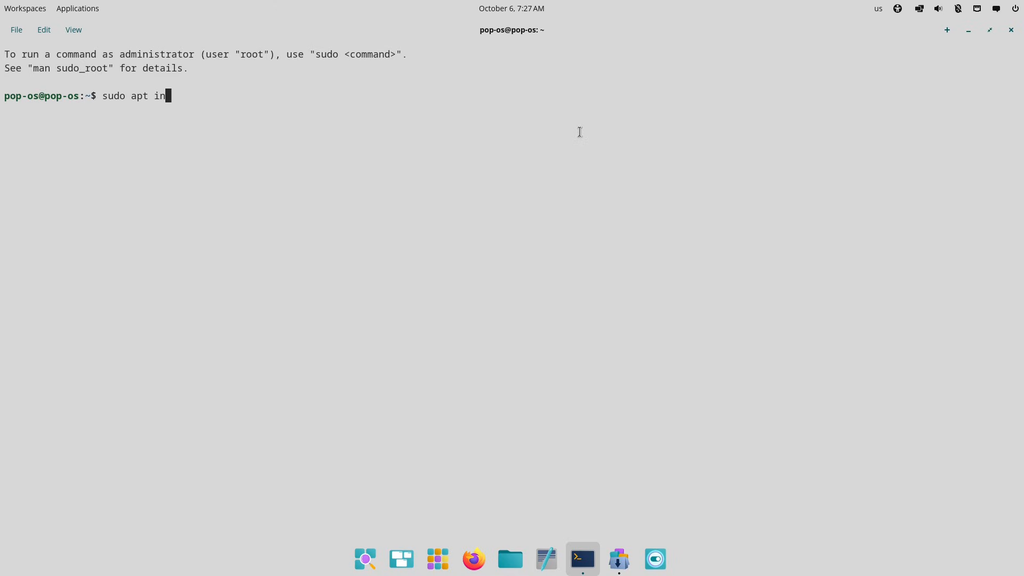
pyautogui.write('stall neofet')
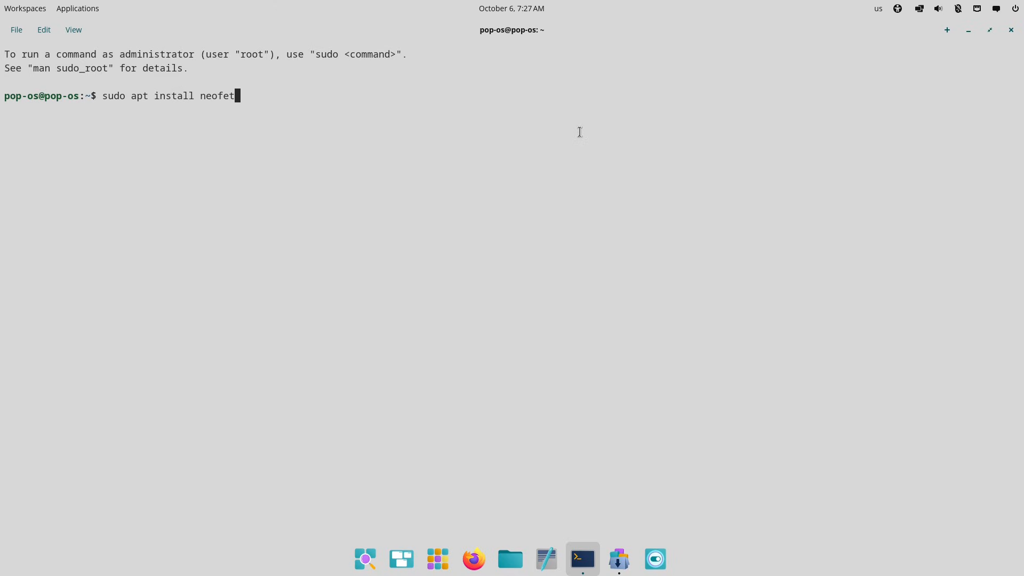
pyautogui.press('Return')
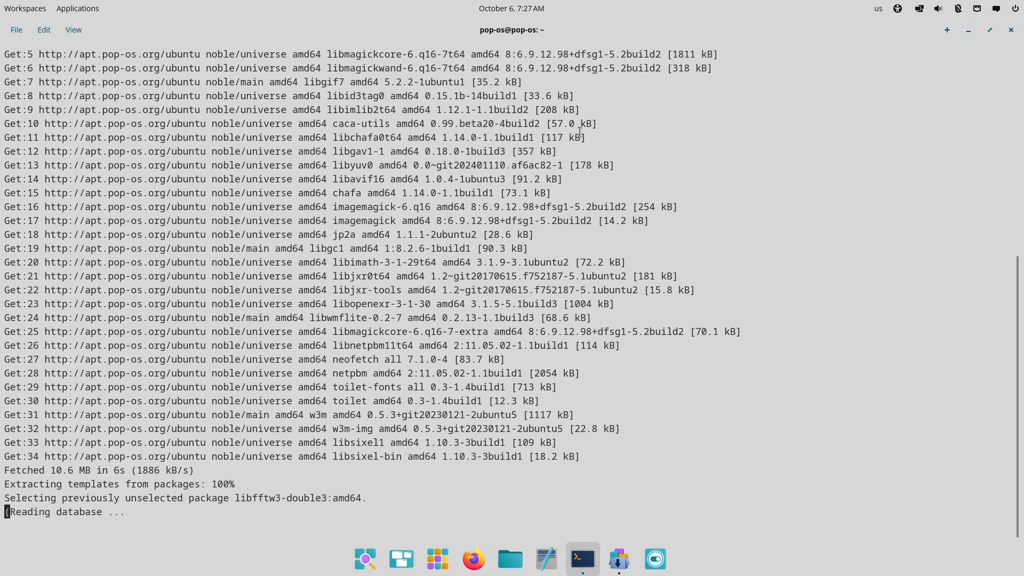
pyautogui.click(618, 559)
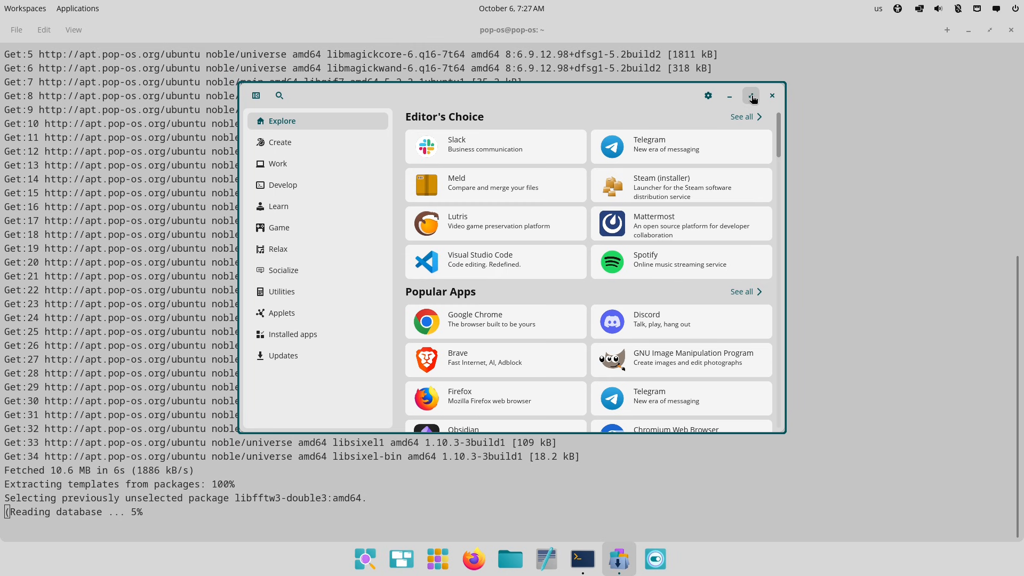
# Step: Maximize COSMIC Store, view the Firefox, Minecraft and GIMP pages, then close the store
pyautogui.click(750, 95)
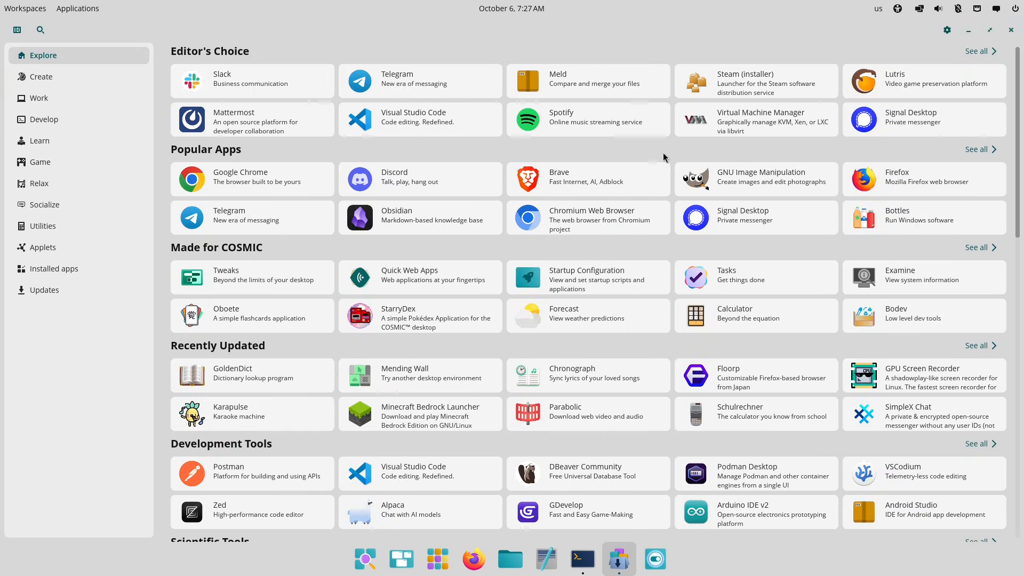
pyautogui.moveTo(954, 167)
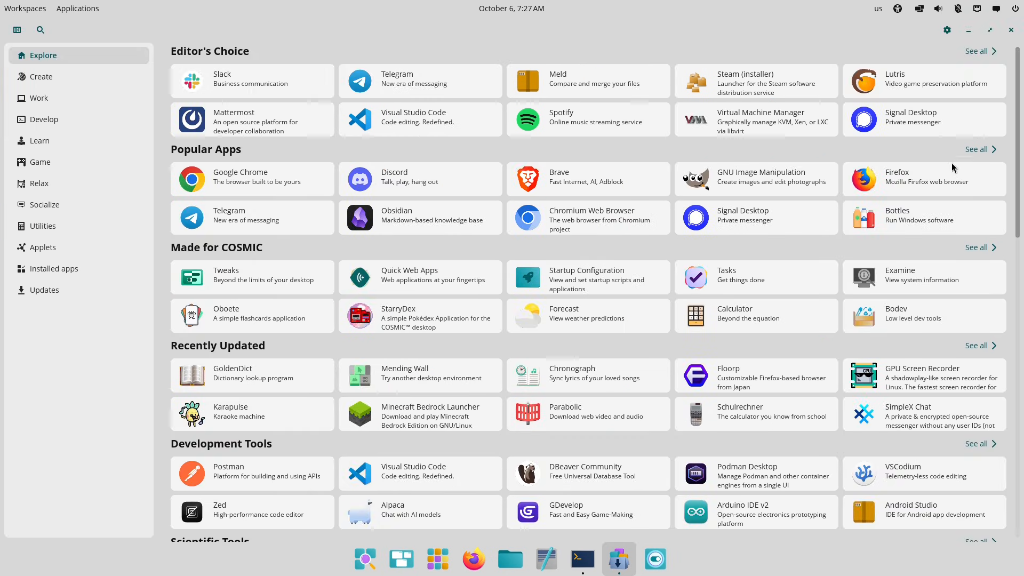
pyautogui.click(923, 179)
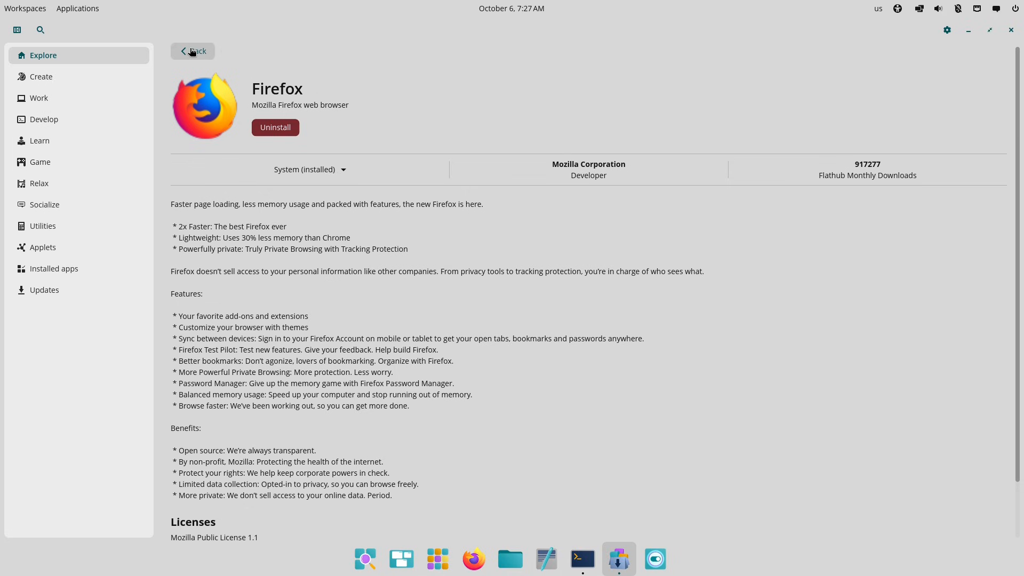
pyautogui.click(193, 51)
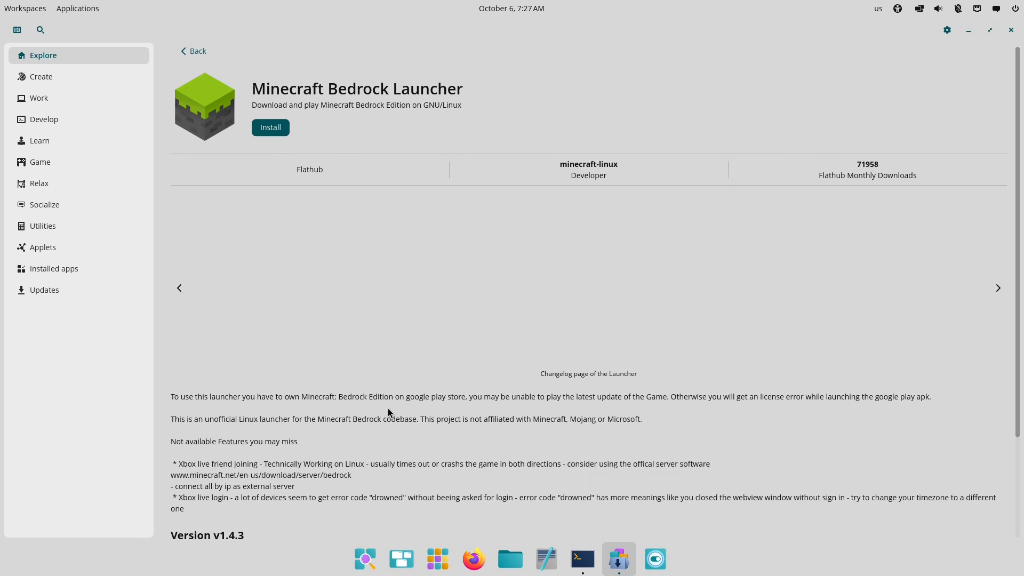
pyautogui.click(193, 52)
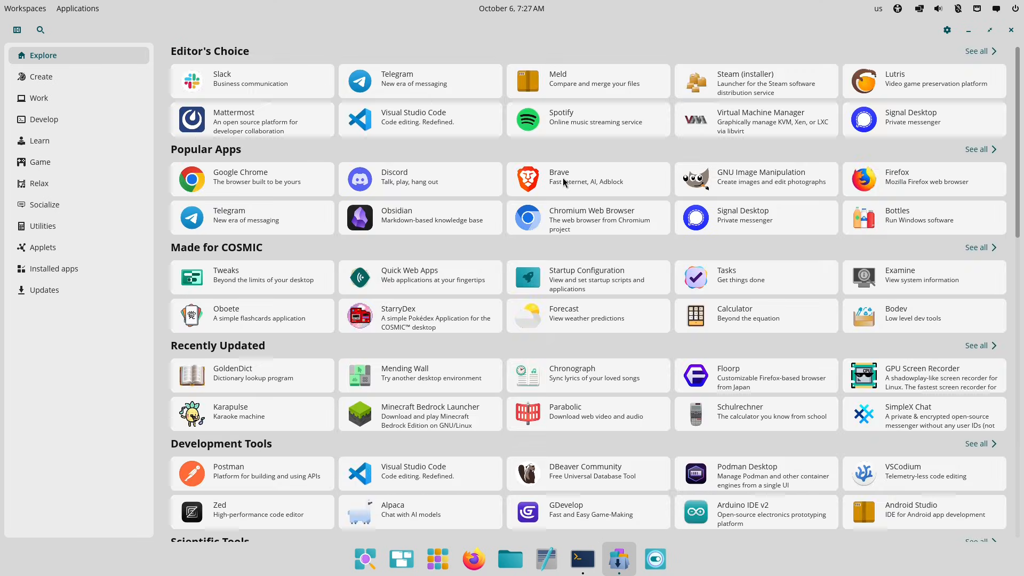
pyautogui.click(756, 180)
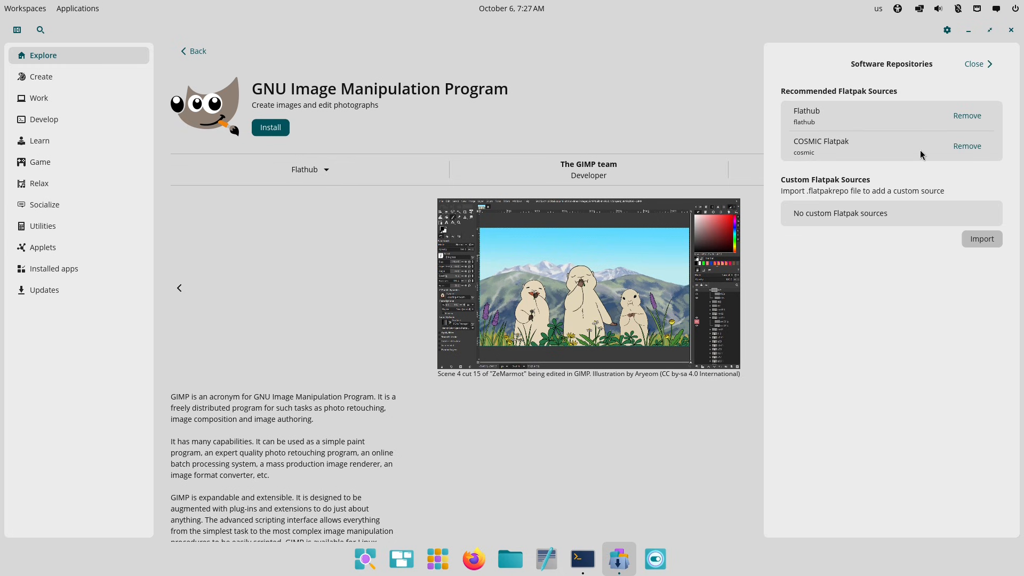
pyautogui.moveTo(1012, 30)
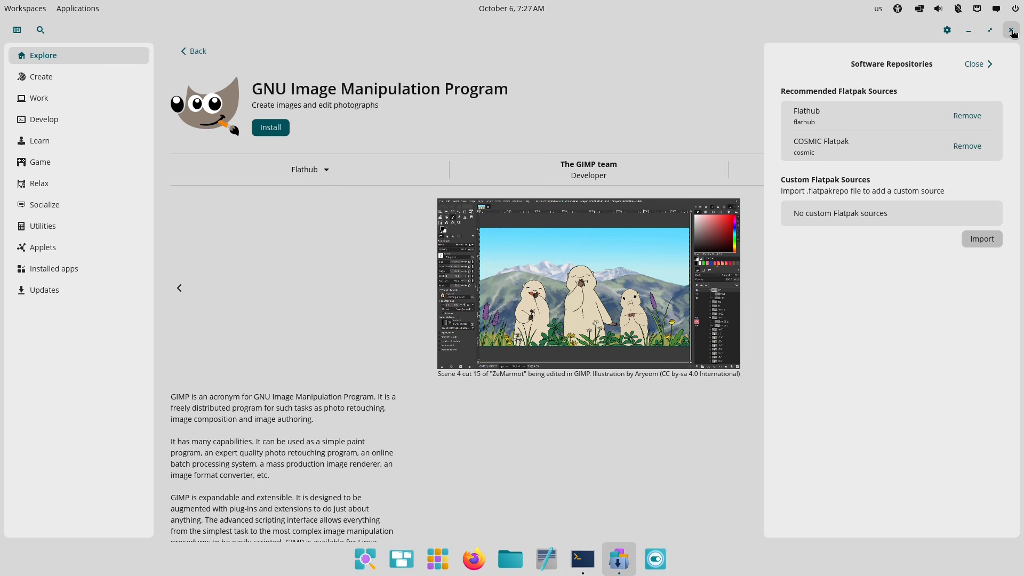
pyautogui.click(582, 559)
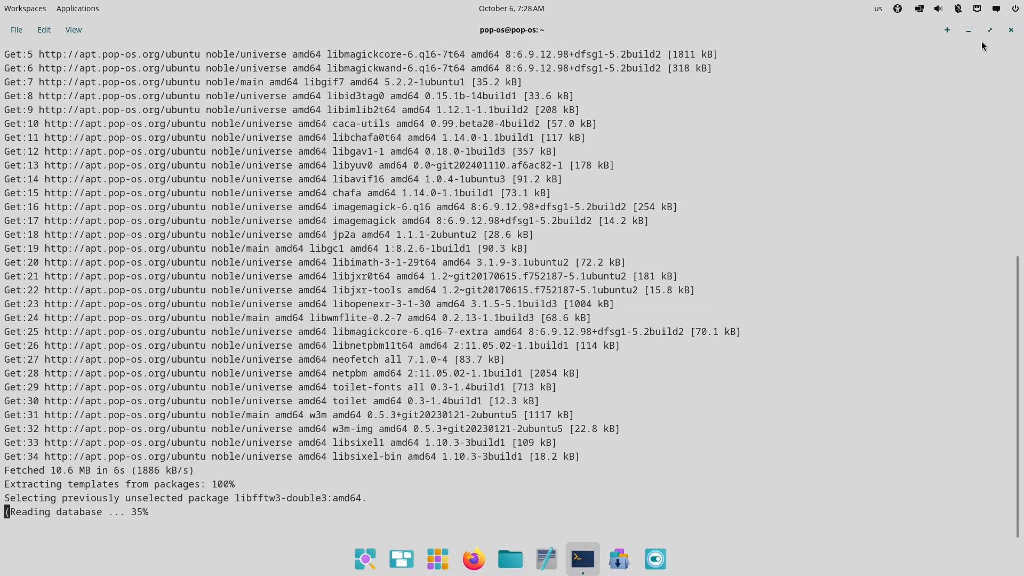
# Step: In a second terminal tab, try inxi and paste the suggested 'sudo apt install inxi' command
pyautogui.click(946, 30)
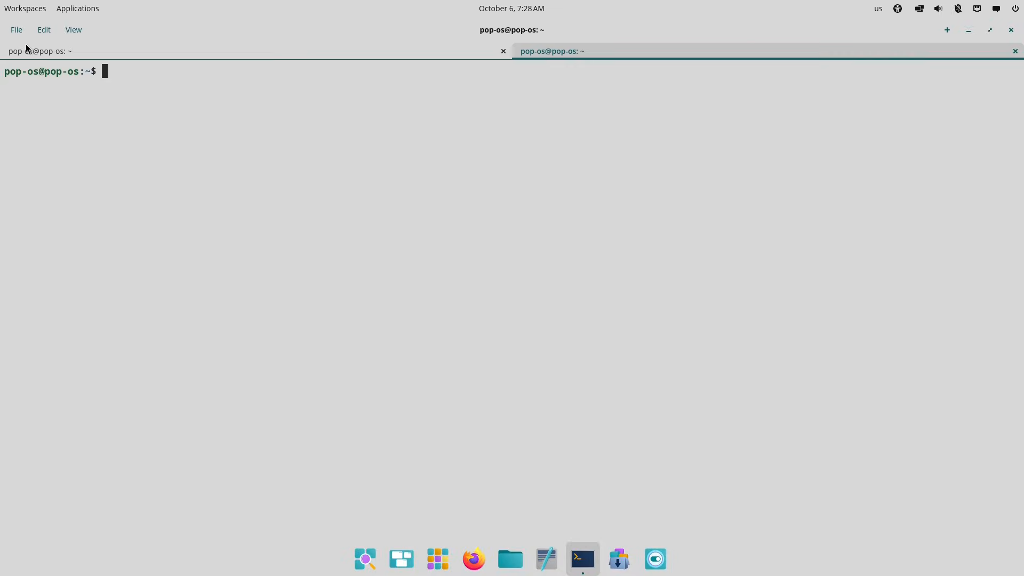
pyautogui.write('inxi -')
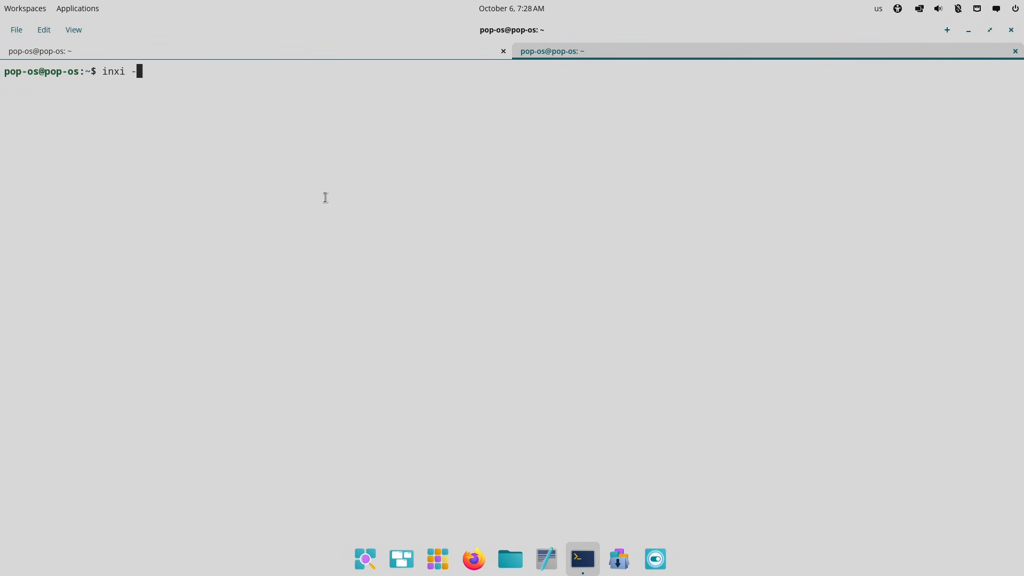
pyautogui.press('Return')
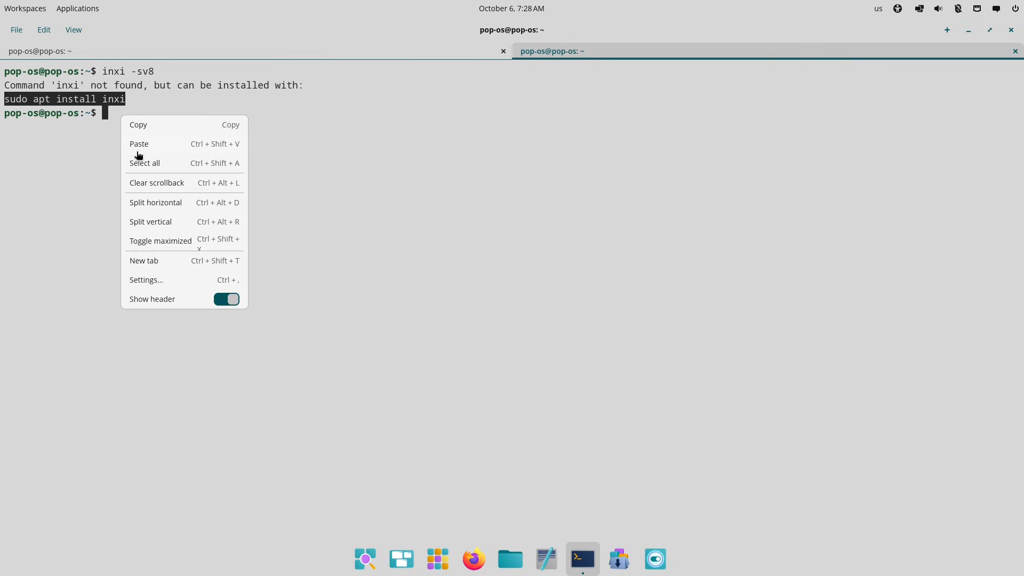
pyautogui.click(140, 144)
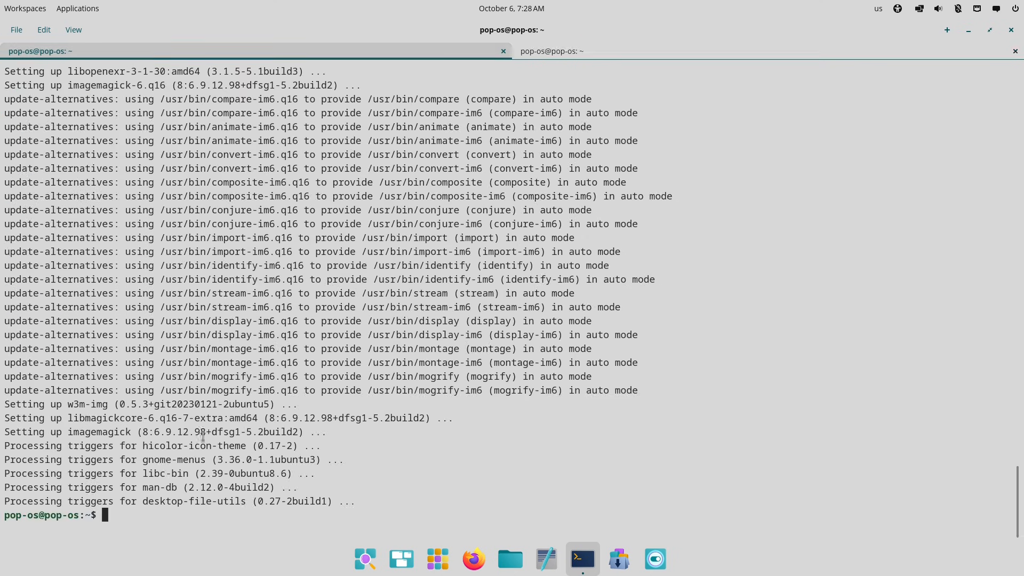
# Step: Back in the first tab, clear the install output and run neofetch
pyautogui.write('clear')
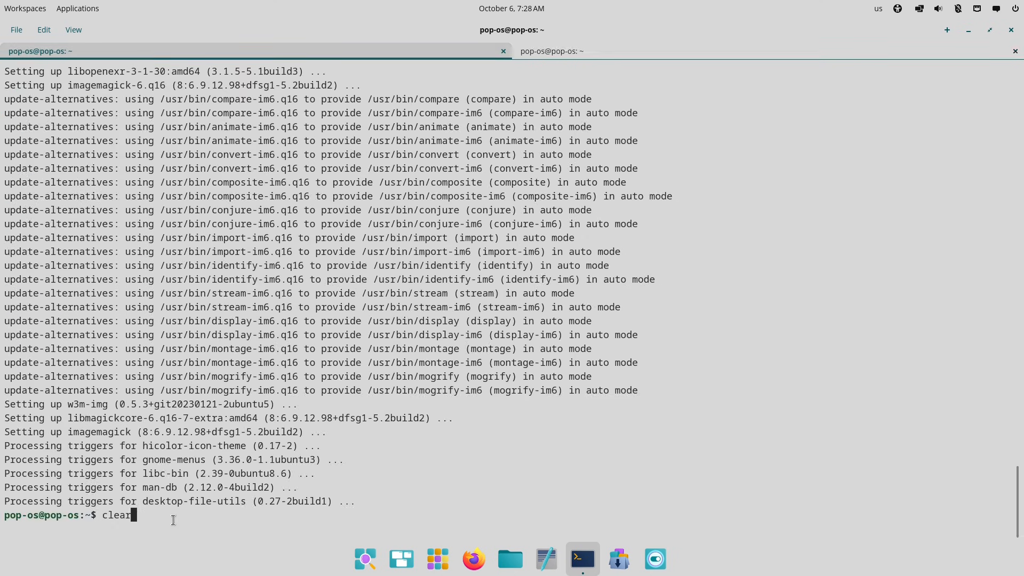
pyautogui.press('Return')
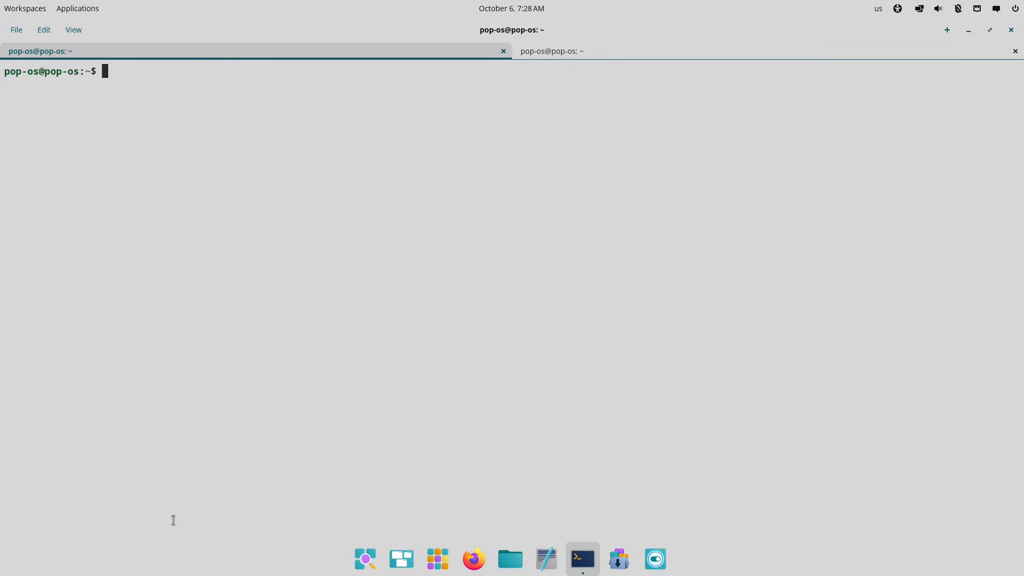
pyautogui.write('neofet')
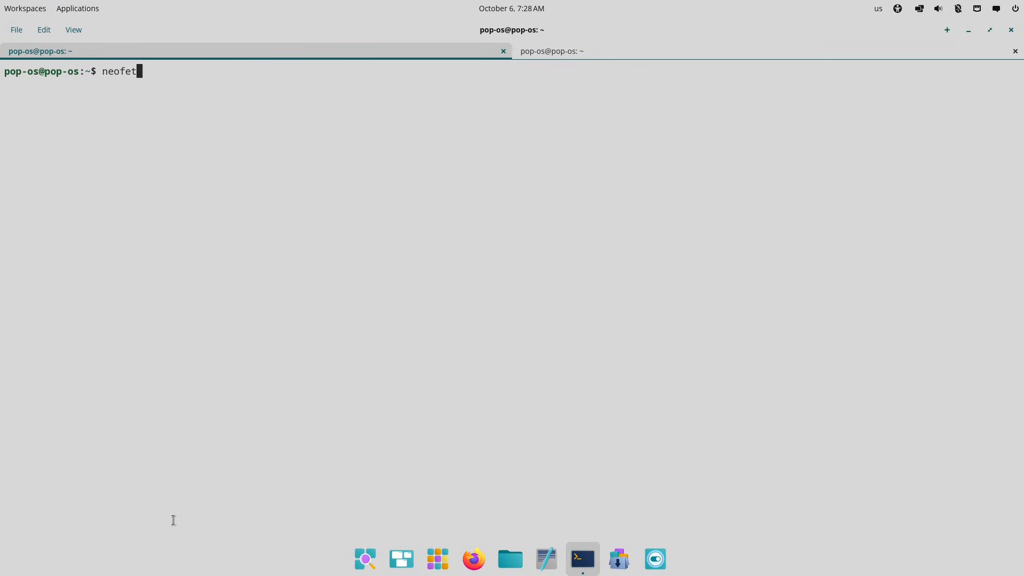
pyautogui.press('Return')
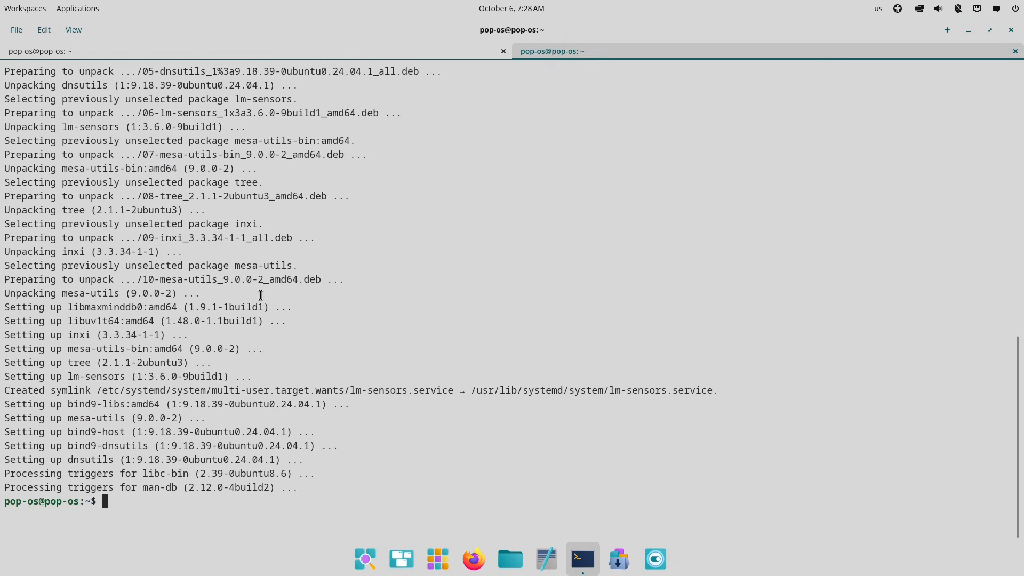
pyautogui.write('cl')
pyautogui.write('in')
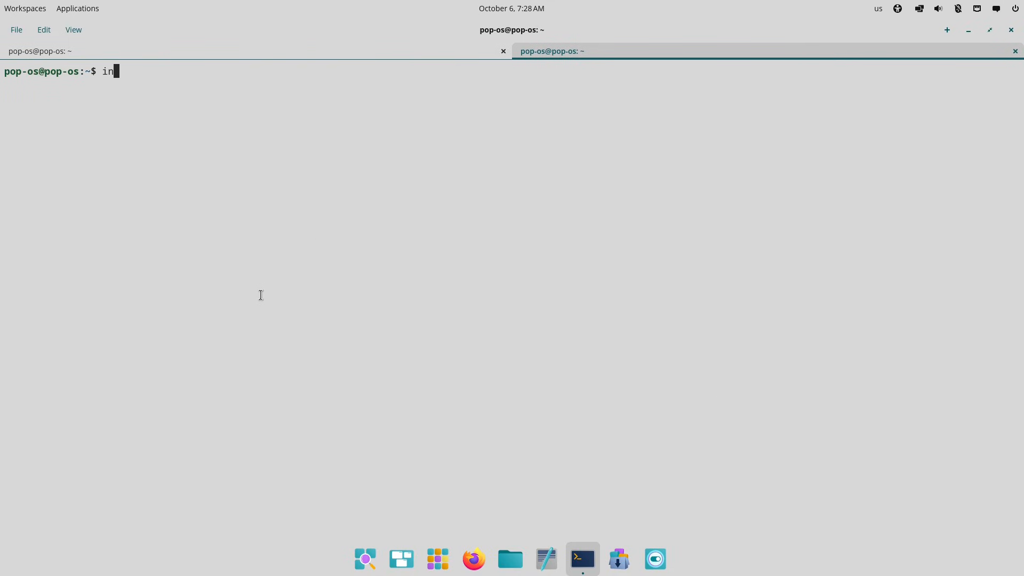
# Step: Run inxi -sv8 and scroll through its full hardware and system report
pyautogui.write('xi -s')
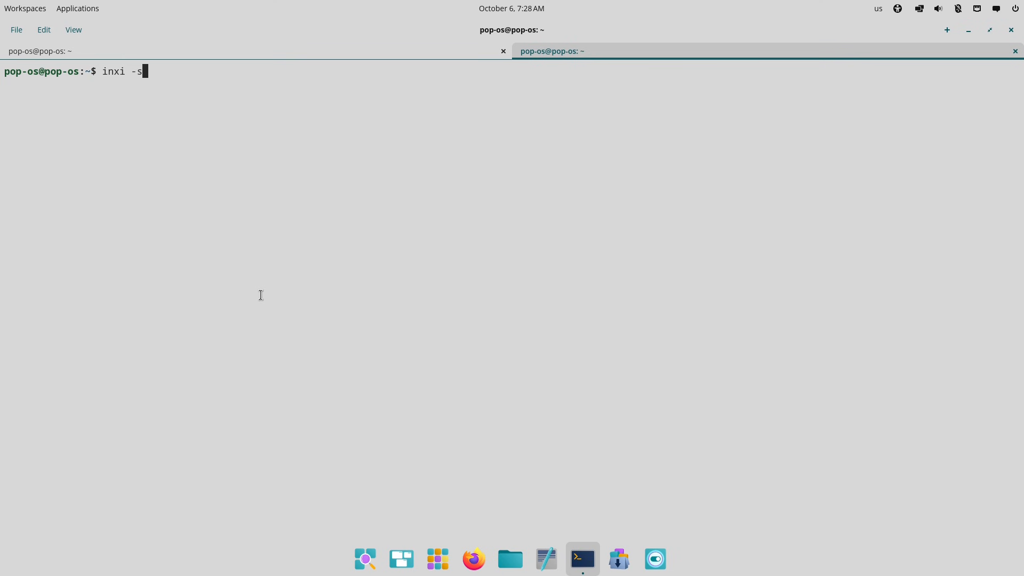
pyautogui.press('Return')
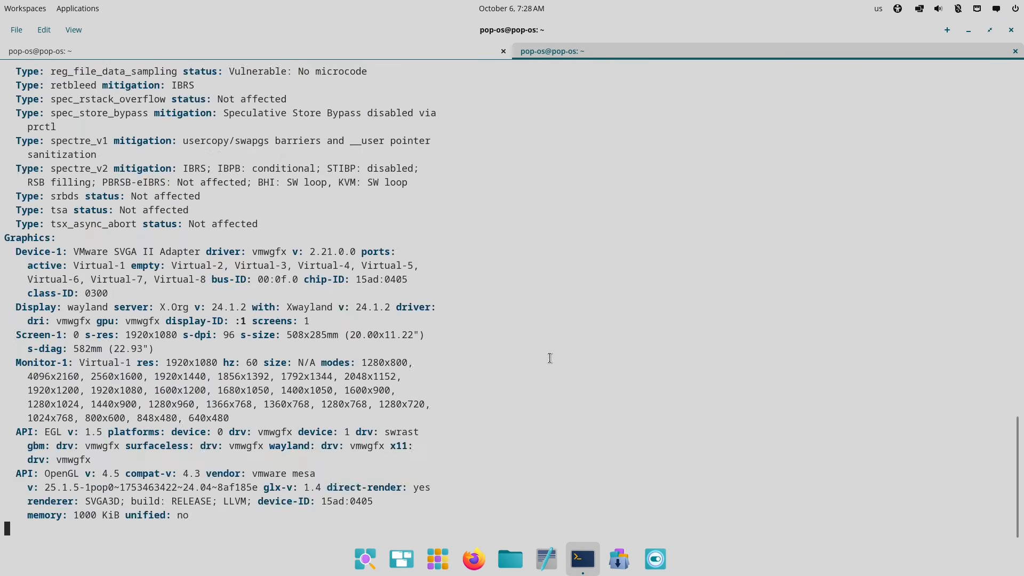
pyautogui.scroll(-3)
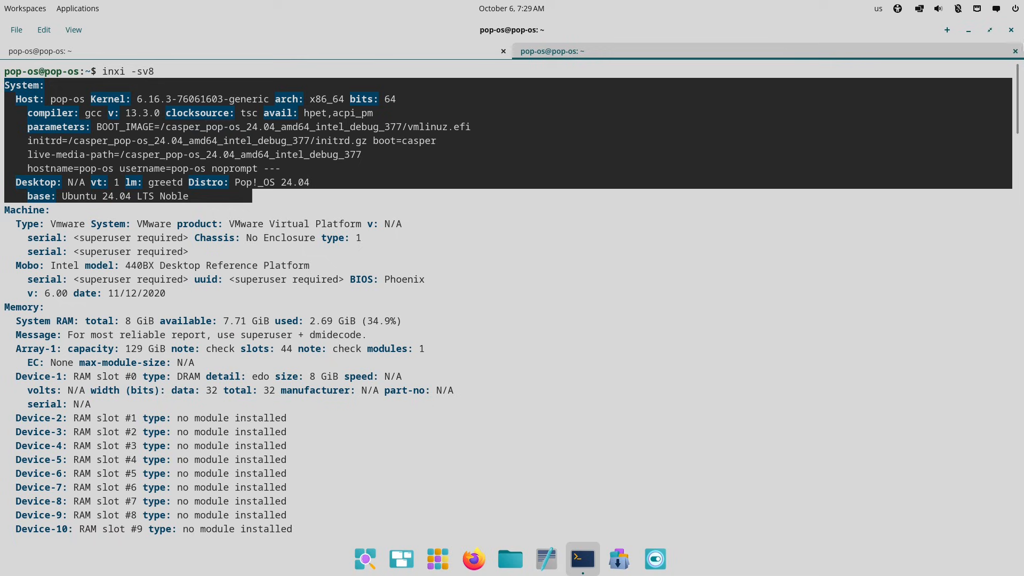
pyautogui.scroll(-3)
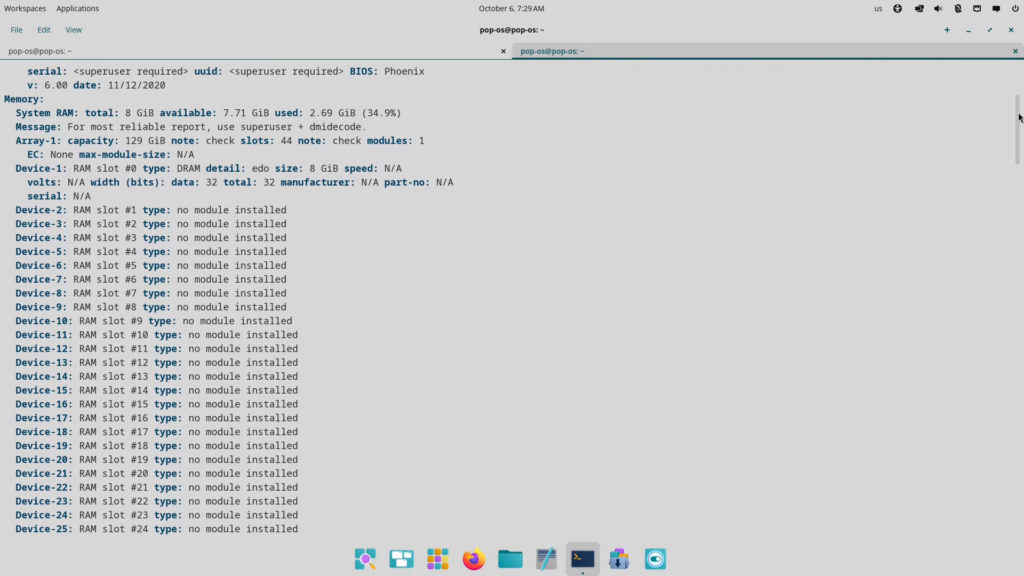
pyautogui.scroll(-3)
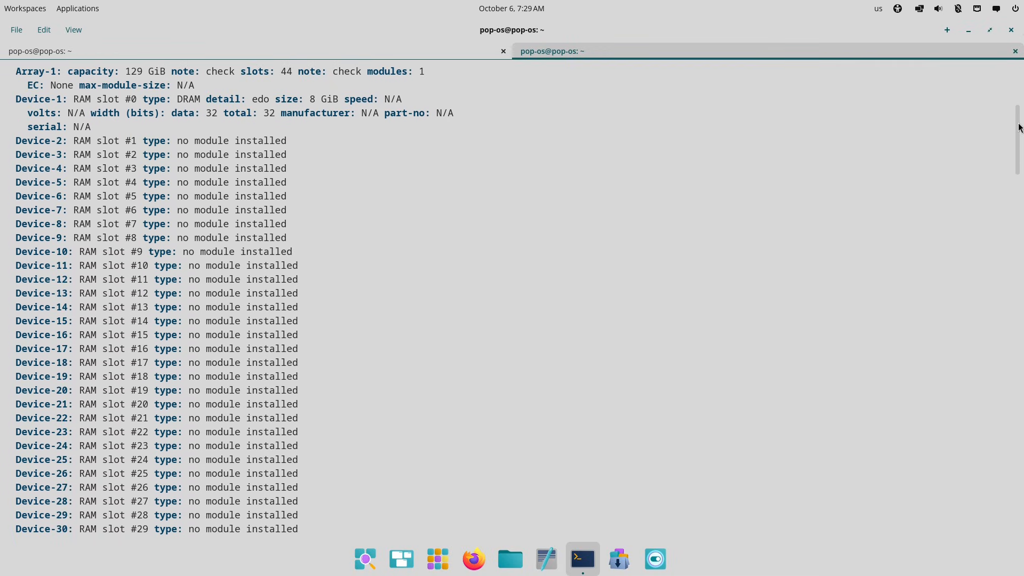
pyautogui.scroll(-3)
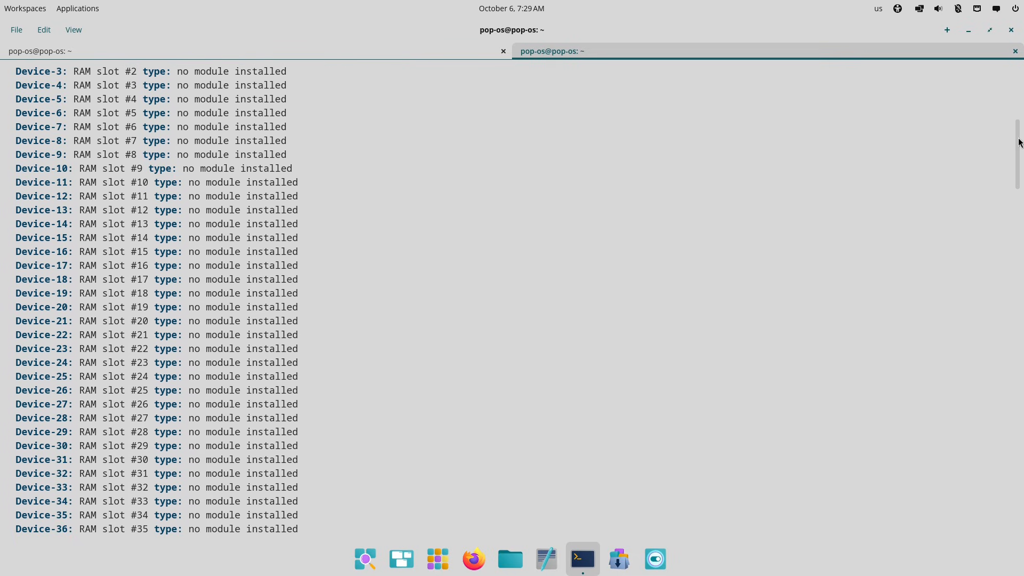
pyautogui.scroll(-3)
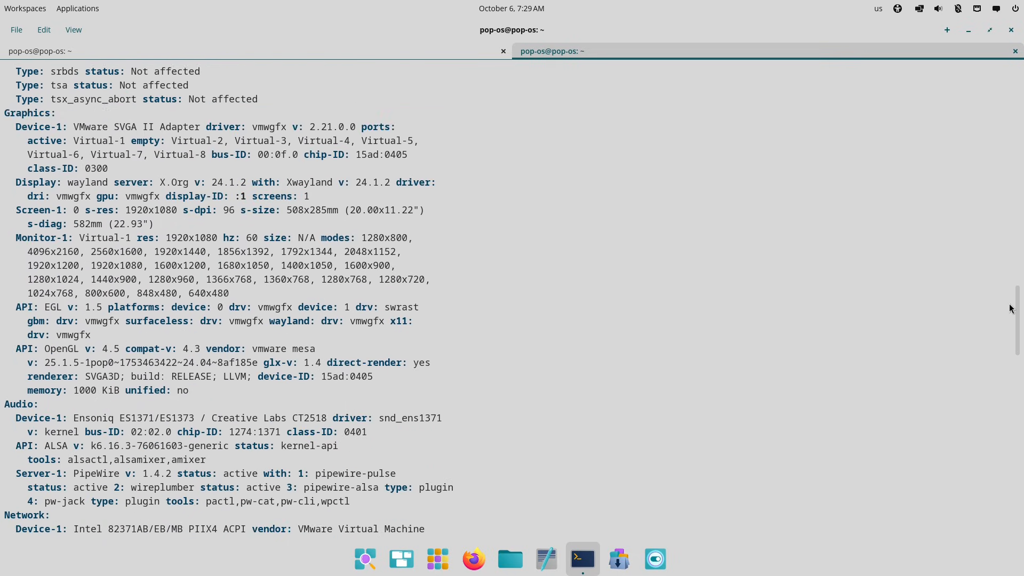
pyautogui.scroll(-3)
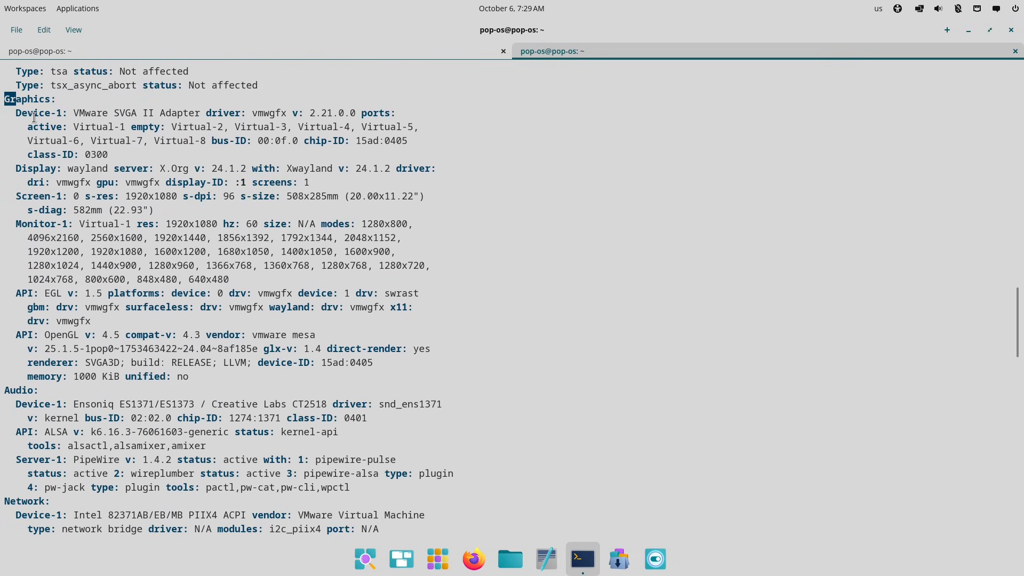
pyautogui.scroll(-3)
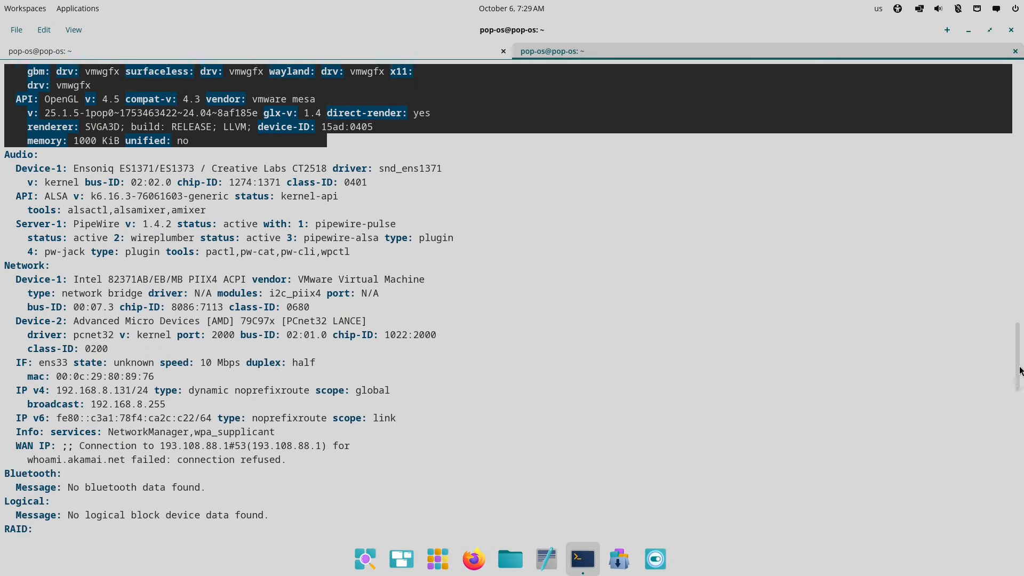
pyautogui.scroll(-3)
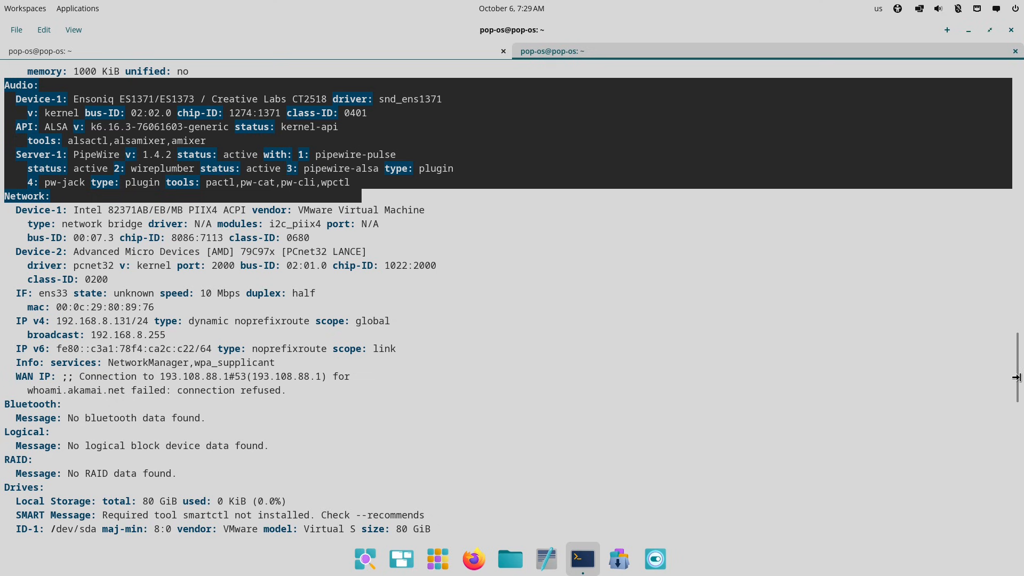
pyautogui.scroll(-3)
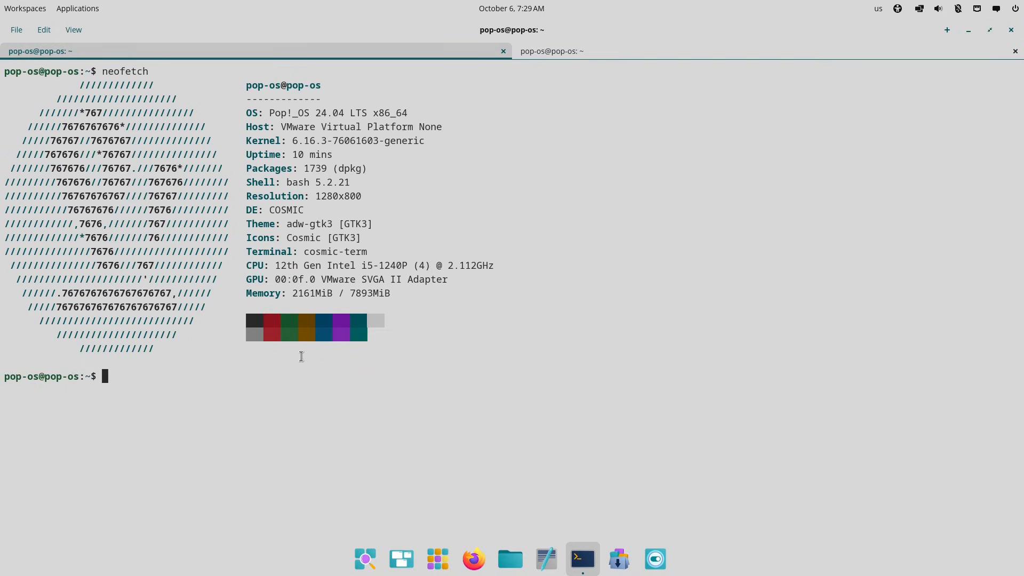
# Step: Check the OS release with cat /etc/issue and the Python 3 version
pyautogui.write('cat /e')
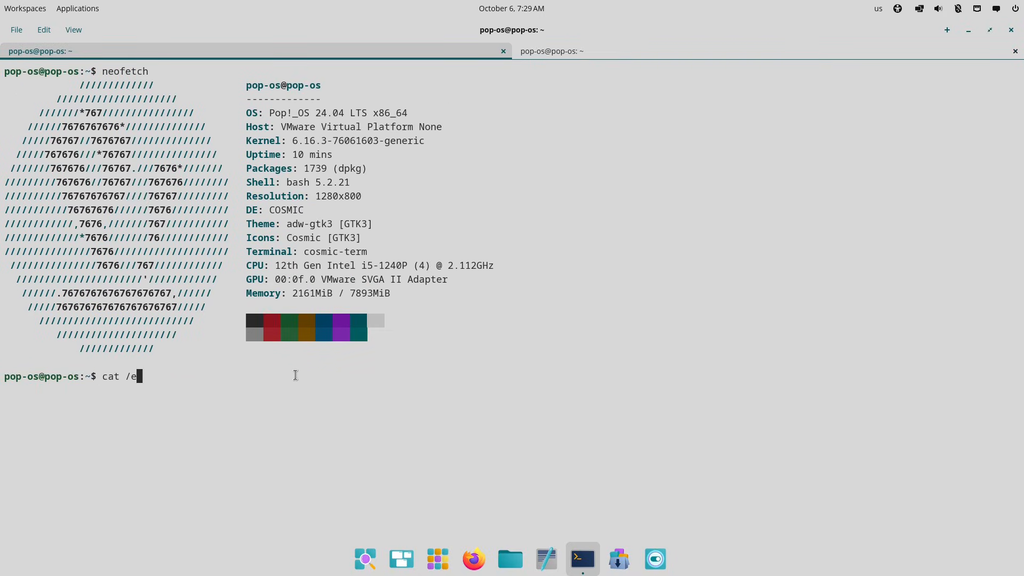
pyautogui.press('Return')
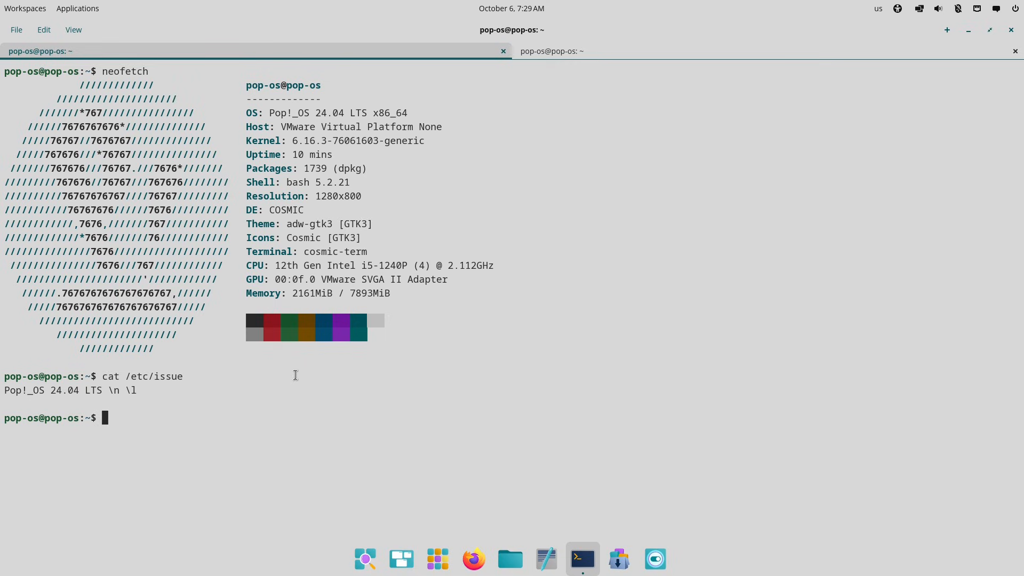
pyautogui.write('python3  --version')
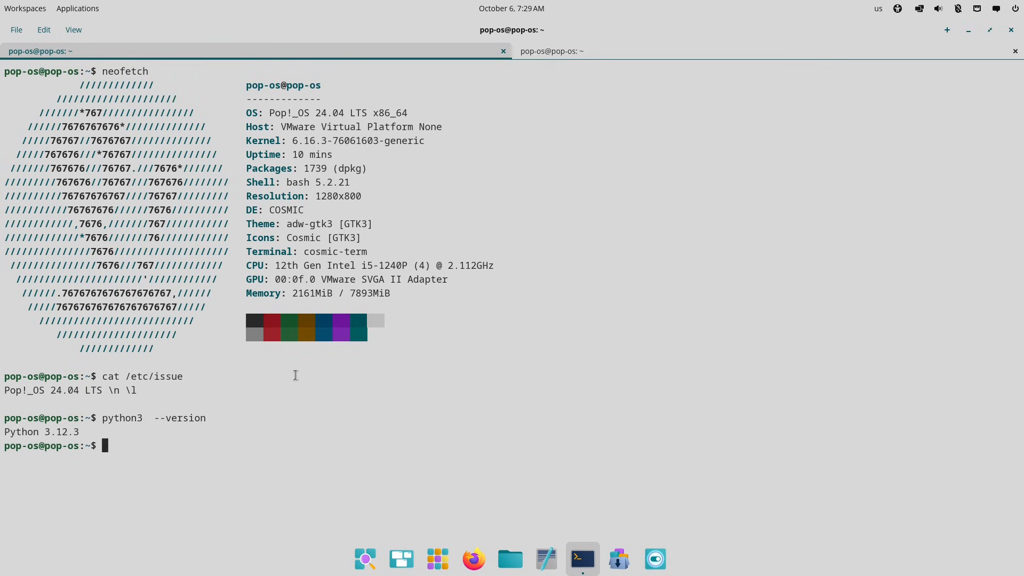
# Step: Run sestatus, select the suggested policycoreutils install command, and close the extra tab
pyautogui.write('sestatu')
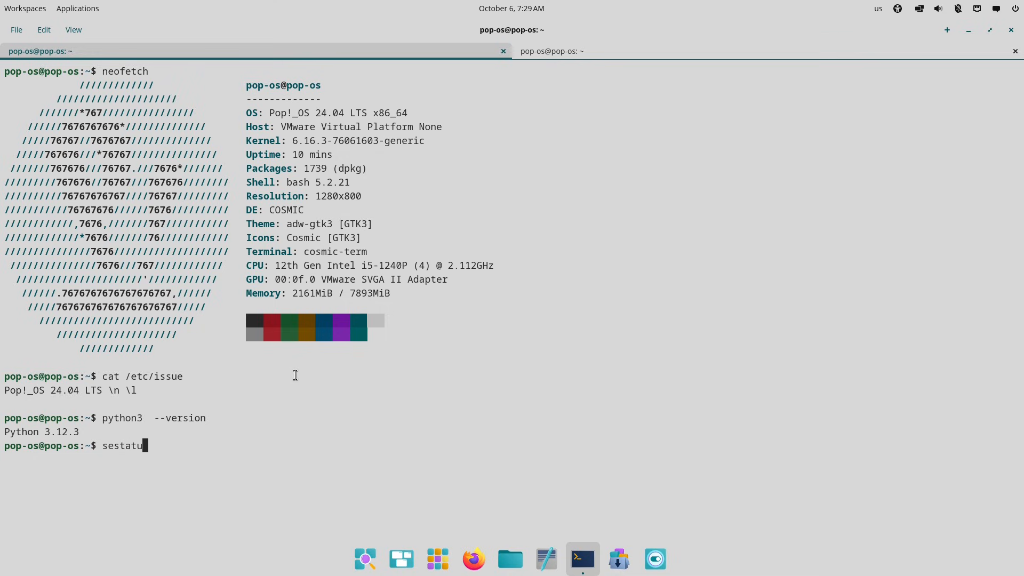
pyautogui.press('Return')
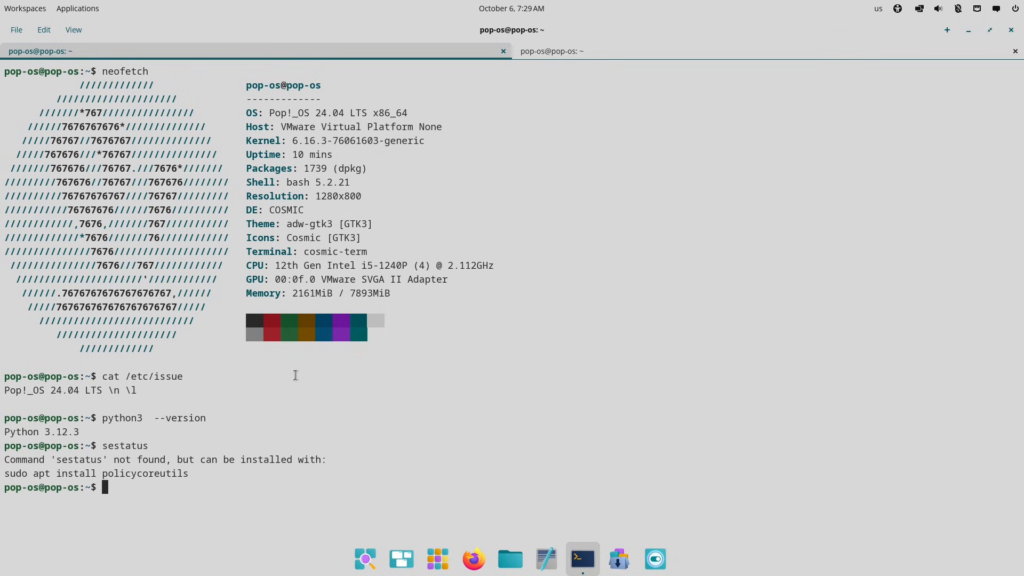
pyautogui.doubleClick(96, 473)
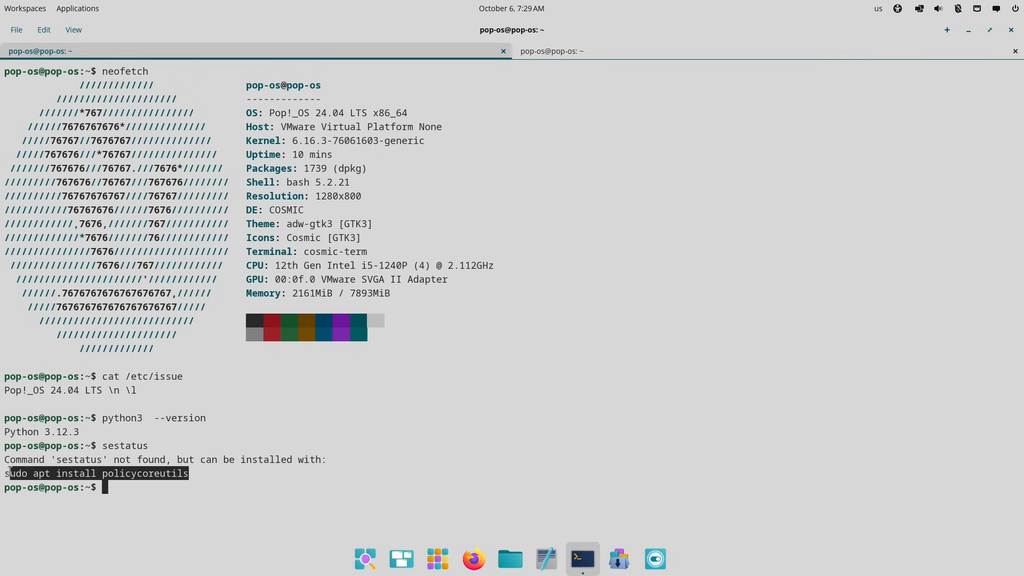
pyautogui.click(167, 504)
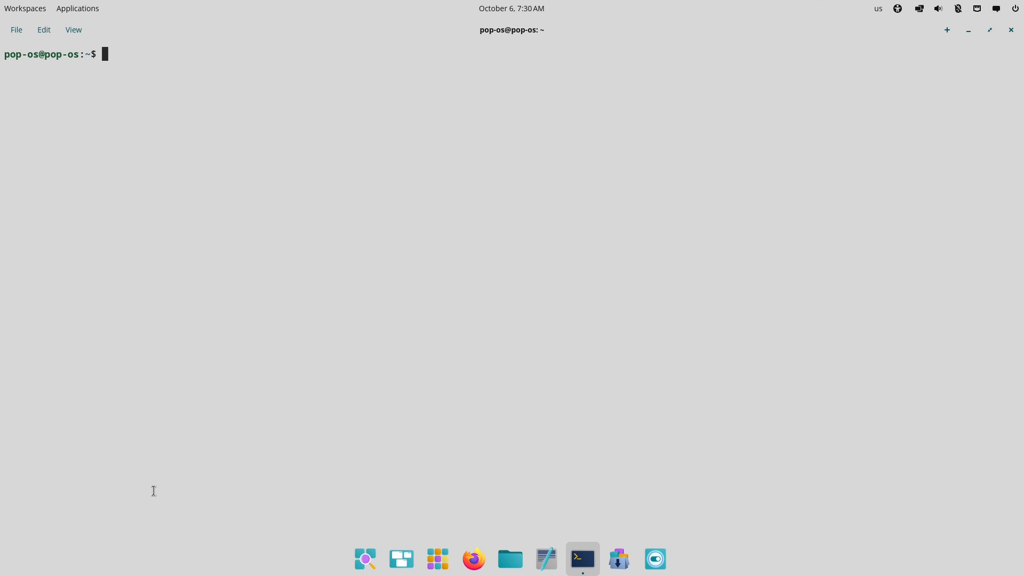
# Step: Hide the terminal, launch Firefox from the dock, and close the Privacy Notice tab
pyautogui.click(1011, 30)
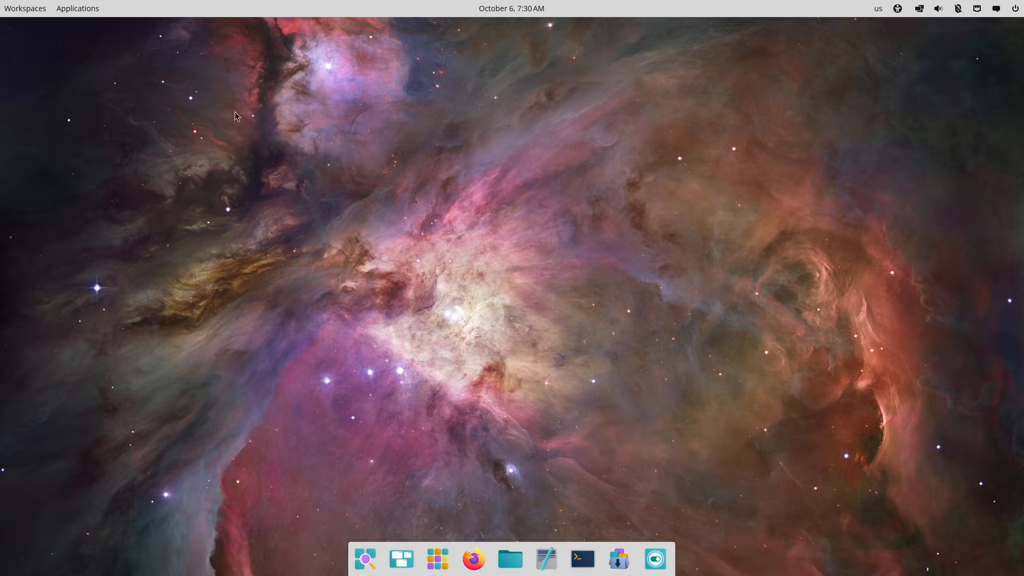
pyautogui.moveTo(474, 559)
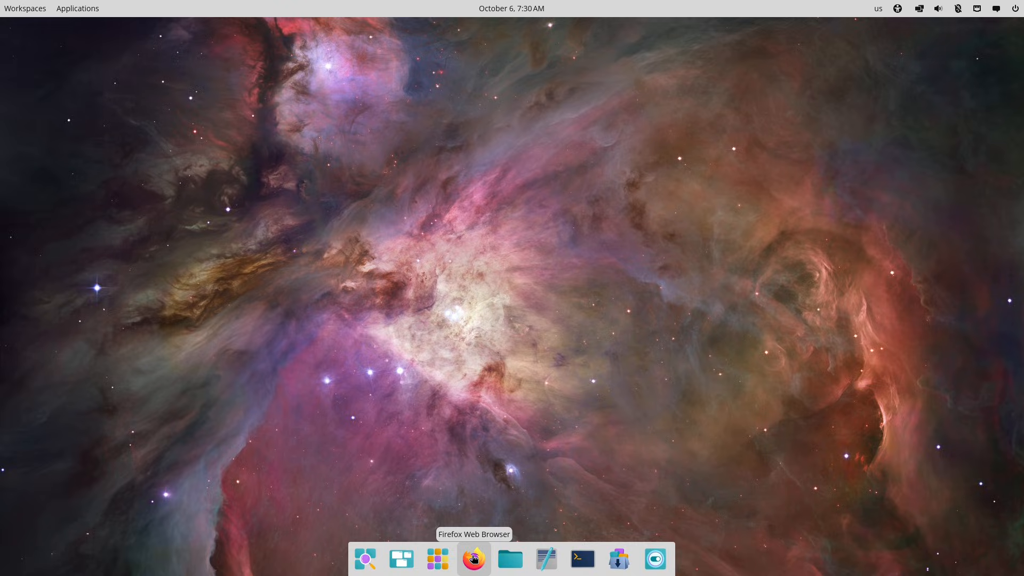
pyautogui.click(474, 558)
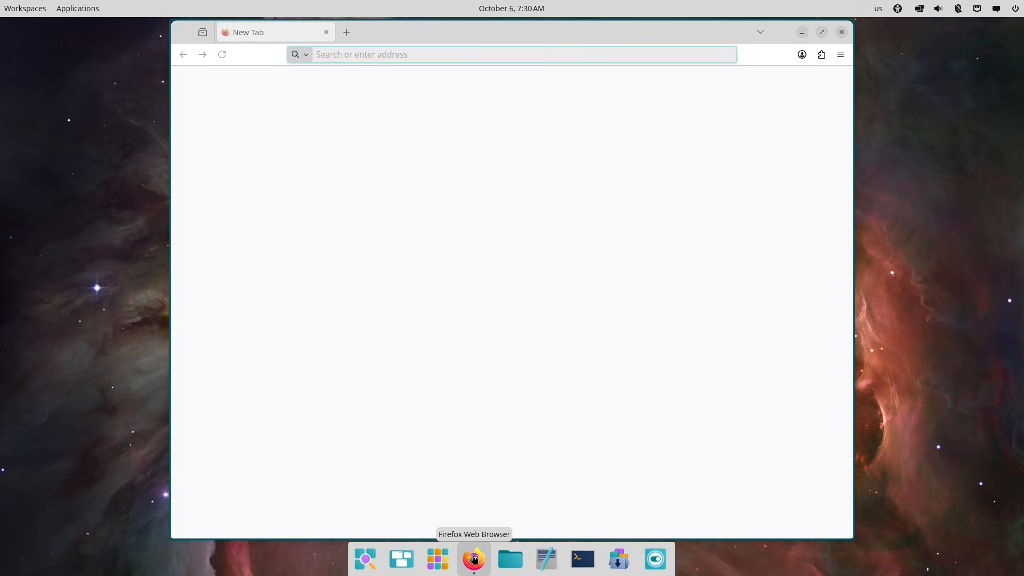
pyautogui.click(473, 559)
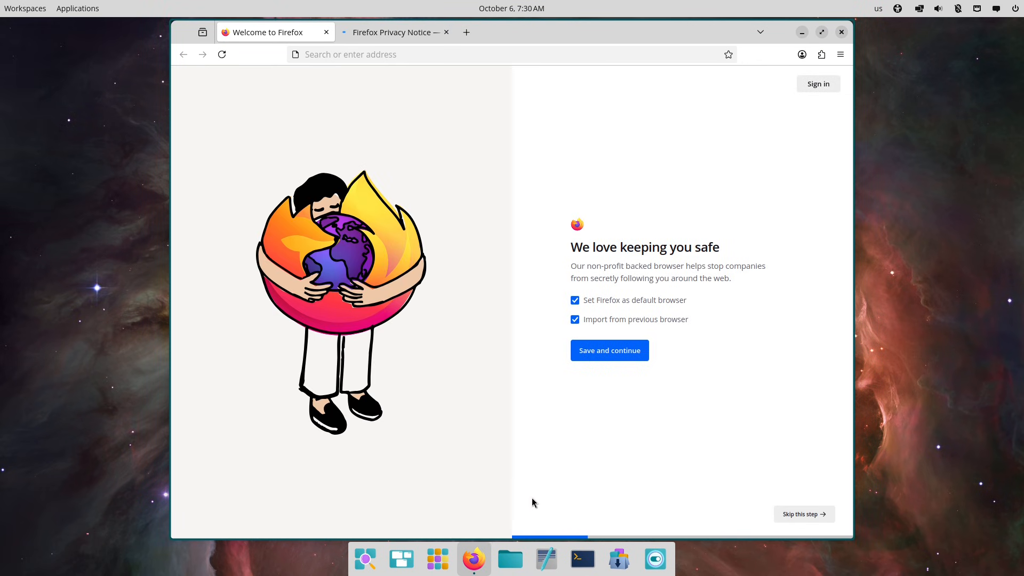
pyautogui.click(447, 32)
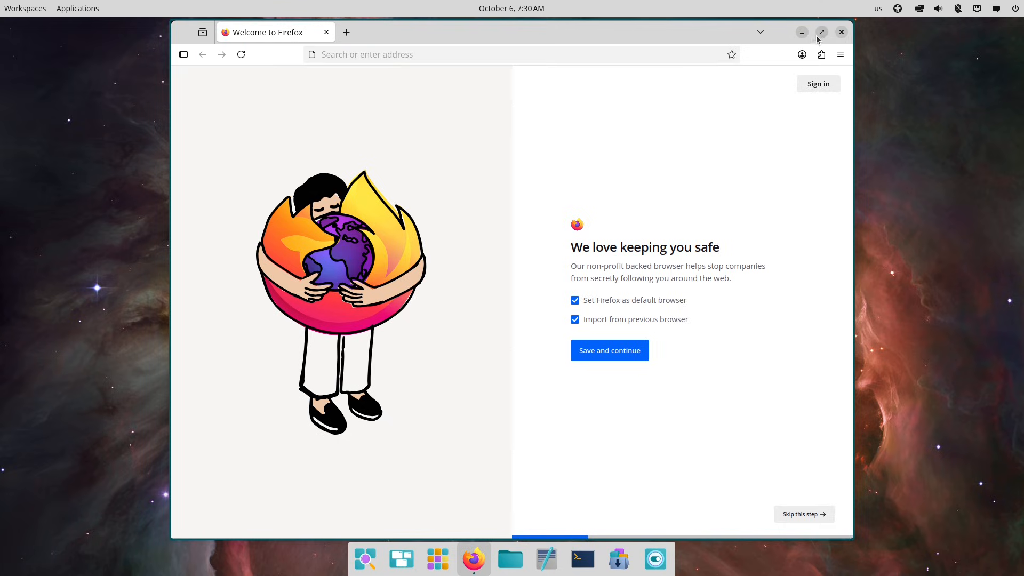
# Step: Open about:support at 150% zoom and scroll down to the graphics and GPU details
pyautogui.write('about:support')
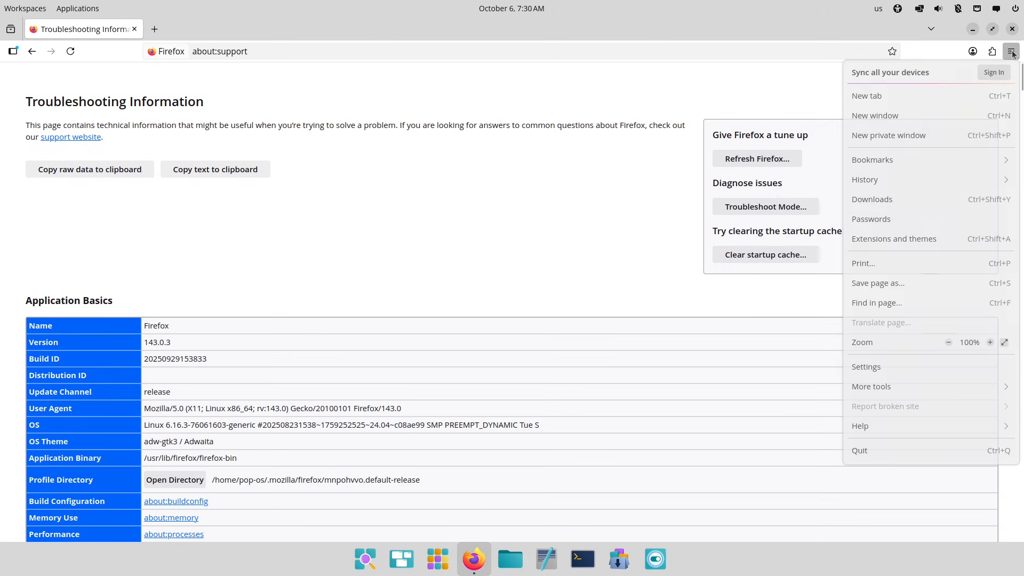
pyautogui.click(990, 342)
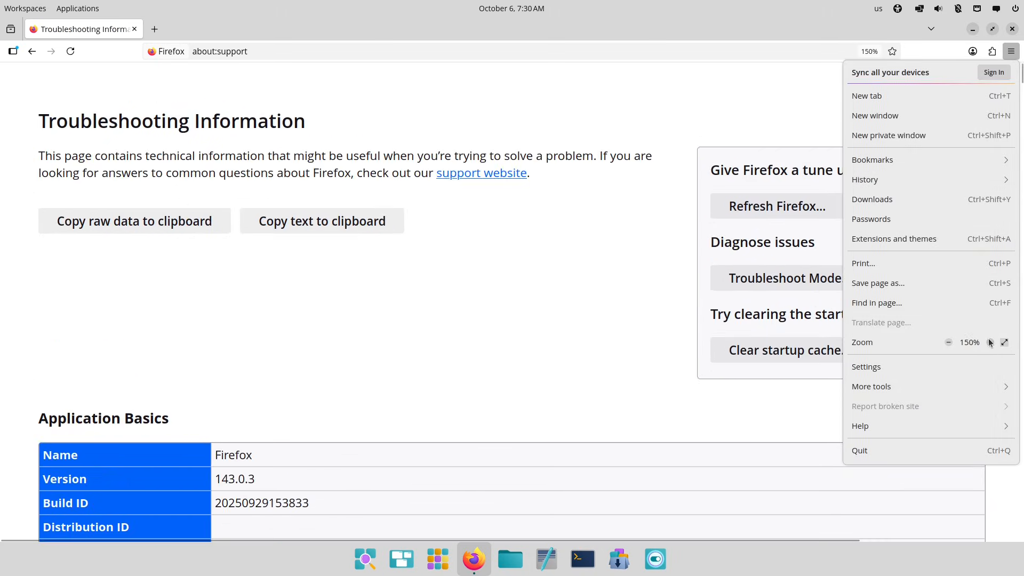
pyautogui.scroll(-3)
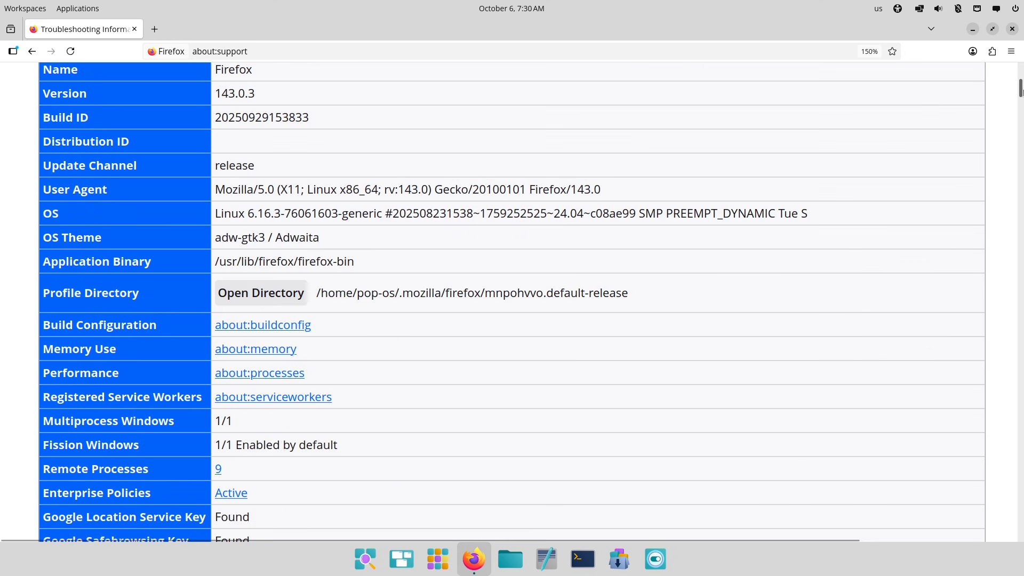
pyautogui.scroll(-3)
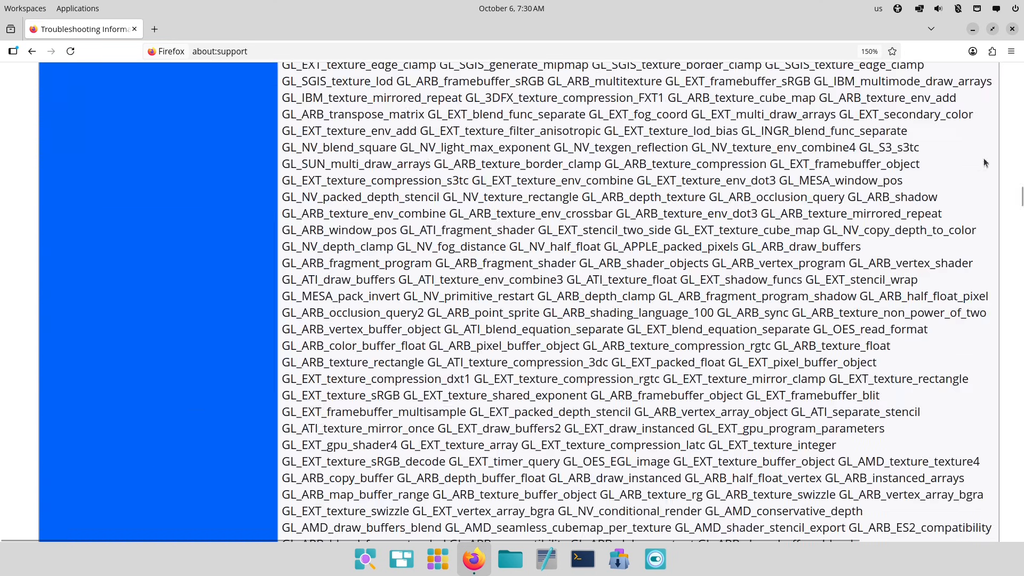
pyautogui.scroll(3)
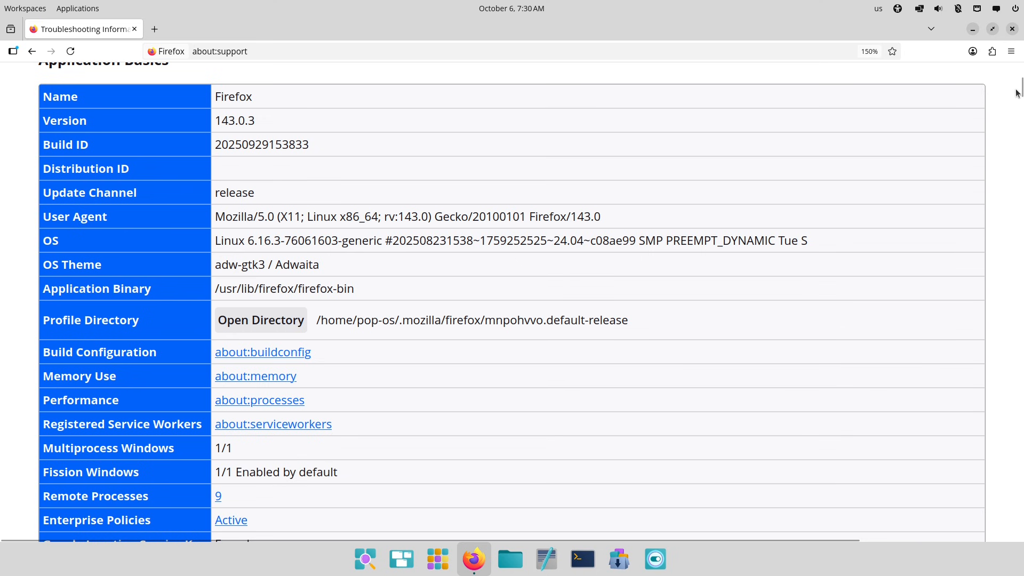
pyautogui.scroll(-3)
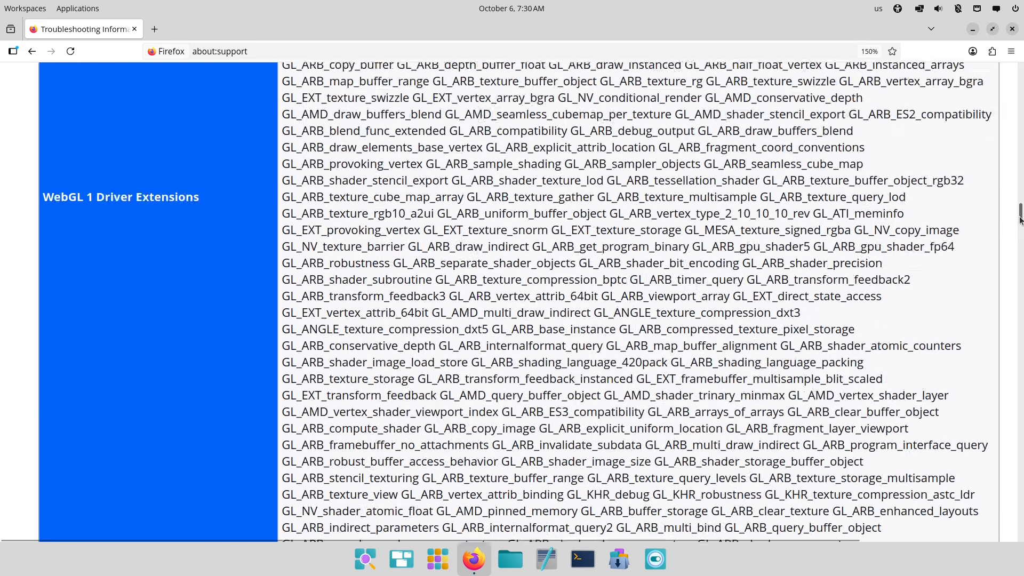
pyautogui.scroll(-3)
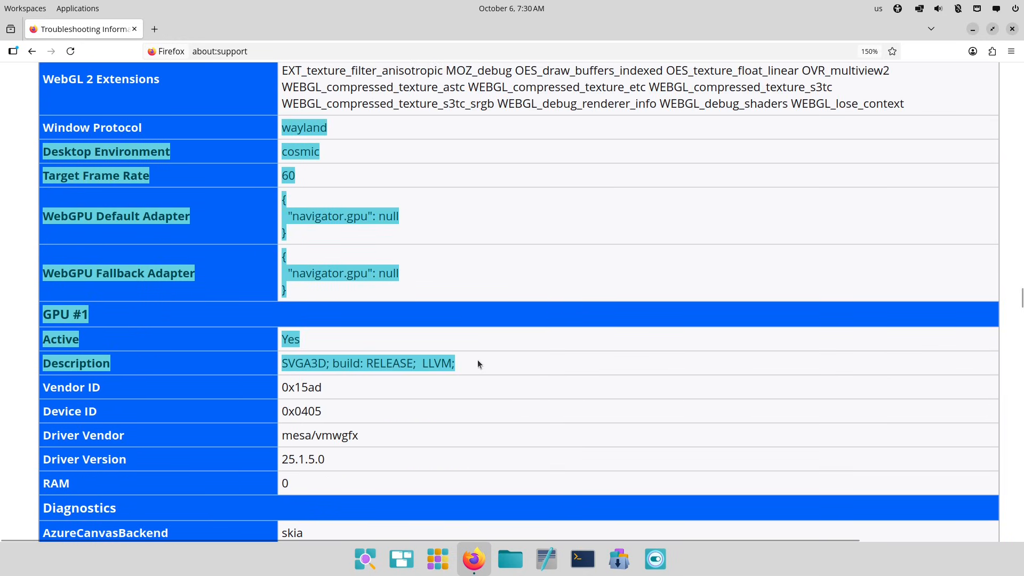
pyautogui.click(220, 51)
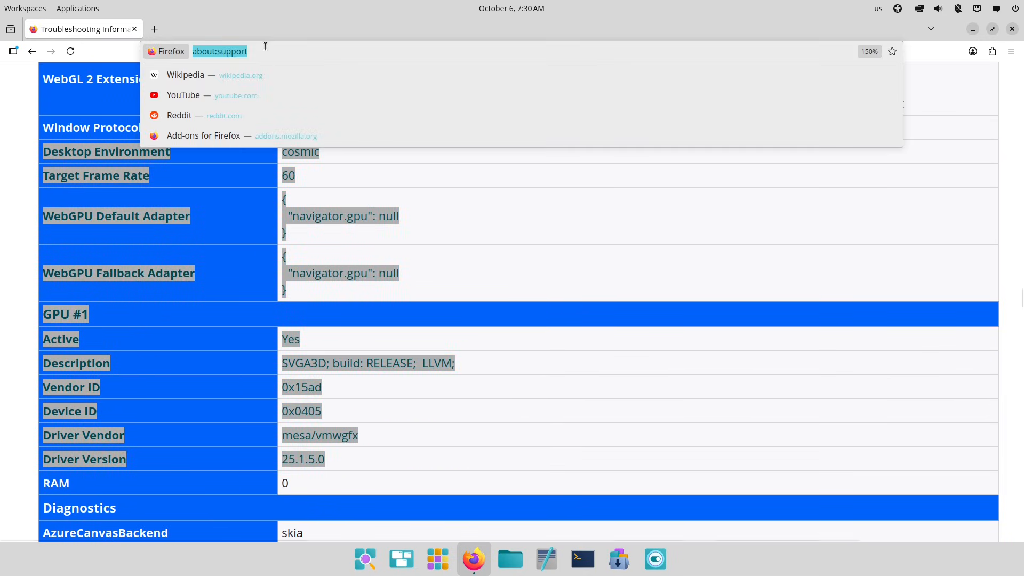
# Step: Search 'pop os', open the Welcome to Pop!_OS result, and scroll to the 24.04 beta section
pyautogui.write('pop os')
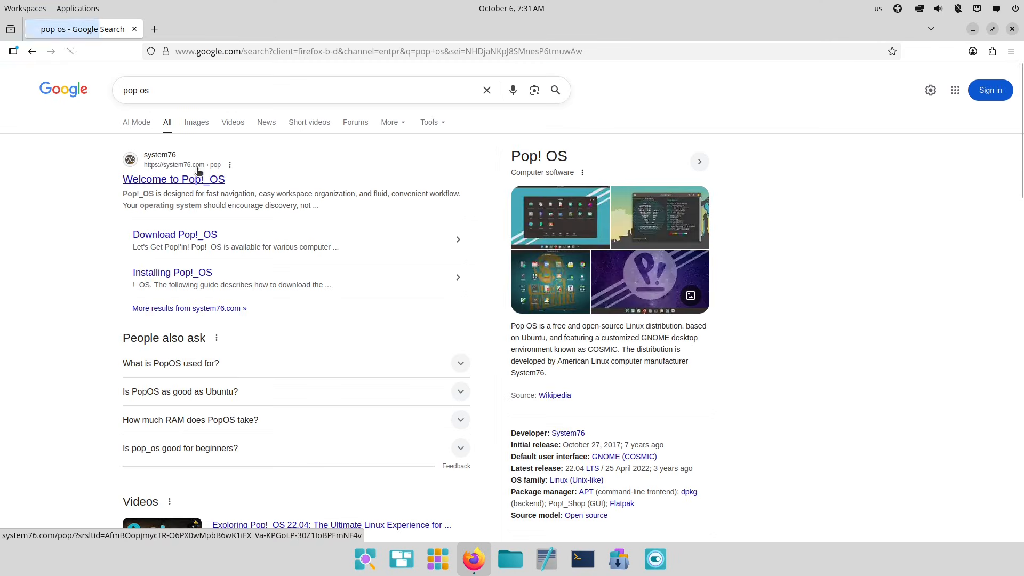
pyautogui.click(173, 179)
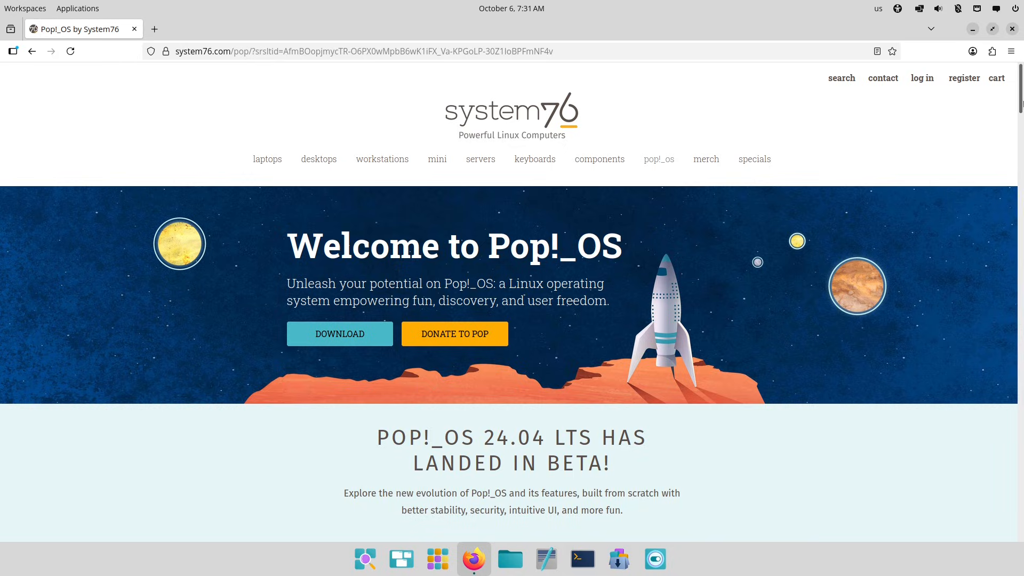
pyautogui.scroll(-3)
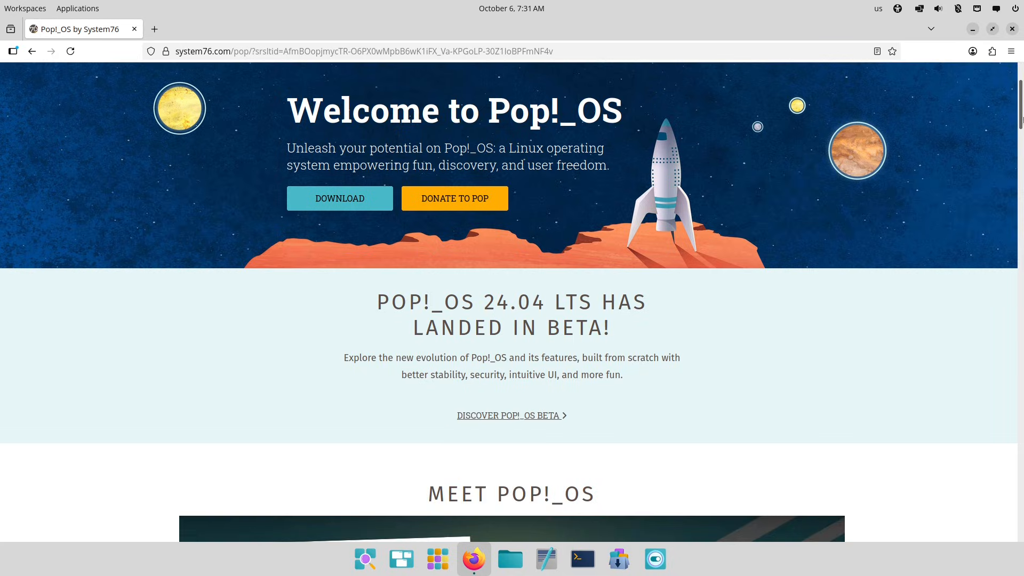
pyautogui.scroll(-3)
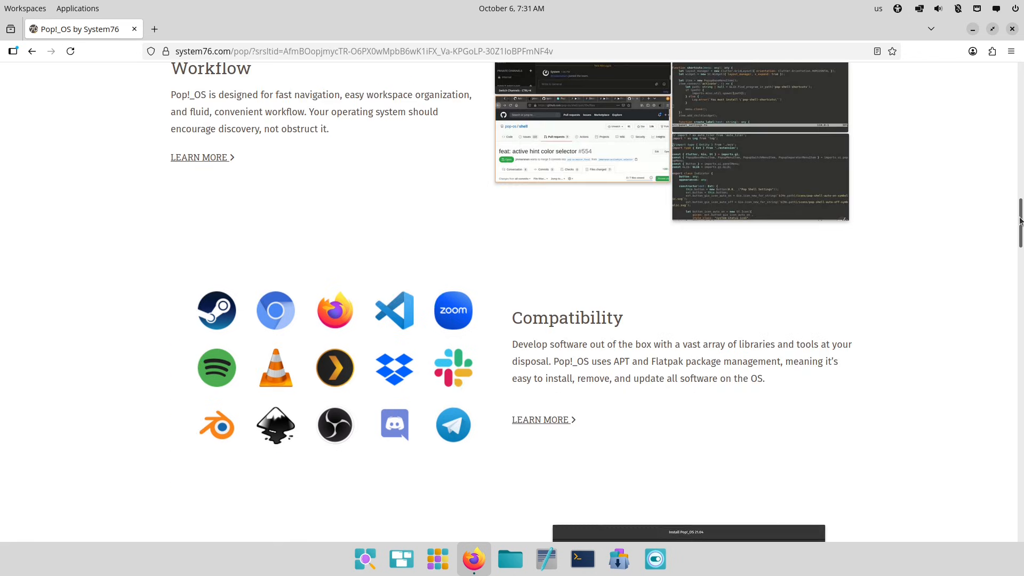
pyautogui.scroll(3)
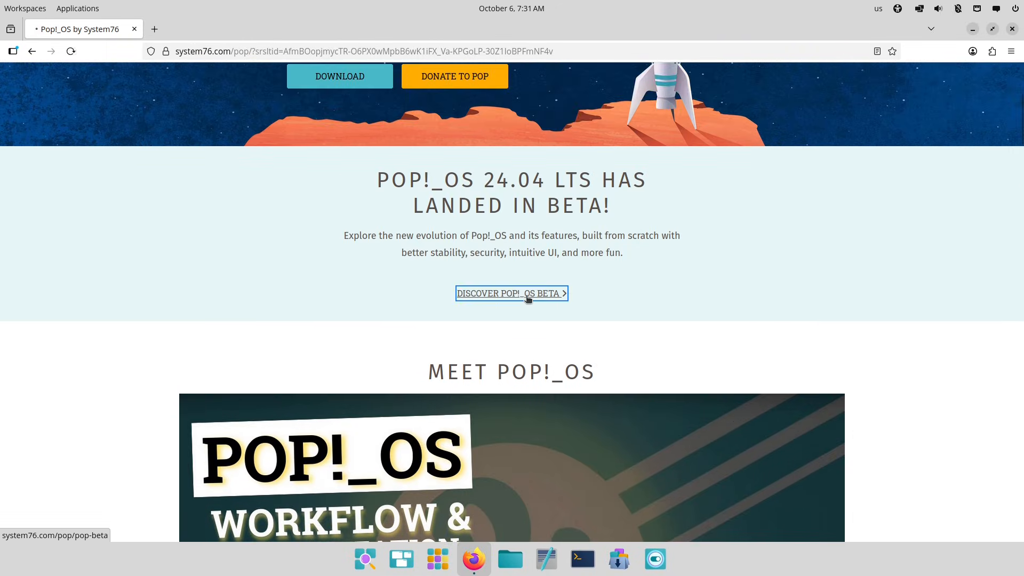
# Step: Open the Pop!_OS 24.04 LTS Beta page and scroll through its downloads and release notes
pyautogui.click(511, 293)
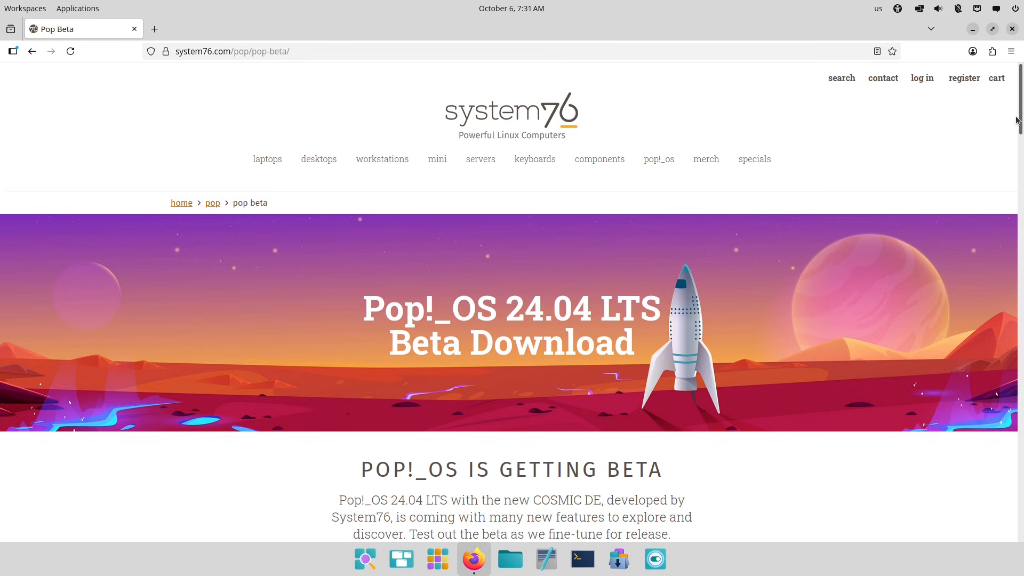
pyautogui.scroll(-3)
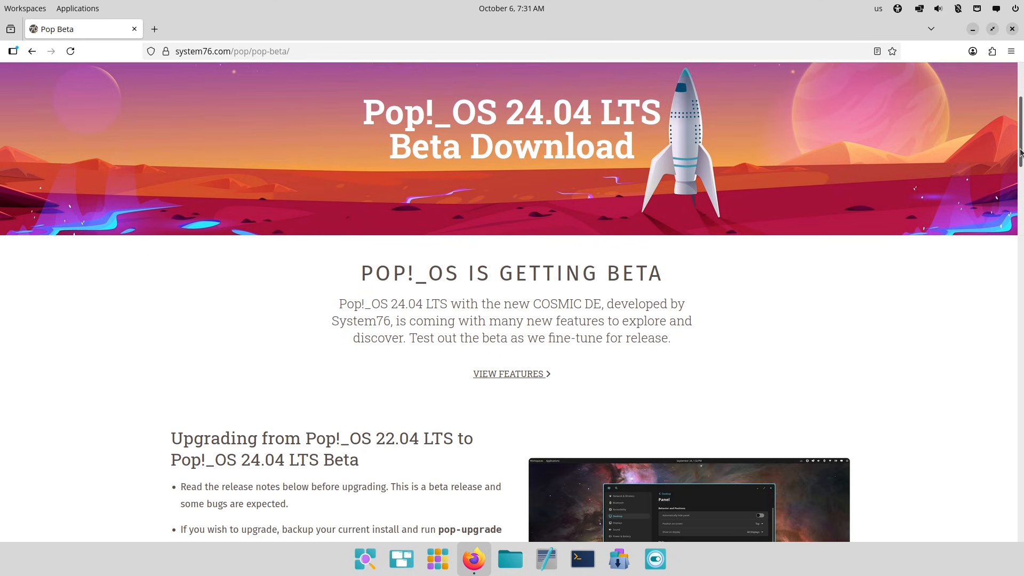
pyautogui.scroll(-3)
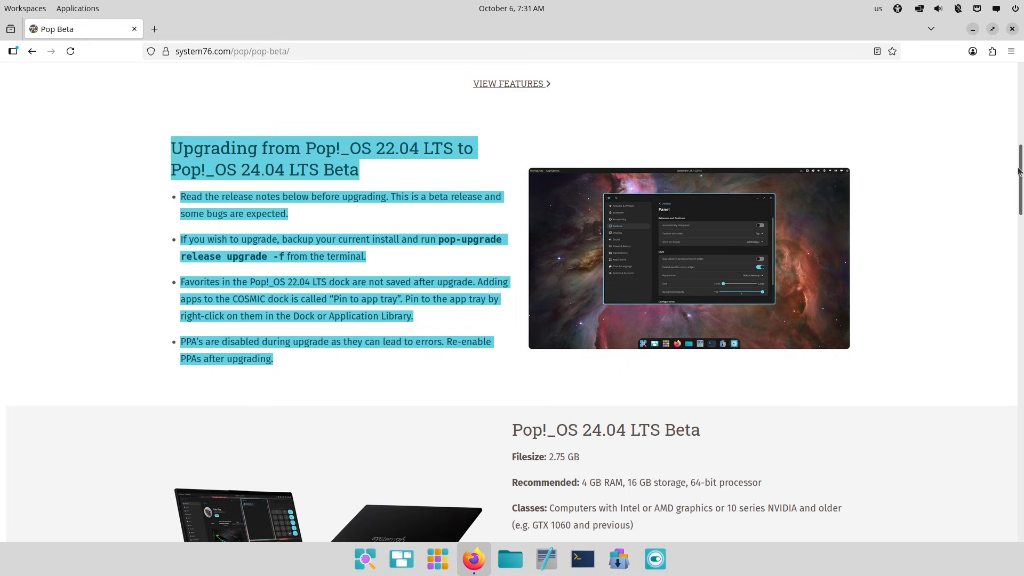
pyautogui.scroll(-3)
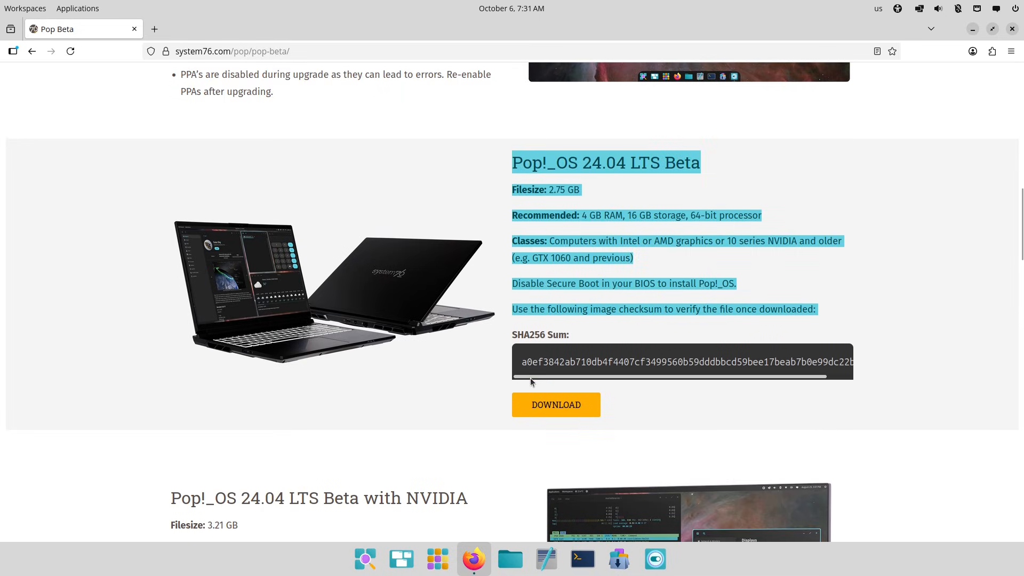
pyautogui.scroll(-3)
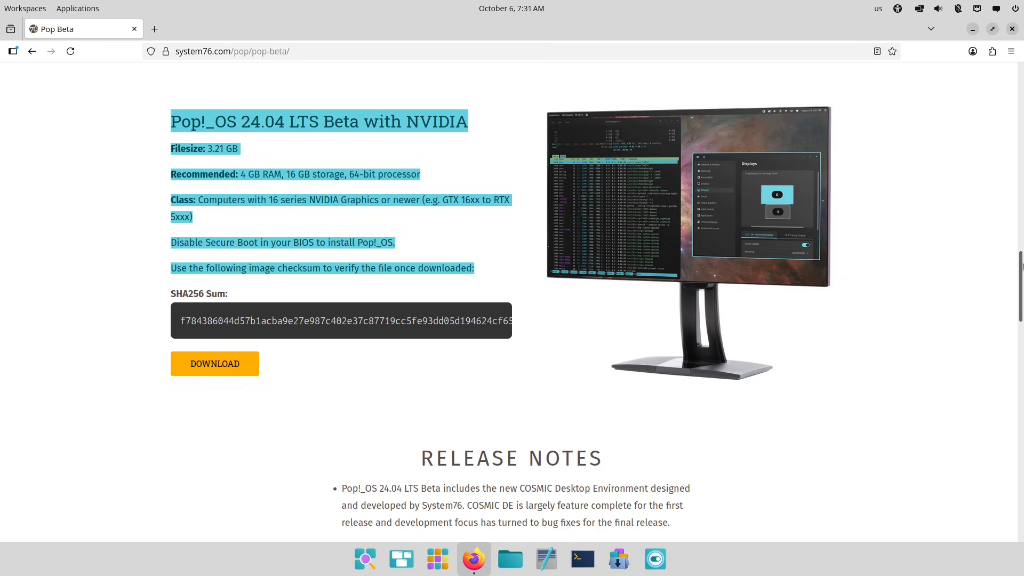
pyautogui.scroll(-3)
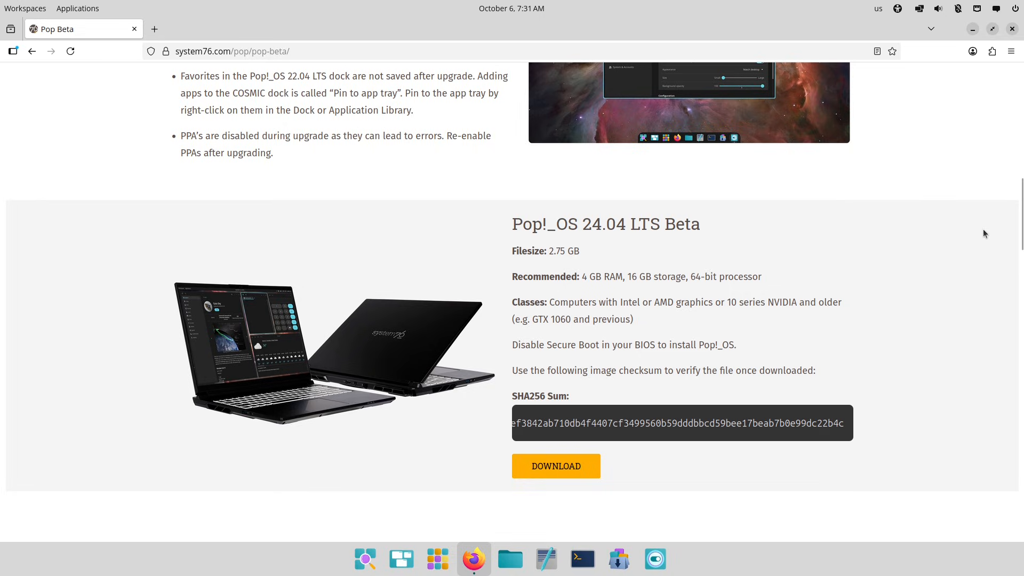
pyautogui.scroll(3)
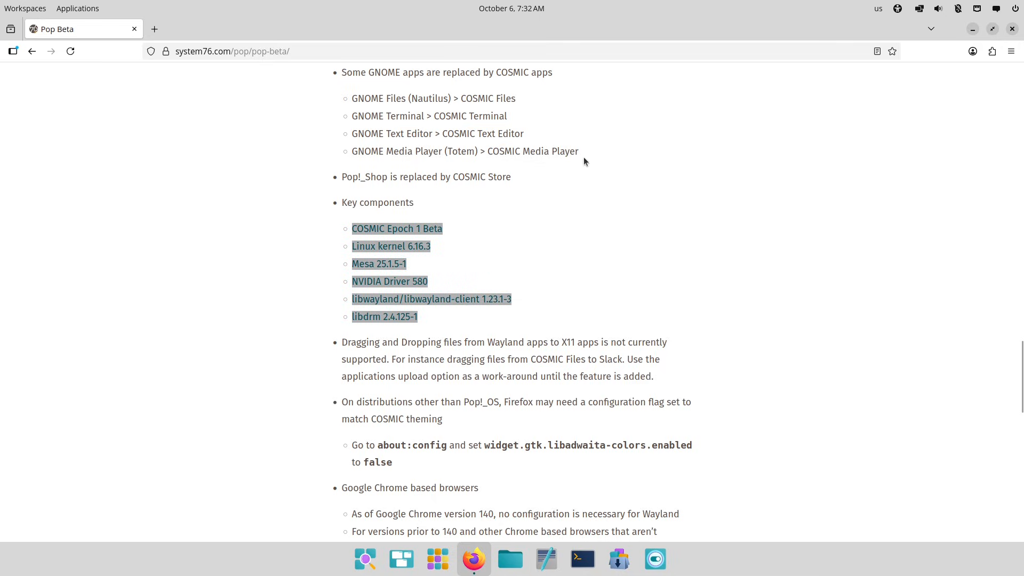
pyautogui.click(510, 558)
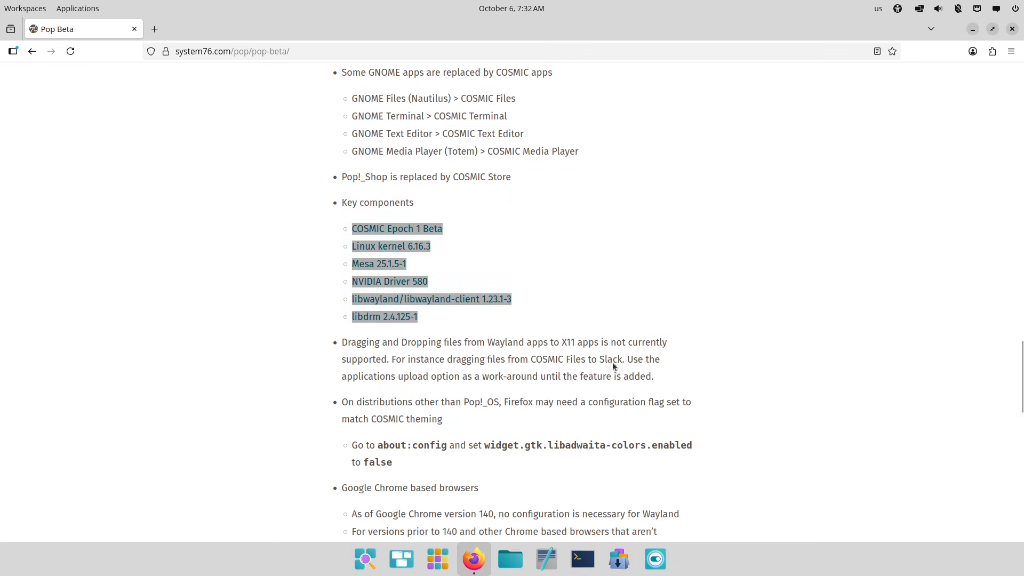
pyautogui.click(546, 559)
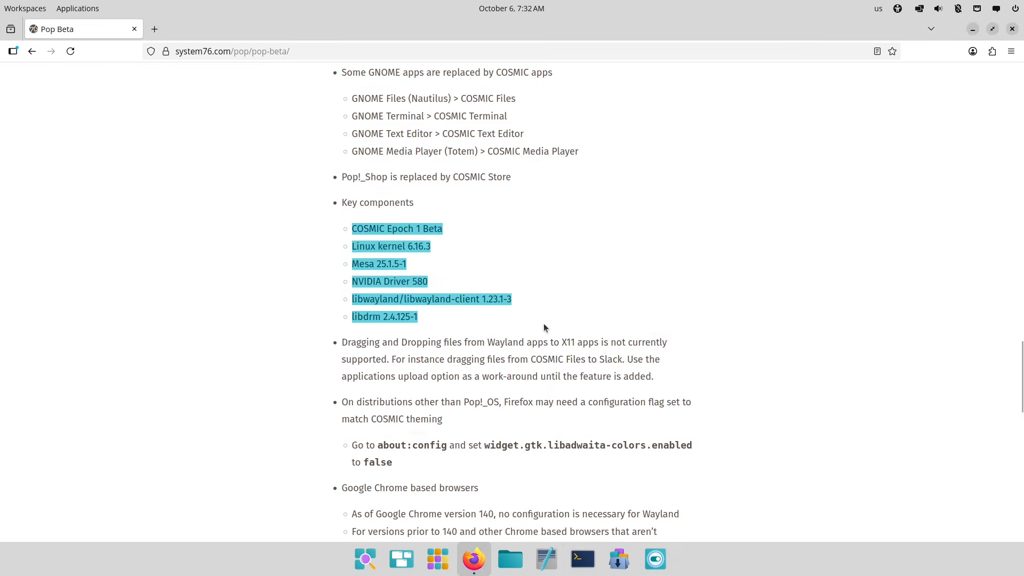
pyautogui.click(437, 559)
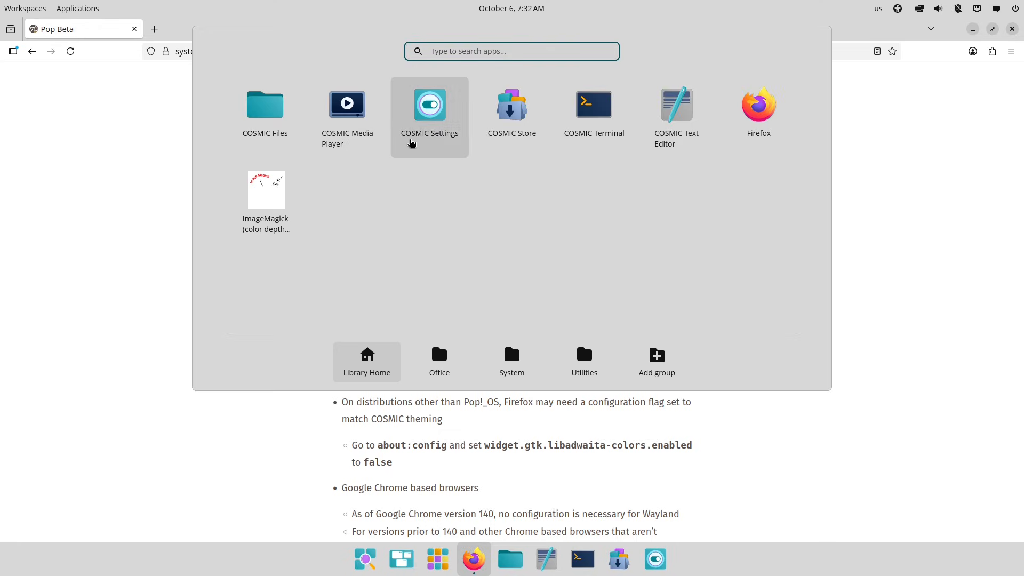
pyautogui.click(347, 104)
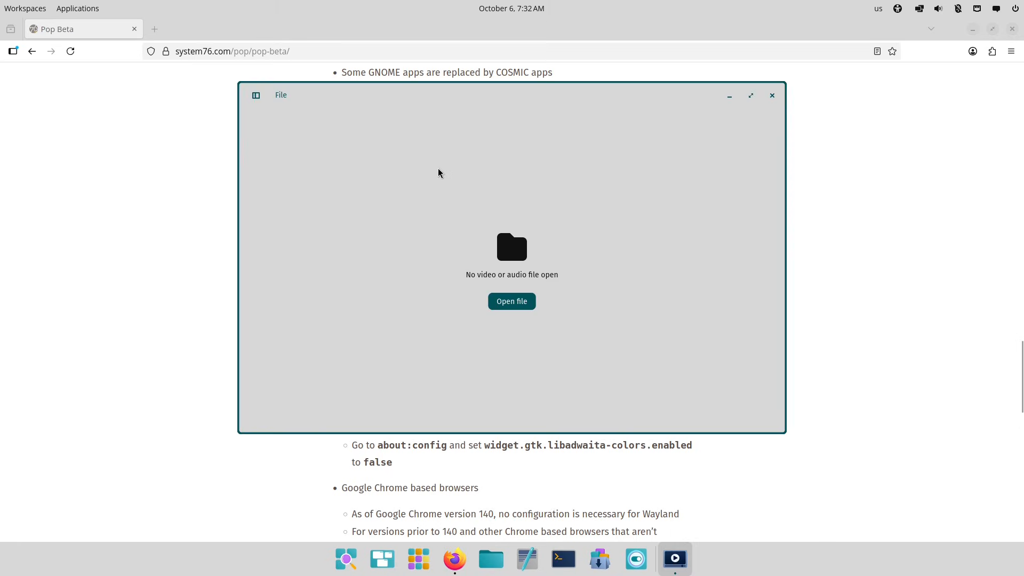
pyautogui.click(281, 95)
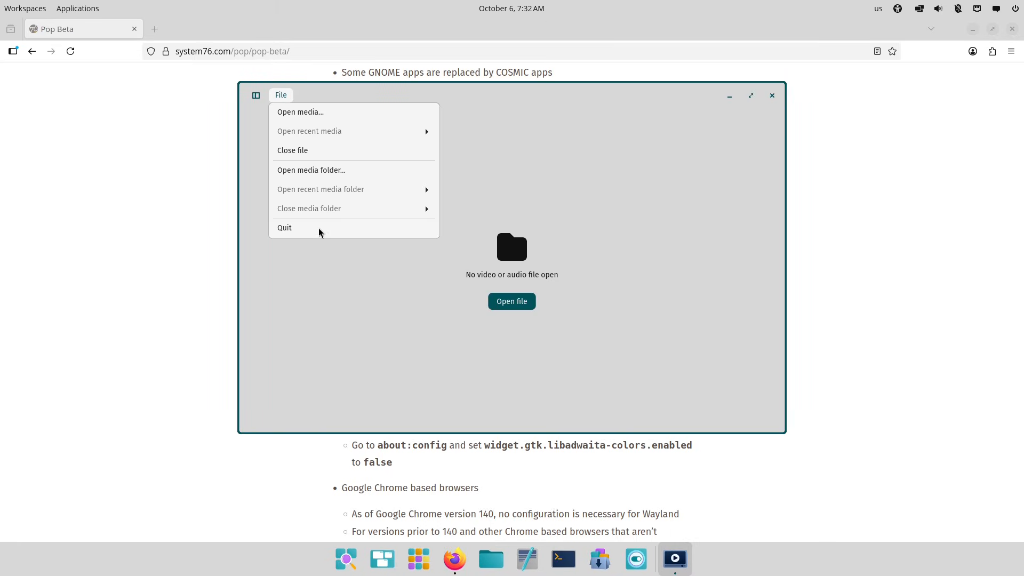
pyautogui.click(379, 149)
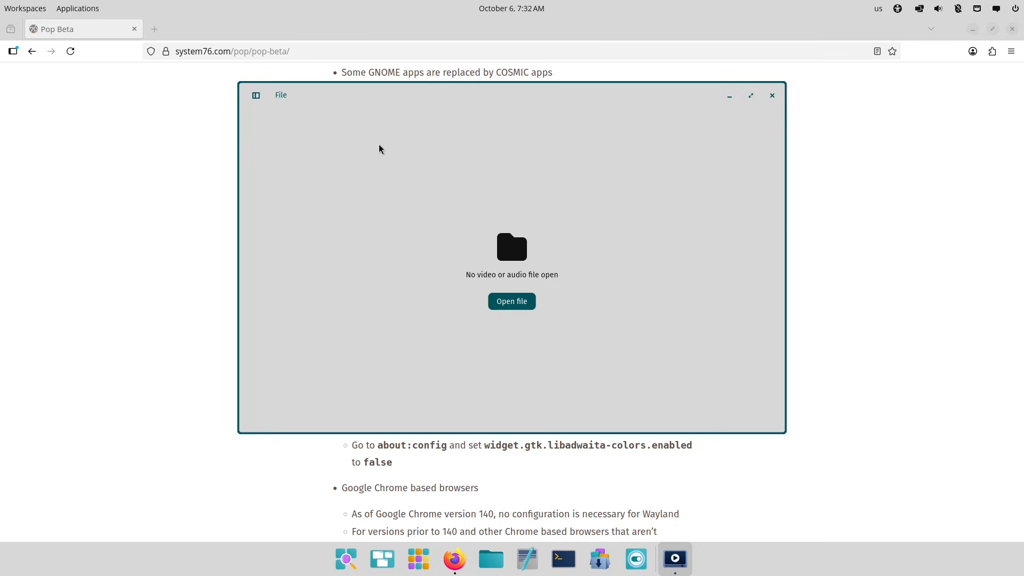
pyautogui.moveTo(255, 110)
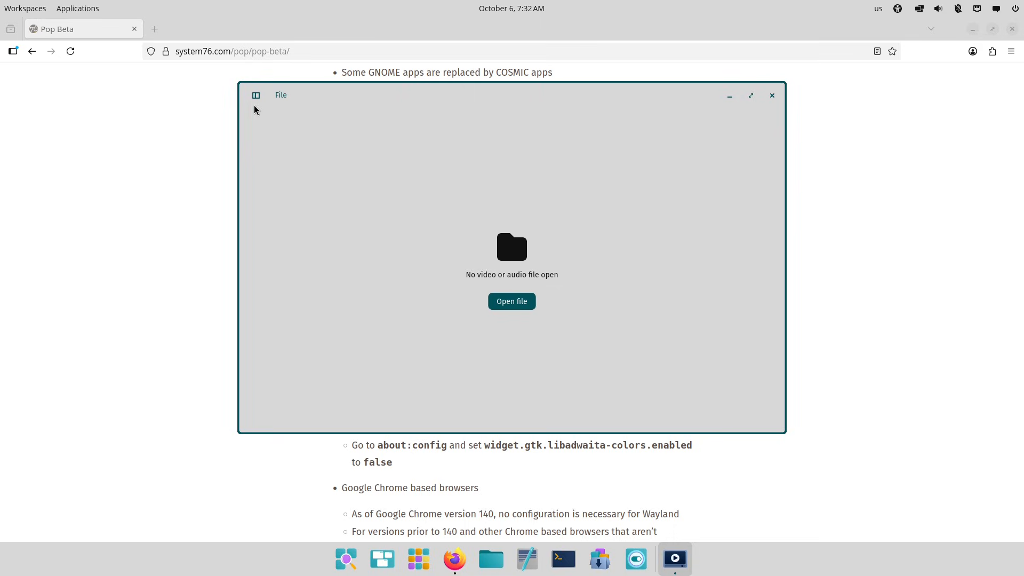
pyautogui.click(771, 96)
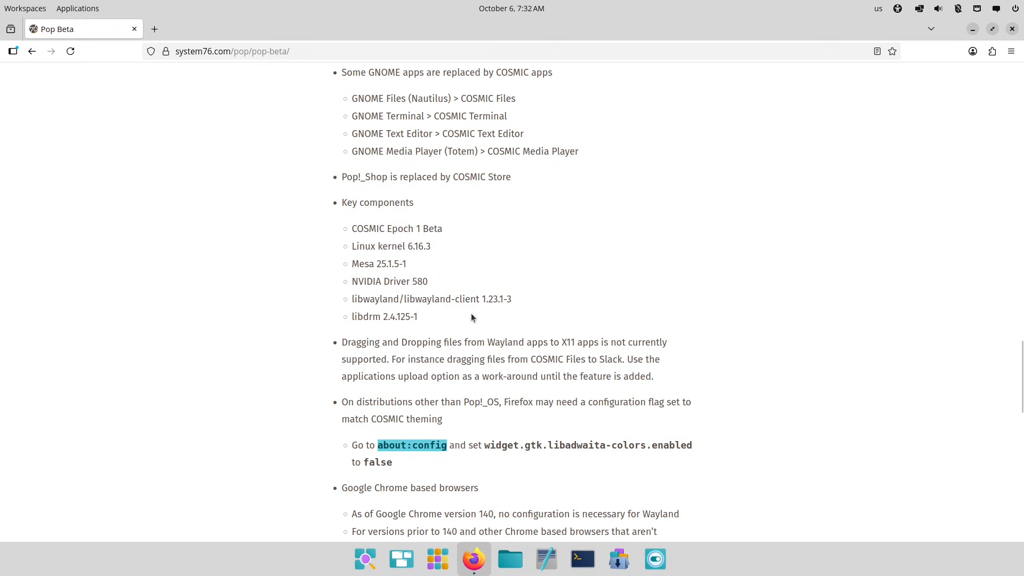
# Step: Open about:config in a new tab and copy the widget.gtk.libadwaita-colors.enabled name from the Beta page
pyautogui.click(411, 445)
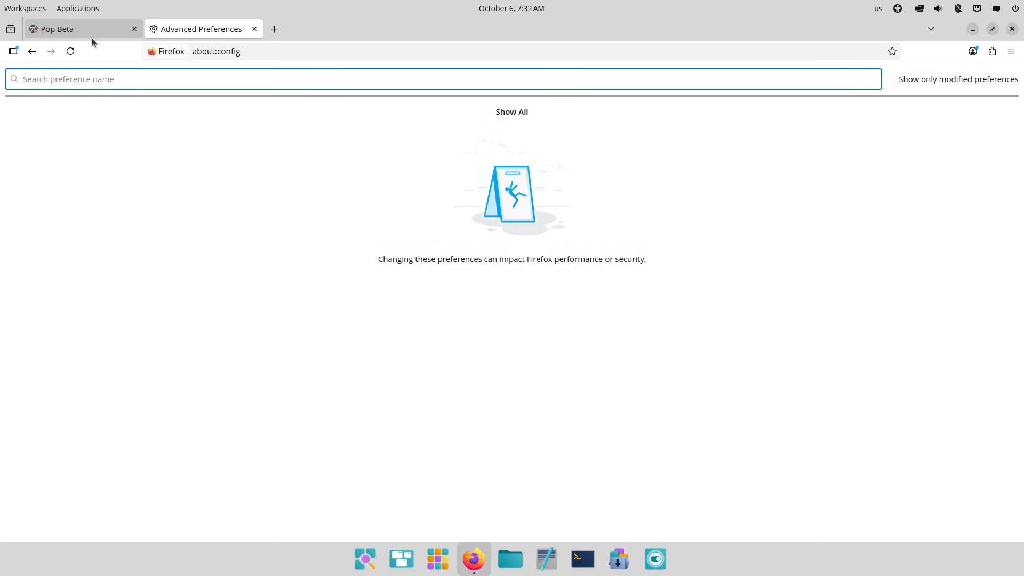
pyautogui.click(59, 29)
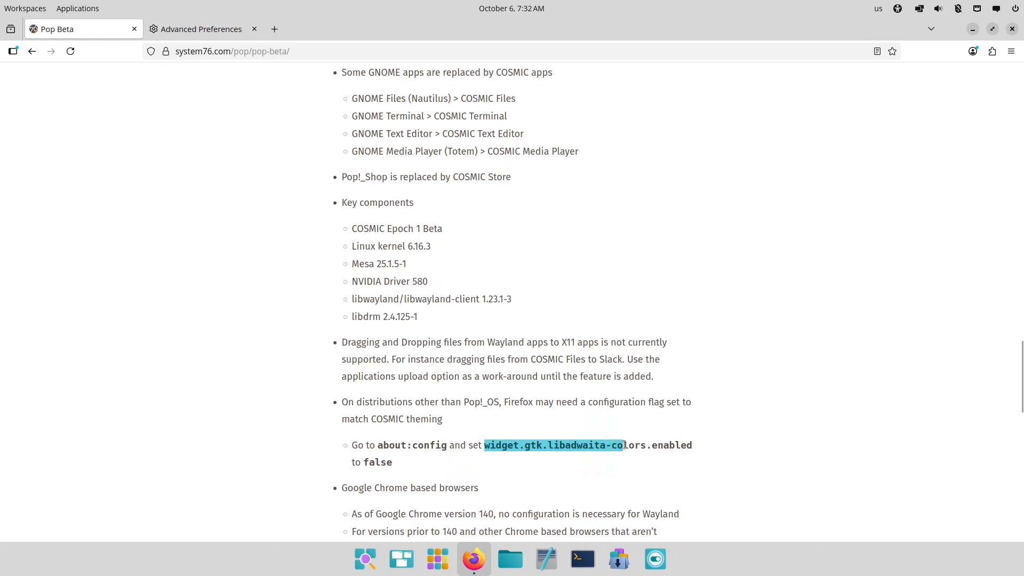
pyautogui.rightClick(621, 445)
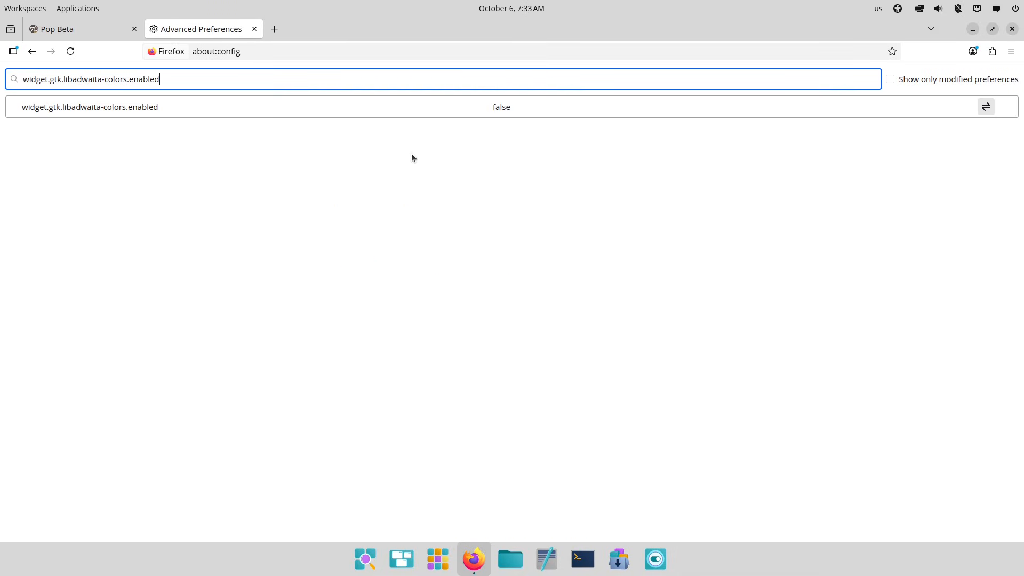
pyautogui.click(59, 28)
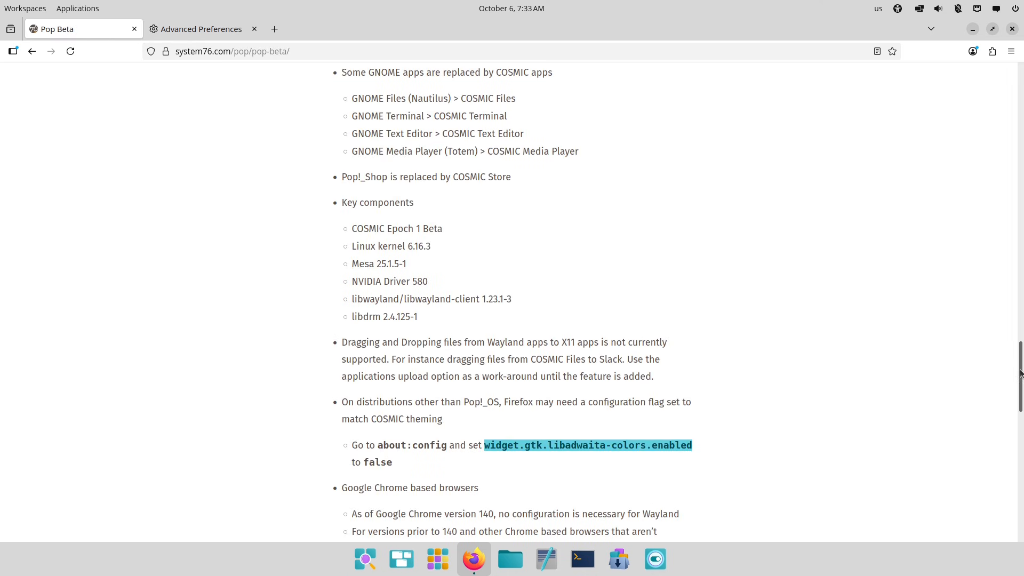
pyautogui.scroll(-3)
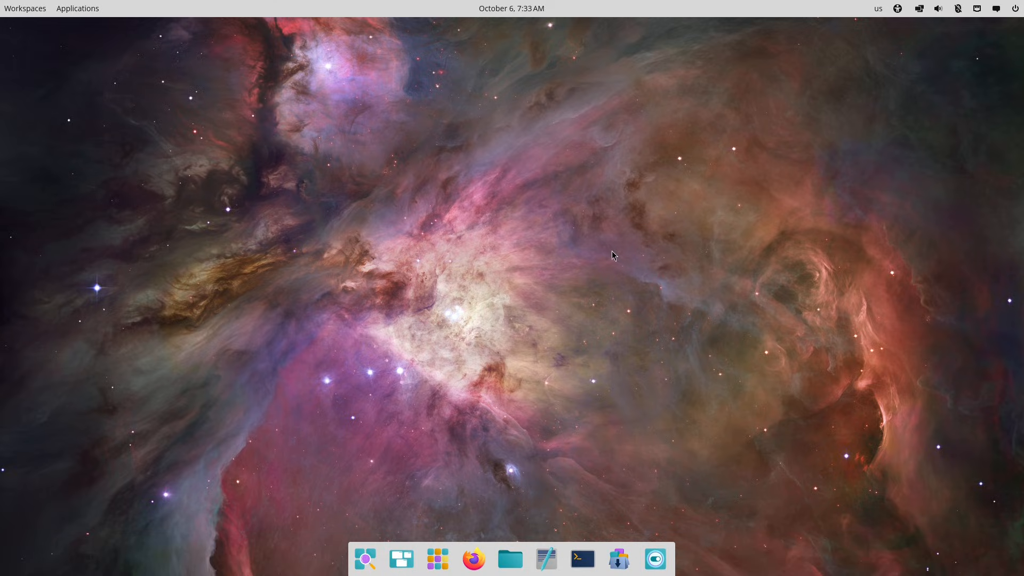
# Step: Open the top-panel power menu showing Settings, Lock Screen, Log Out, suspend, restart and shutdown
pyautogui.click(1015, 8)
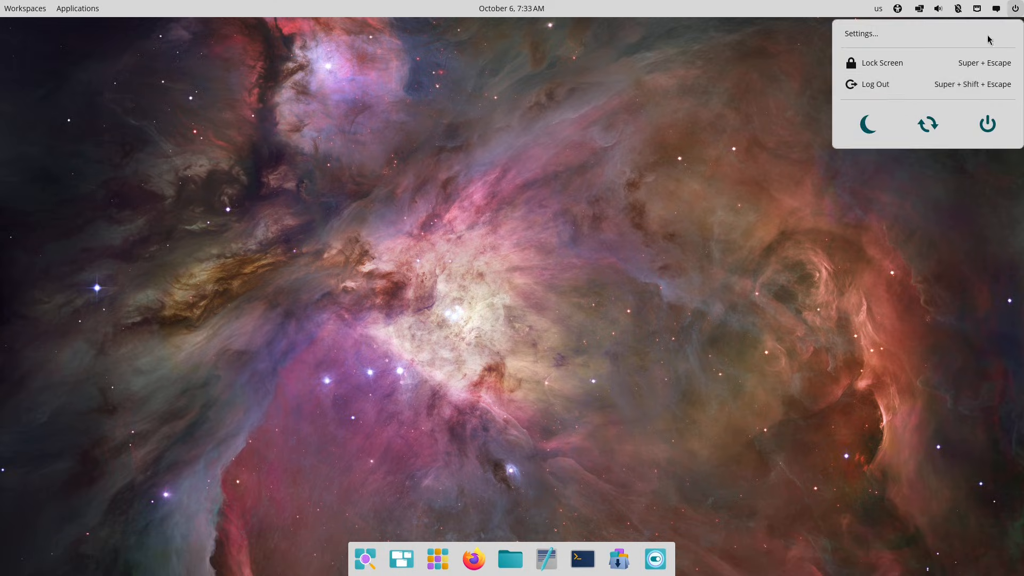